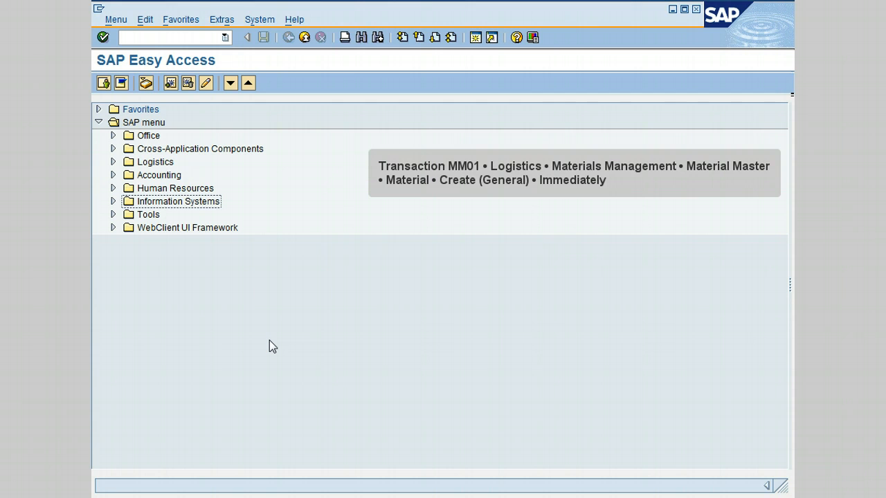
mouse_move(119, 255)
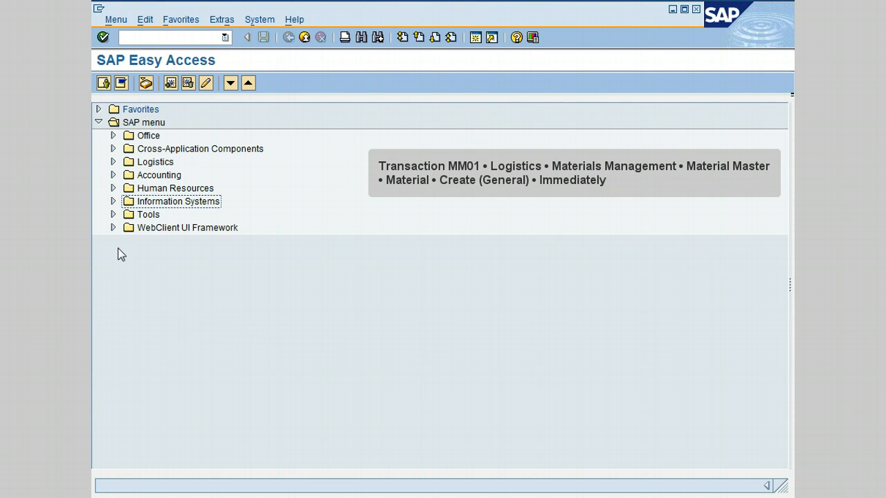
Step: Expand Logistics › Materials Management › Material Master › Material › Create (General) to reveal MM01
click(113, 162)
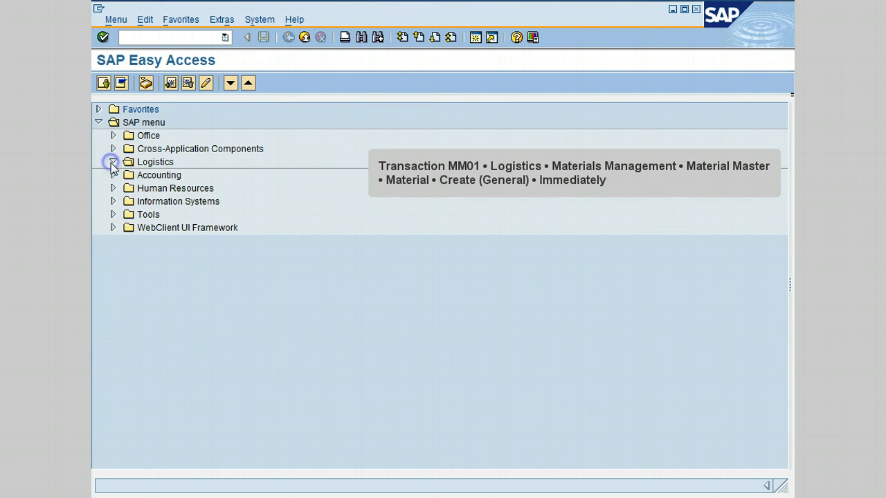
click(114, 160)
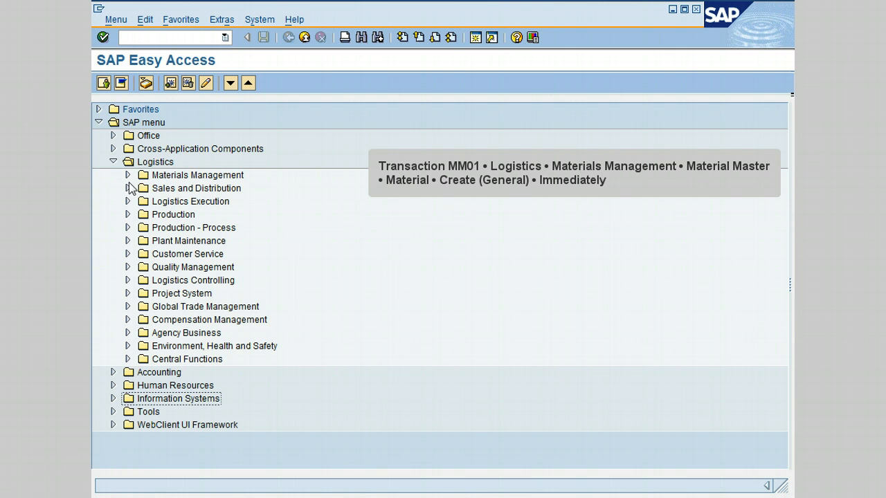
click(127, 174)
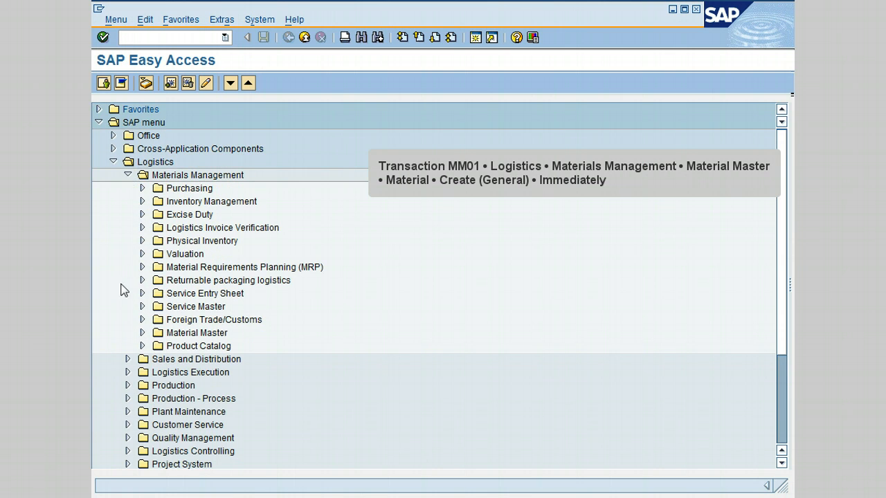
mouse_move(144, 332)
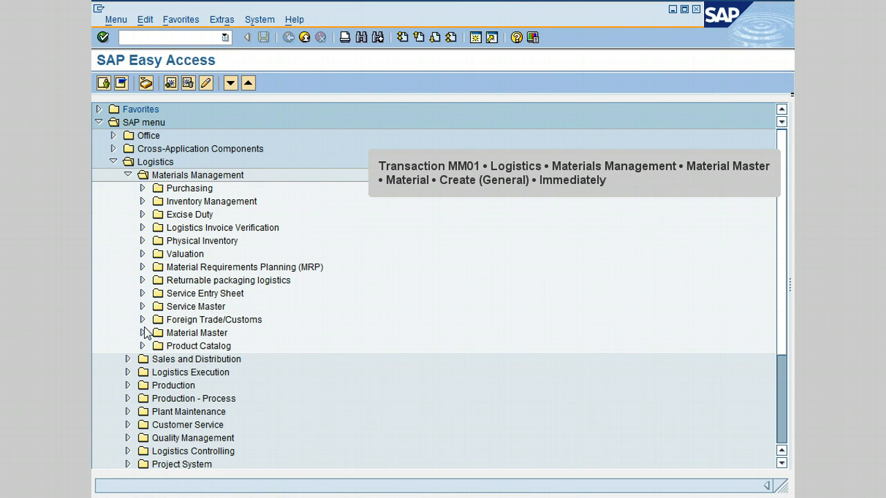
click(141, 333)
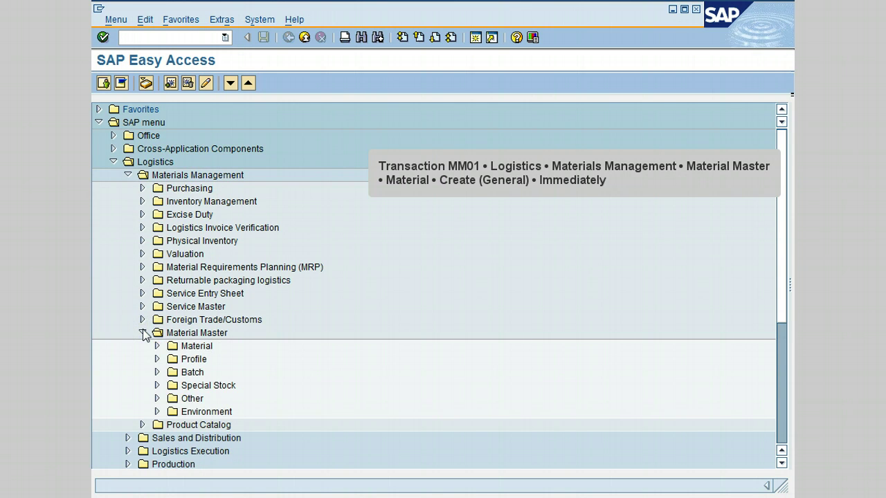
mouse_move(158, 351)
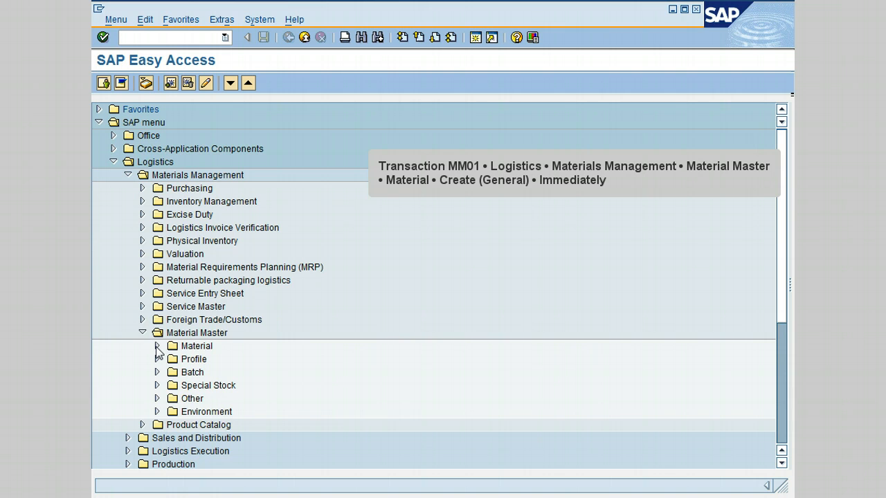
click(156, 346)
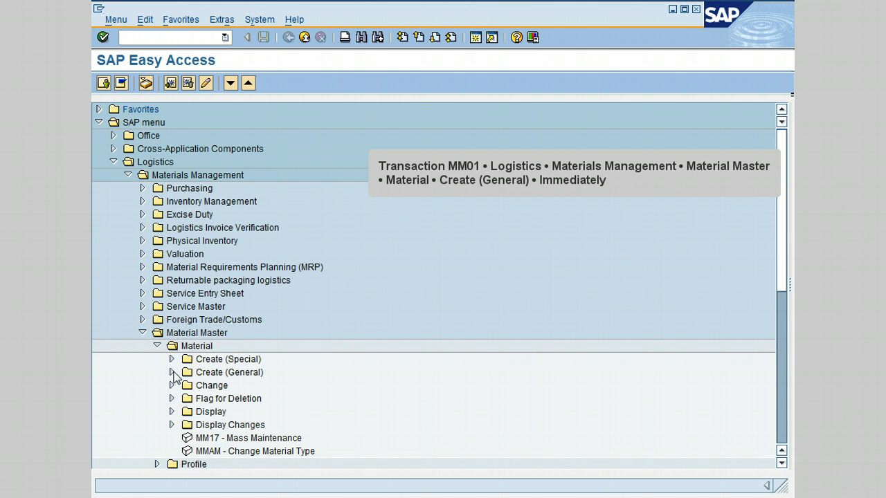
click(171, 372)
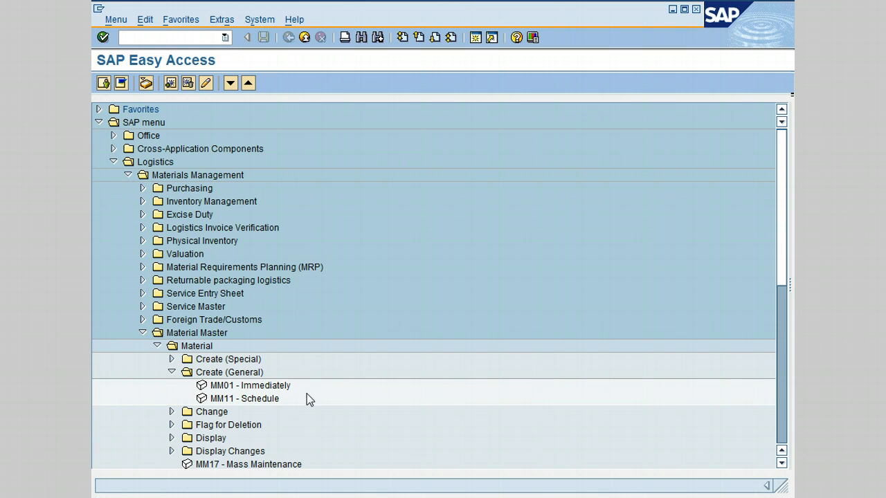
mouse_move(310, 399)
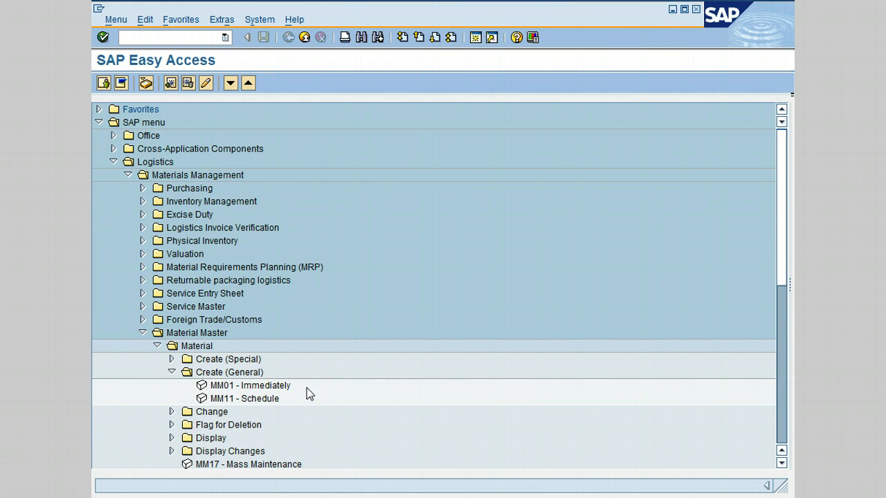
mouse_move(321, 396)
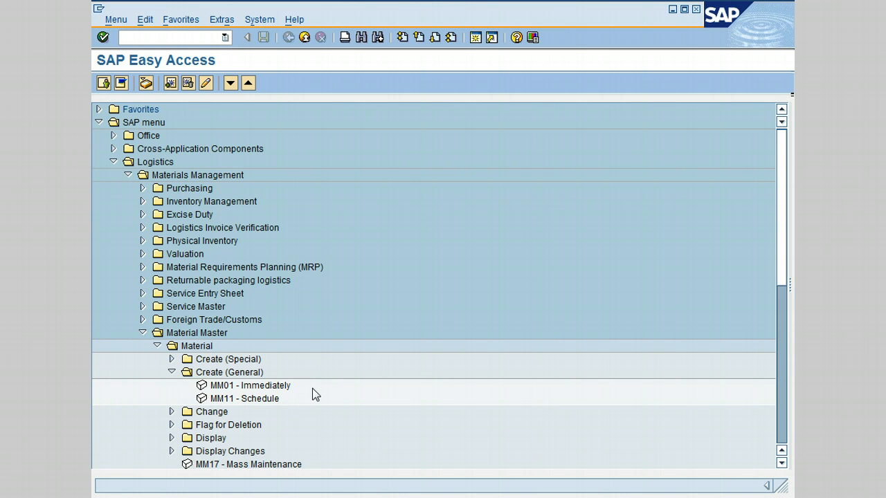
mouse_move(215, 387)
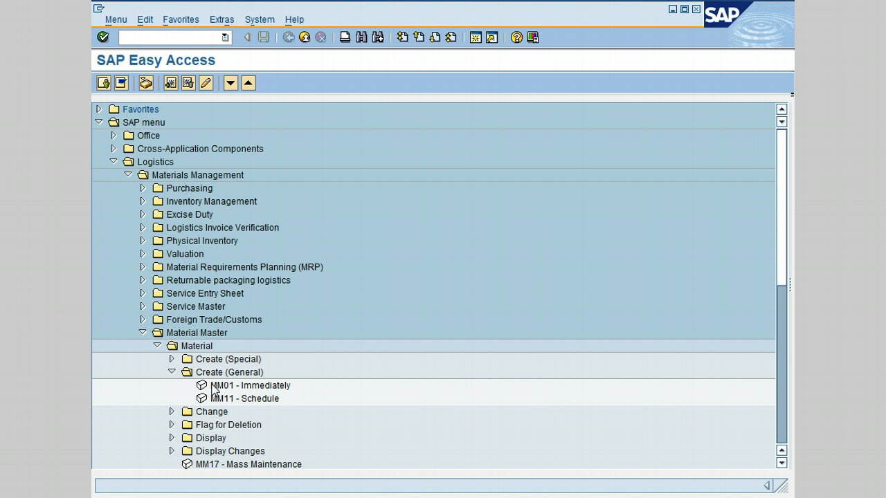
mouse_move(297, 399)
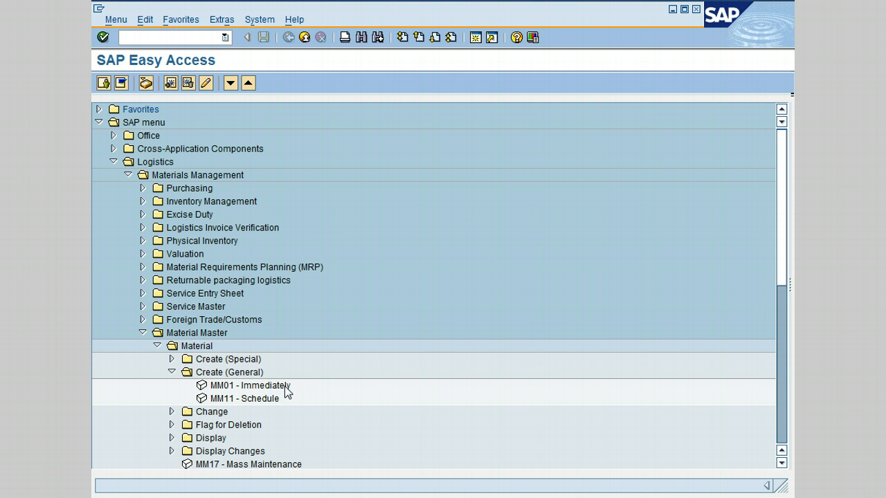
mouse_move(285, 397)
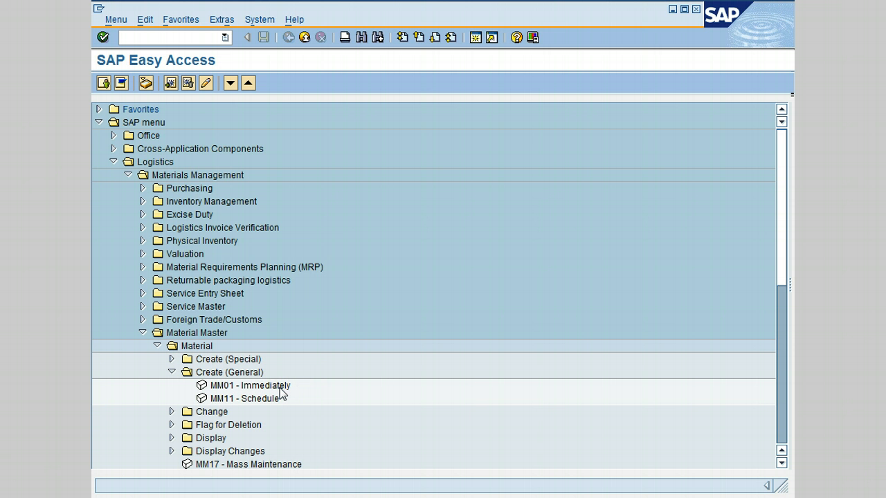
mouse_move(282, 397)
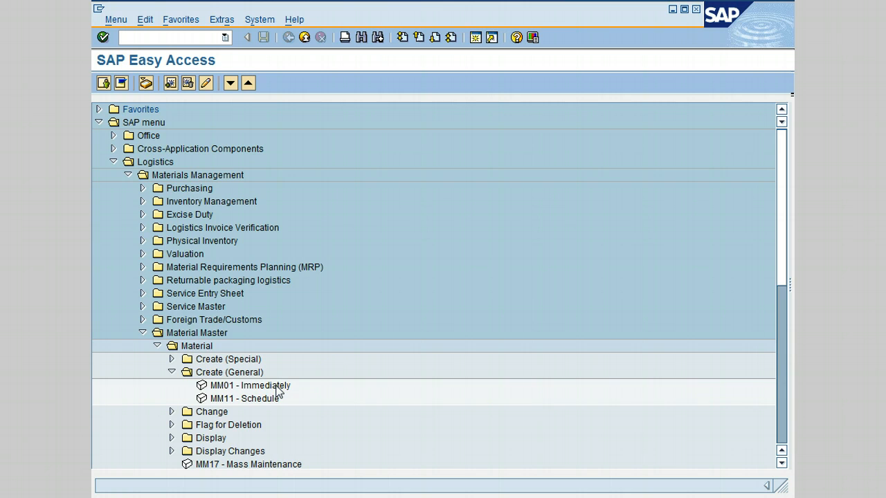
Step: Launch MM01 - Immediately and place the cursor in the Material number field
double_click(247, 384)
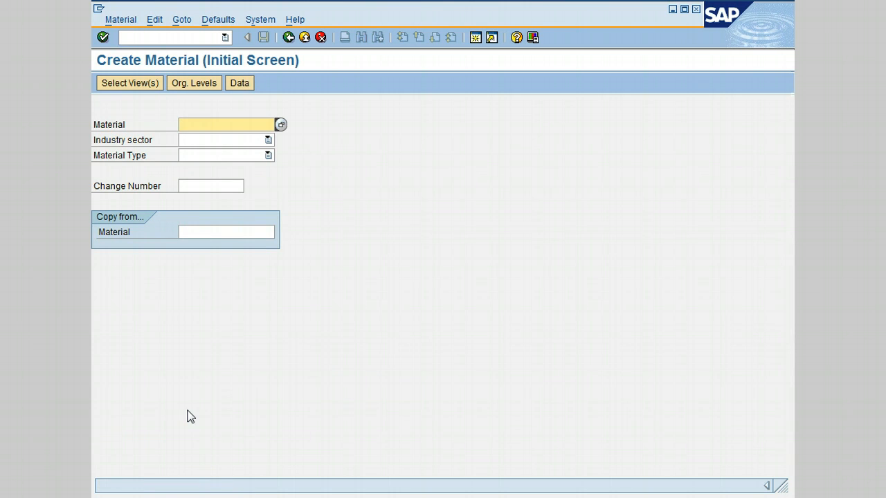
click(229, 125)
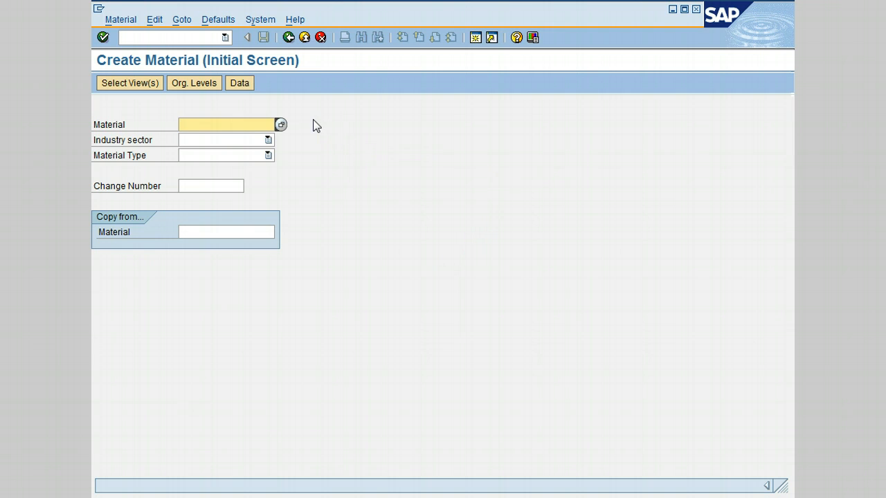
mouse_move(335, 137)
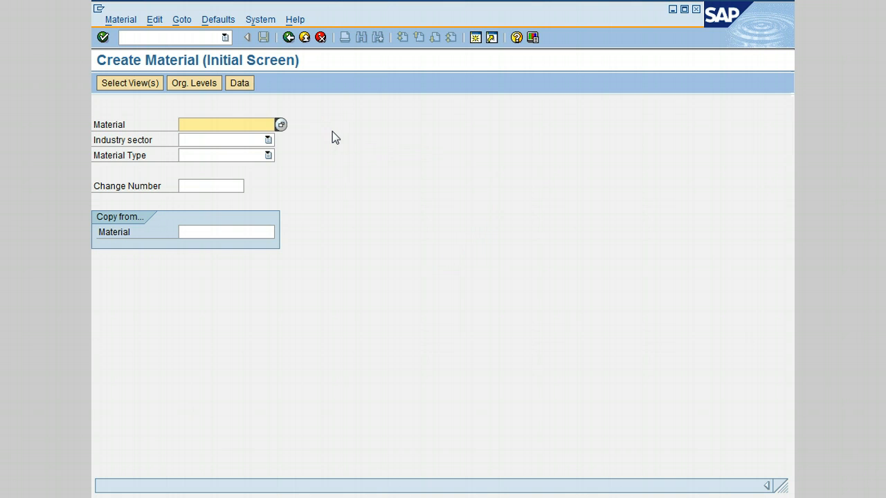
mouse_move(296, 148)
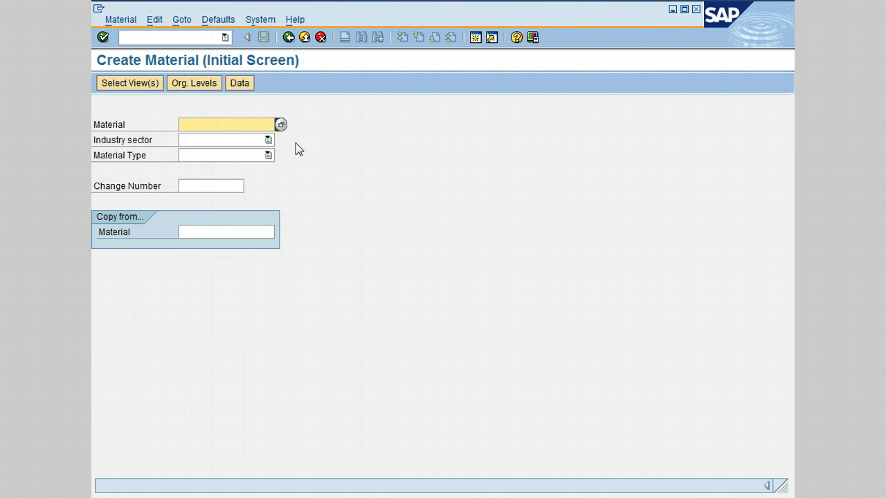
mouse_move(324, 157)
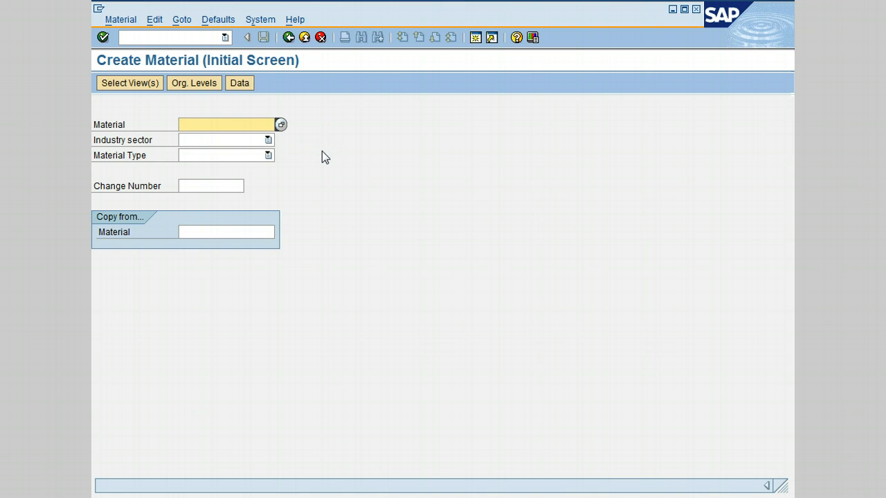
click(229, 124)
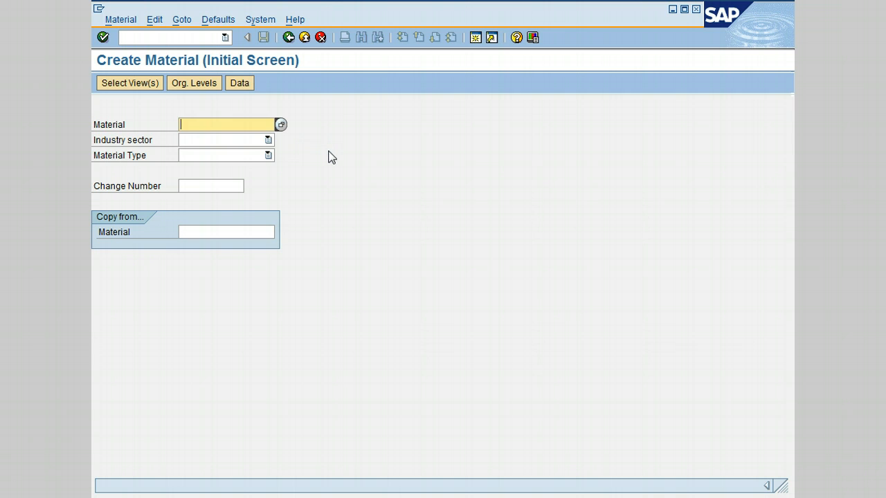
mouse_move(252, 145)
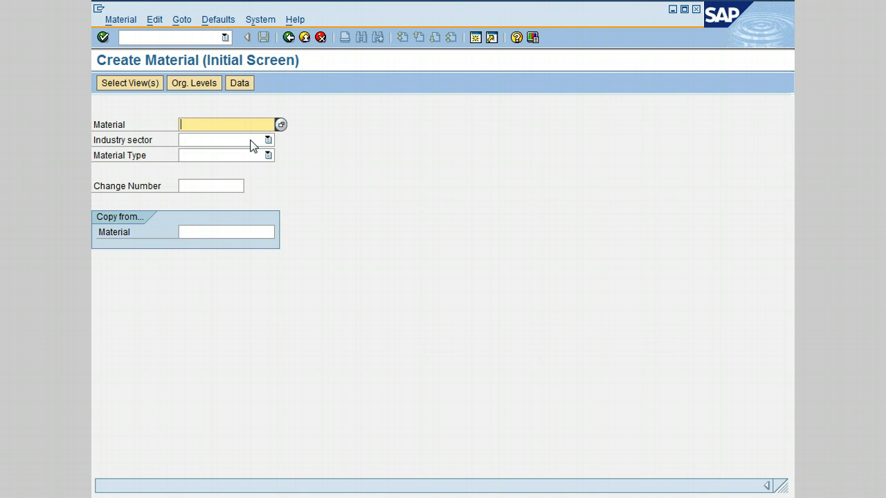
Step: Choose Mechanical Engineering as the industry sector
click(269, 138)
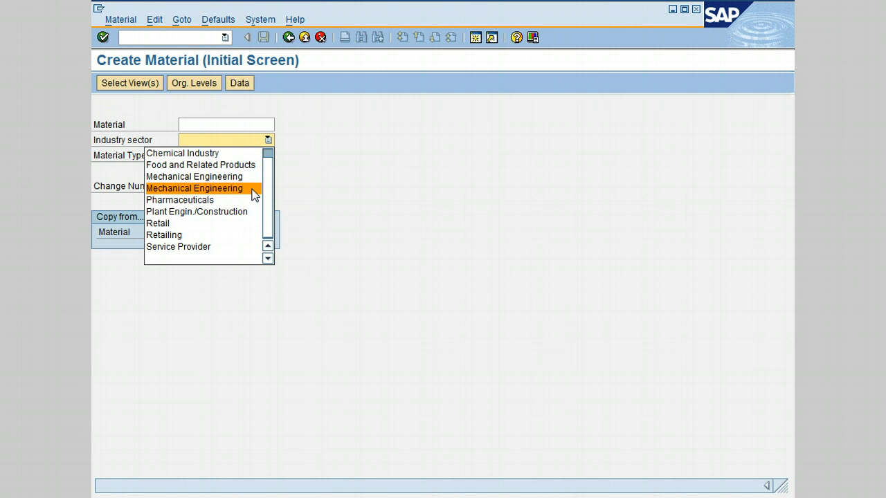
click(194, 188)
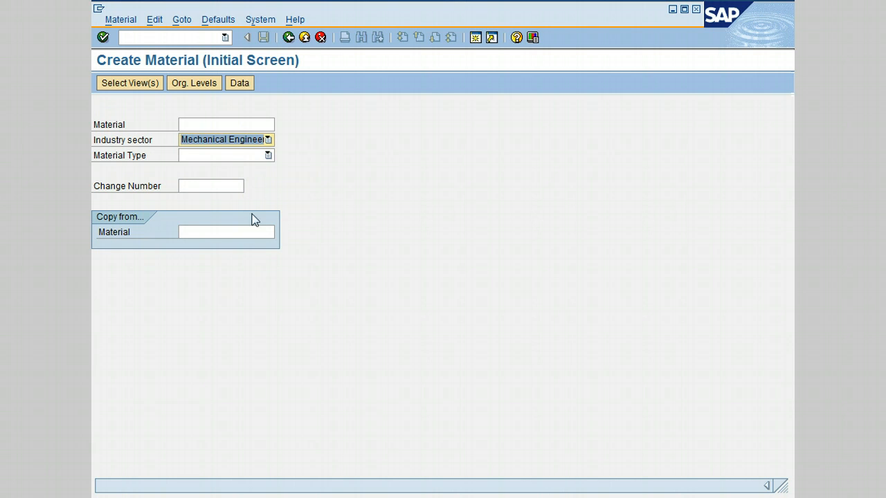
mouse_move(292, 160)
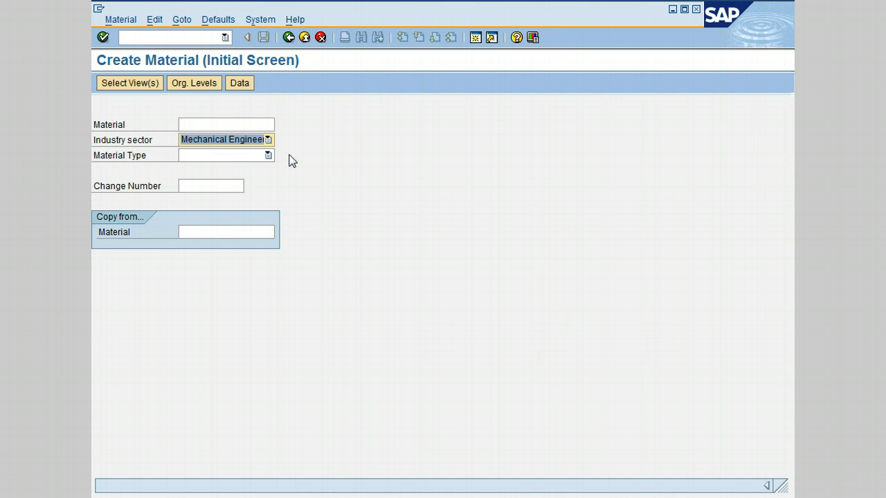
Step: Choose Finish Goods as the material type from the dropdown list
click(267, 155)
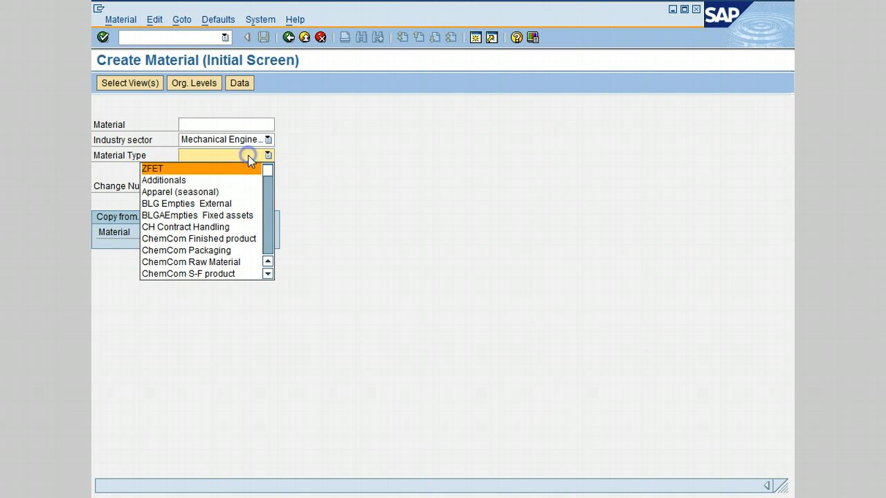
mouse_move(308, 180)
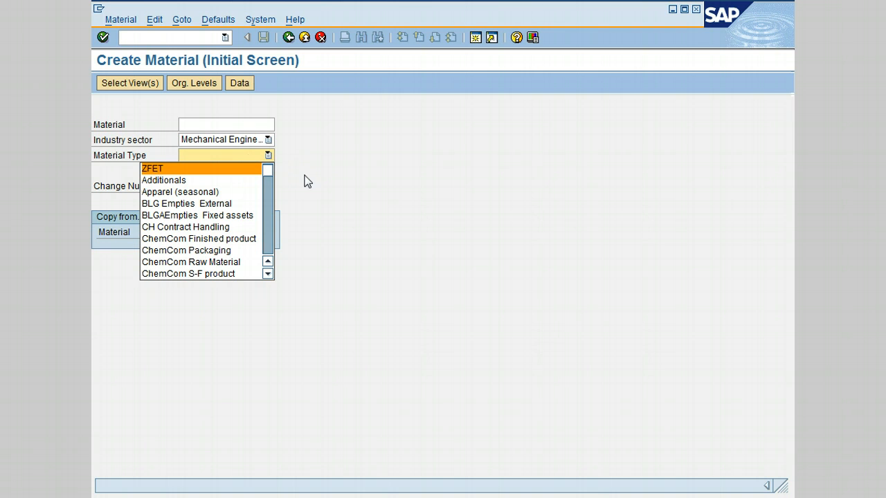
mouse_move(305, 224)
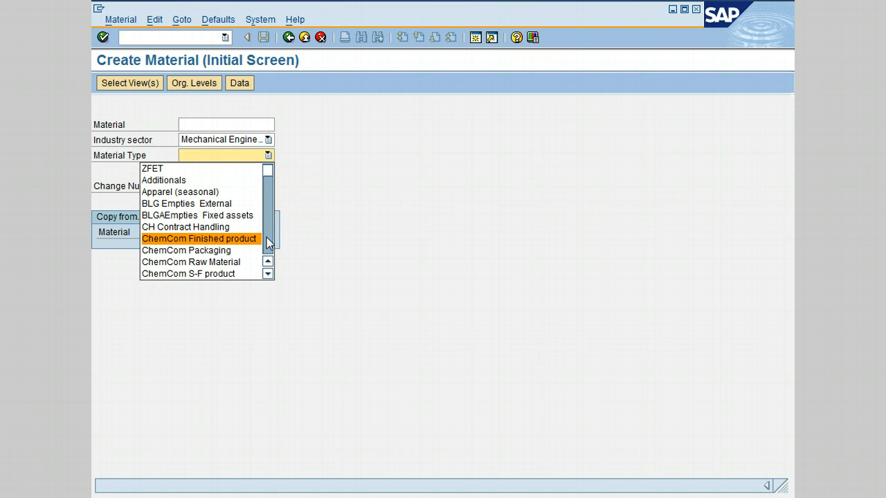
mouse_move(260, 243)
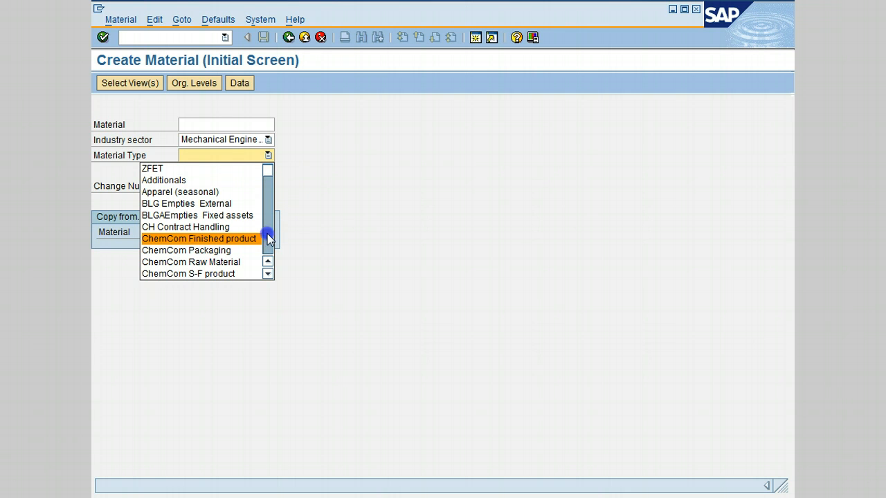
scroll(down, 3)
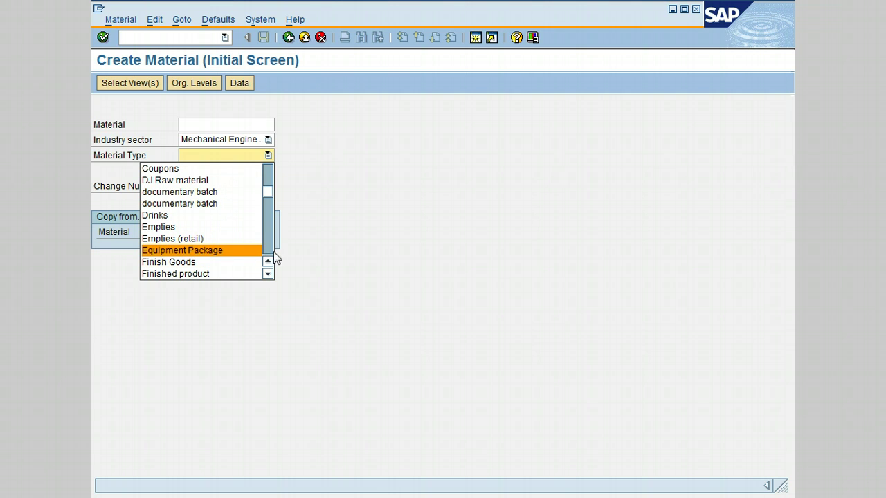
scroll(down, 3)
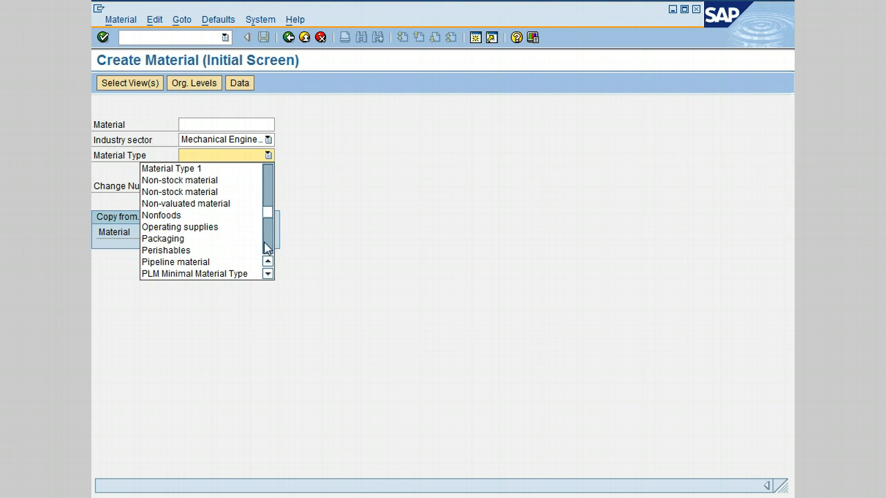
scroll(down, 3)
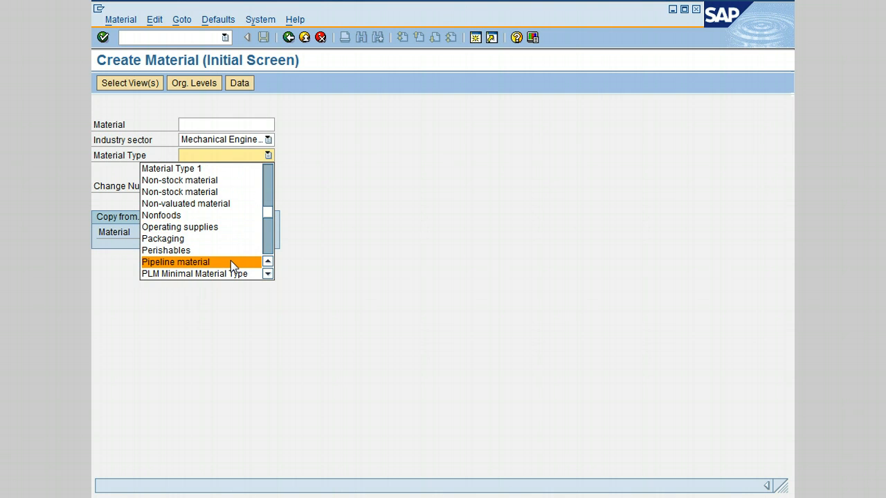
mouse_move(265, 242)
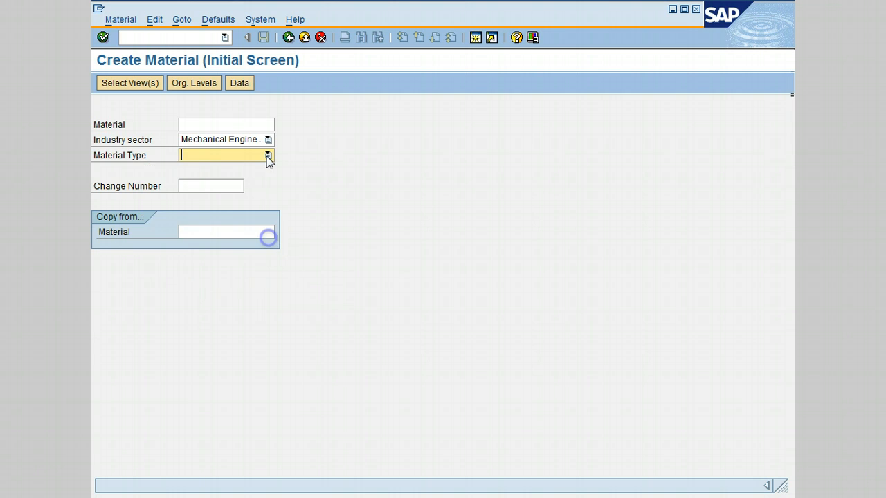
click(268, 155)
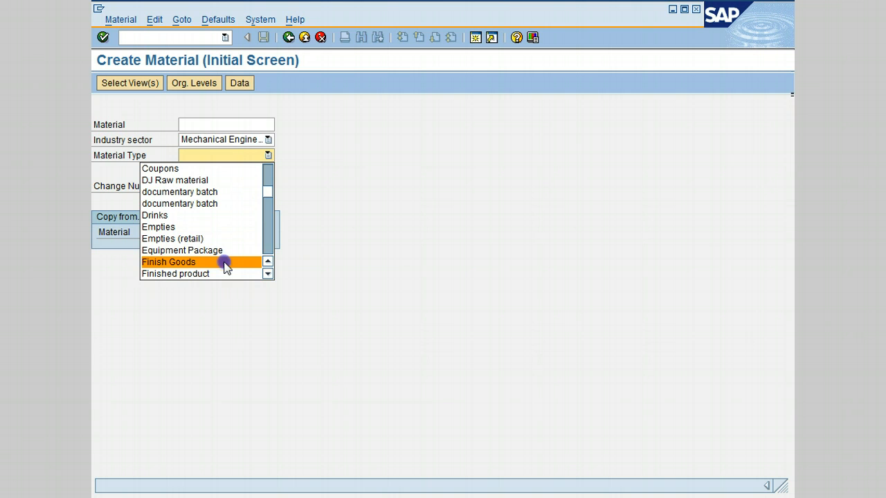
click(169, 262)
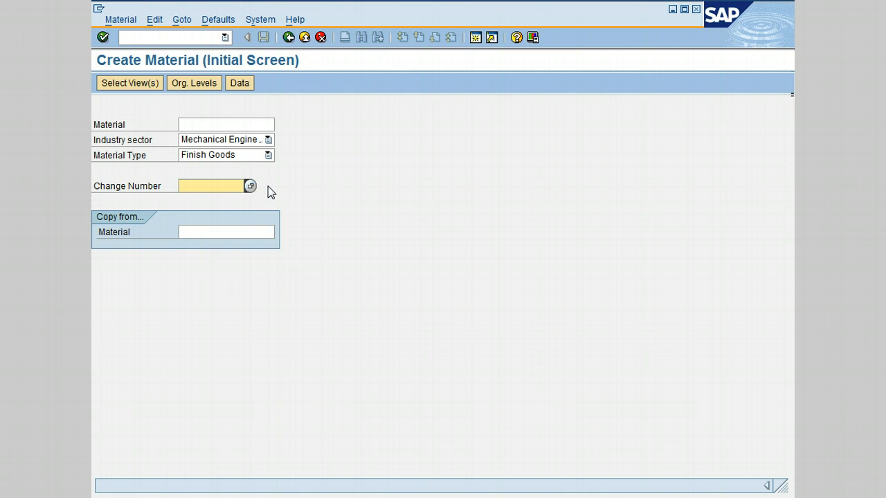
mouse_move(281, 188)
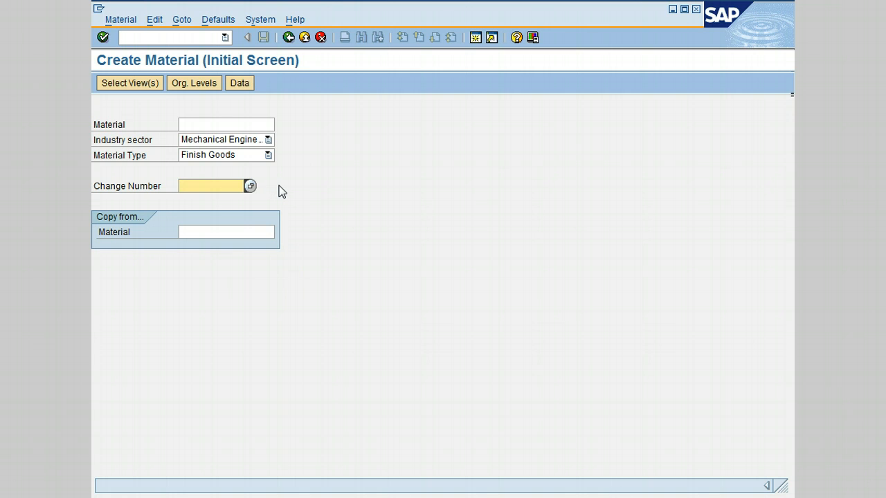
mouse_move(285, 197)
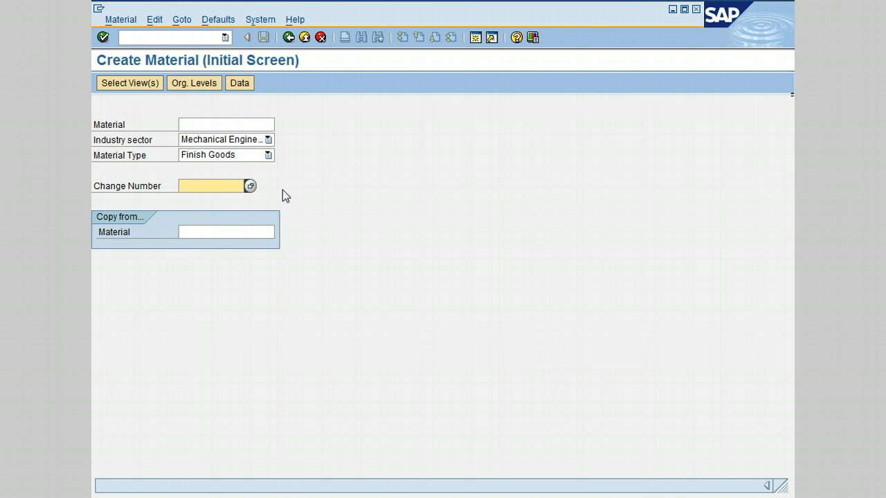
mouse_move(279, 192)
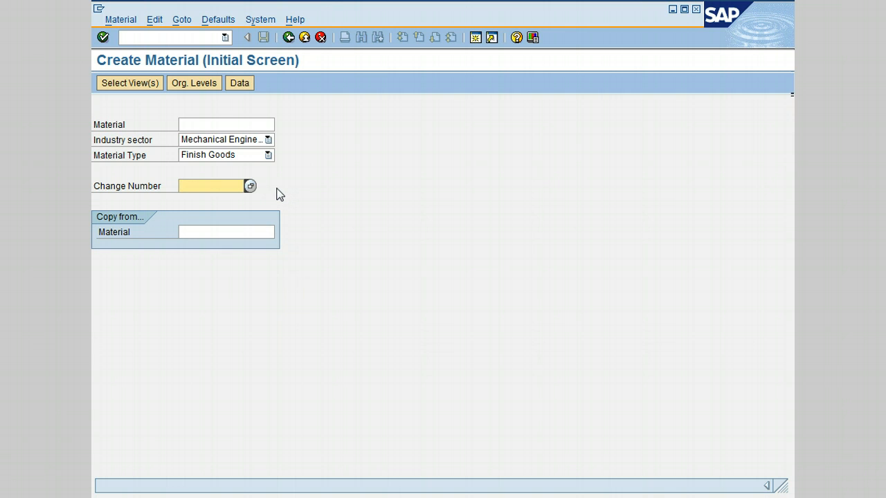
click(219, 233)
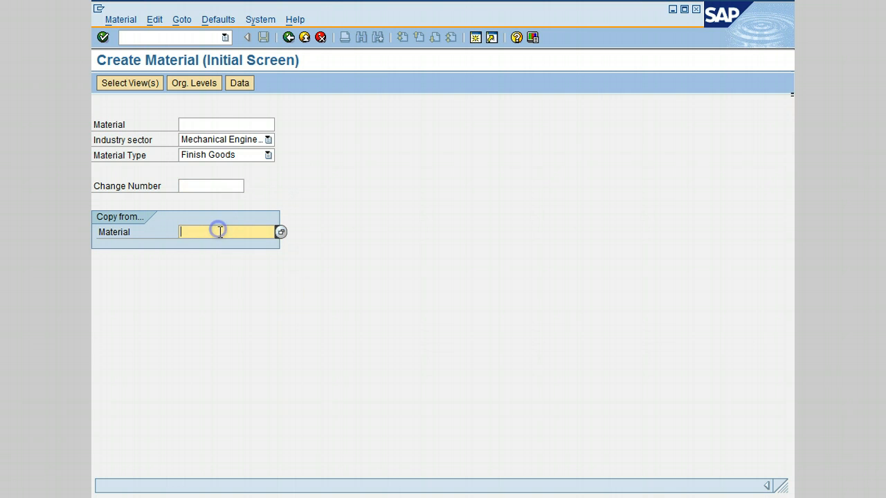
mouse_move(304, 234)
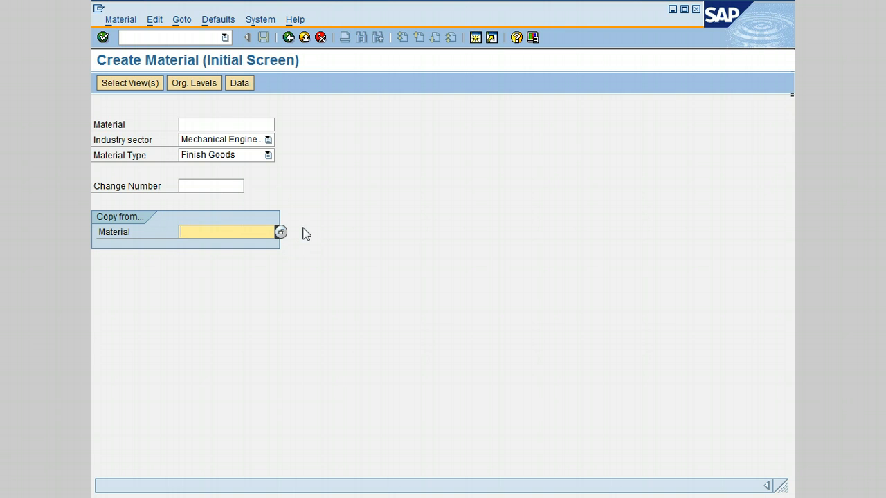
mouse_move(349, 231)
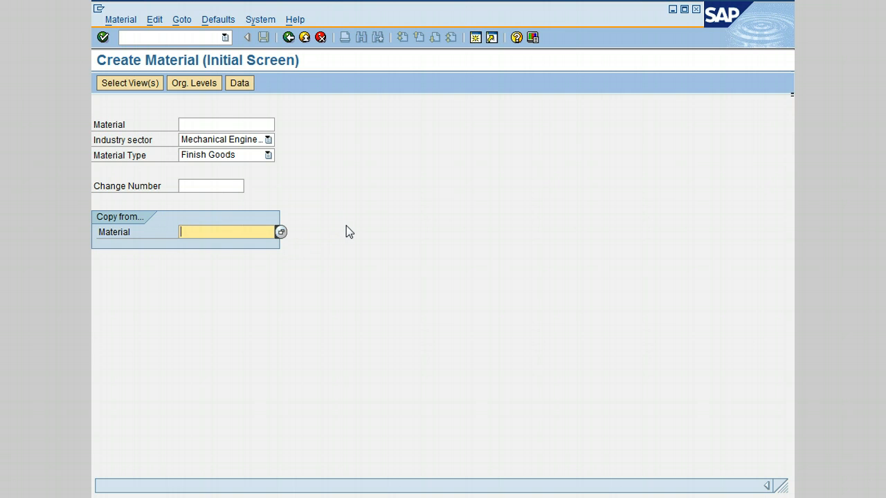
mouse_move(325, 247)
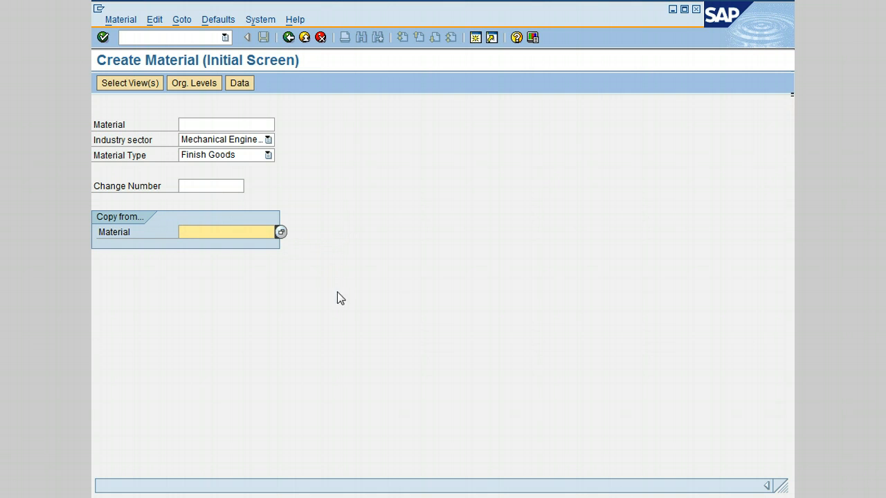
mouse_move(320, 223)
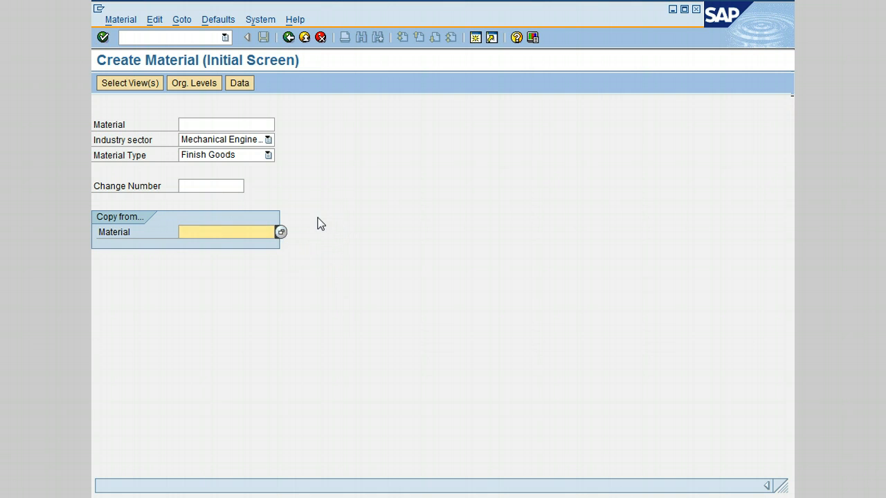
mouse_move(325, 220)
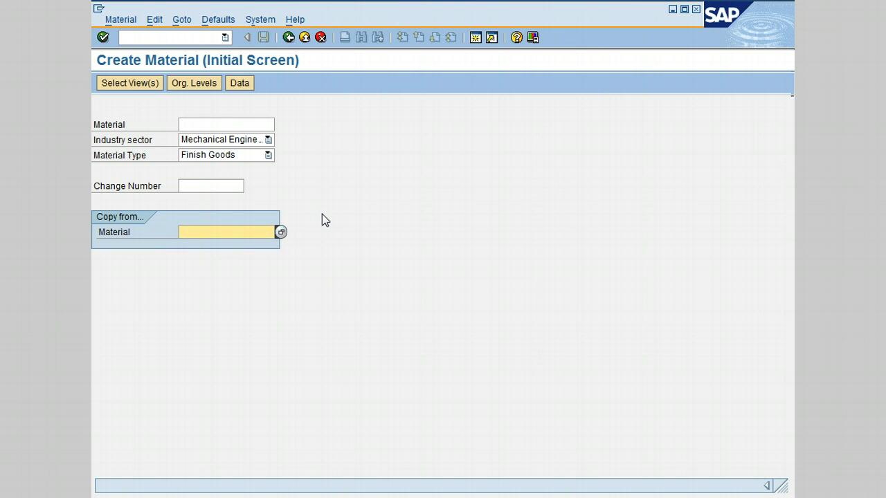
mouse_move(332, 191)
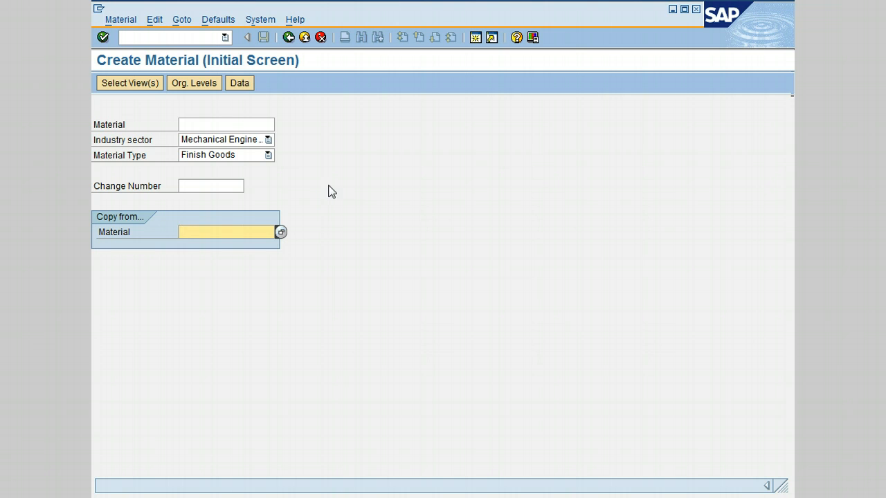
click(228, 233)
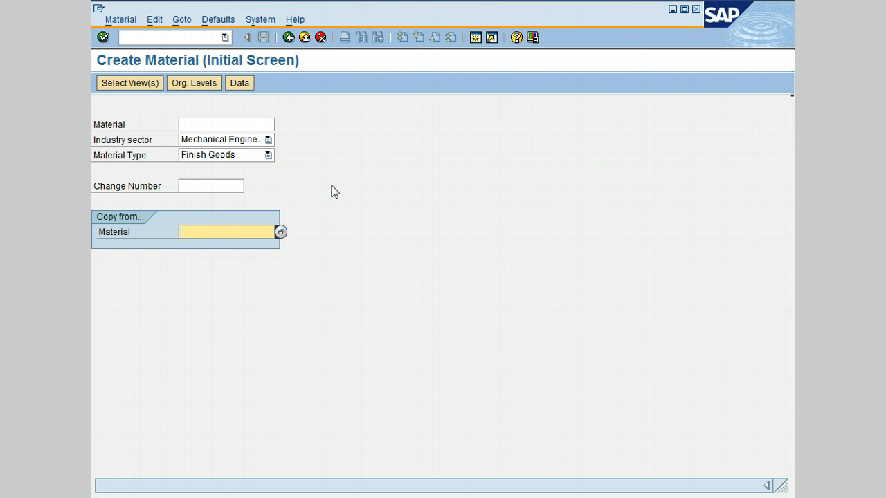
mouse_move(180, 110)
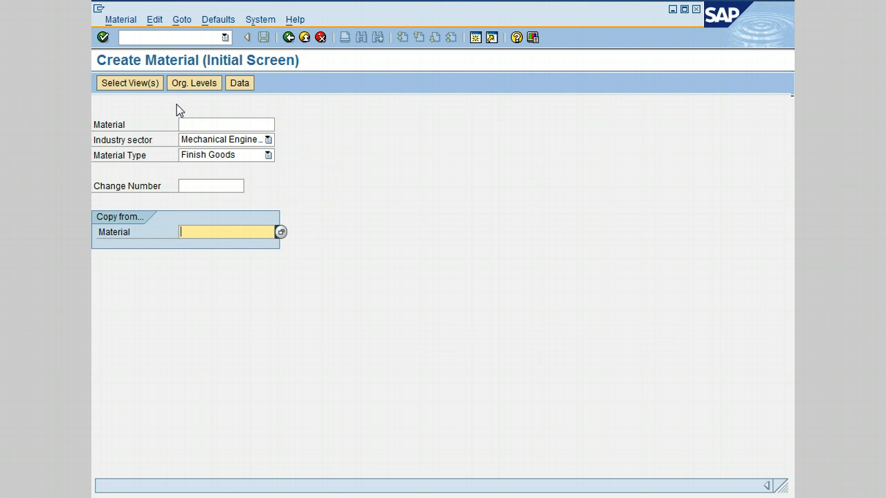
mouse_move(136, 112)
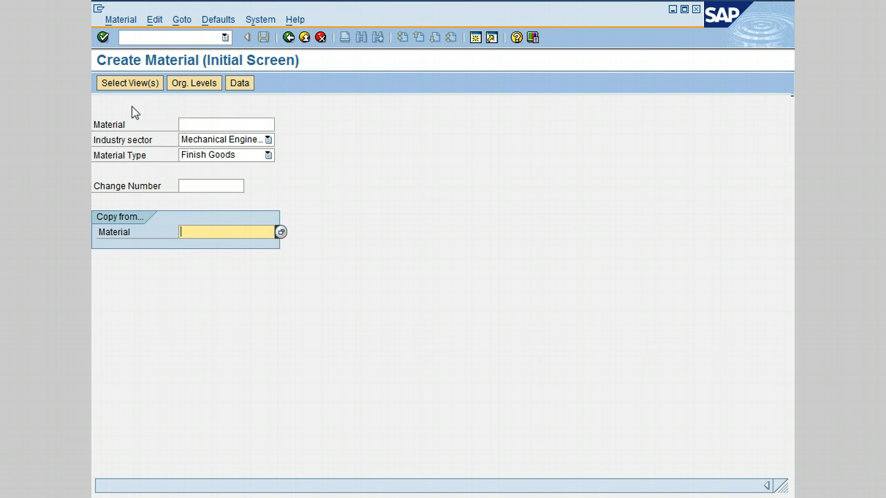
Step: Confirm the initial screen with the green check to proceed to view selection
click(100, 36)
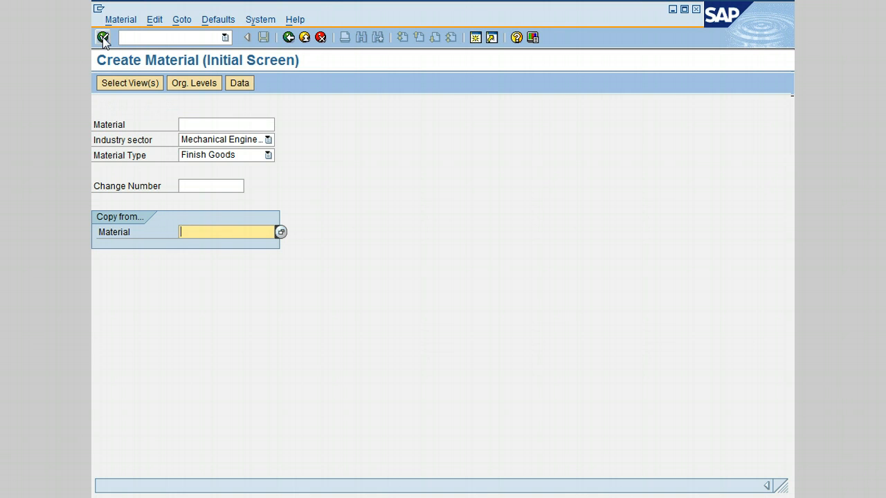
mouse_move(101, 37)
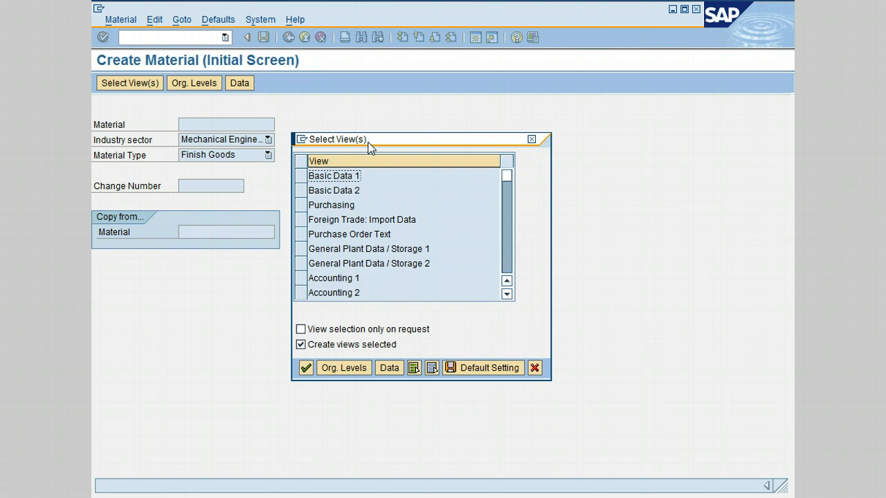
mouse_move(404, 131)
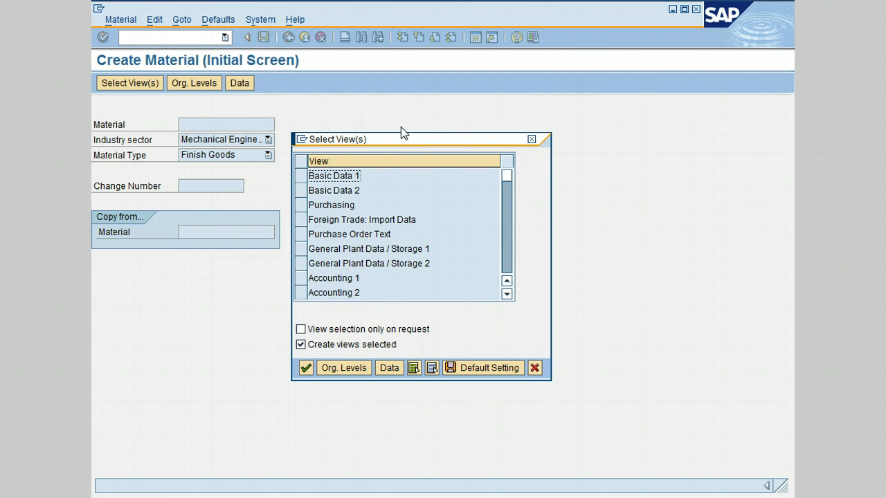
mouse_move(401, 138)
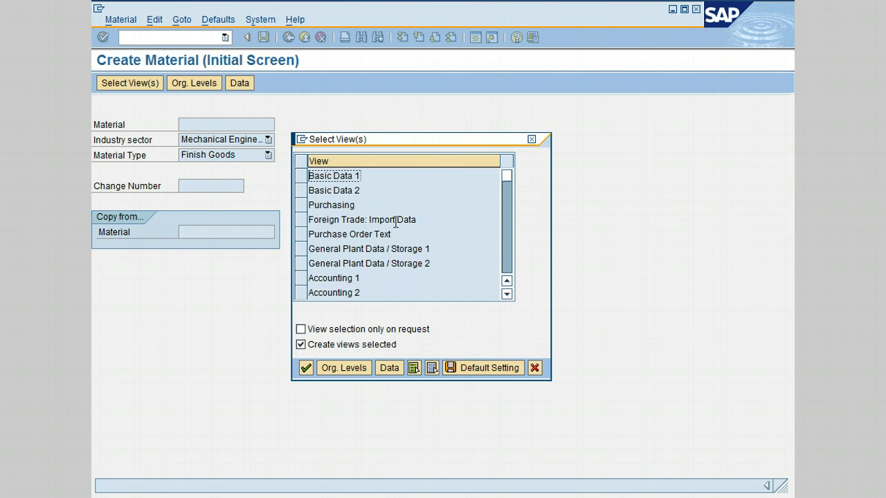
mouse_move(307, 163)
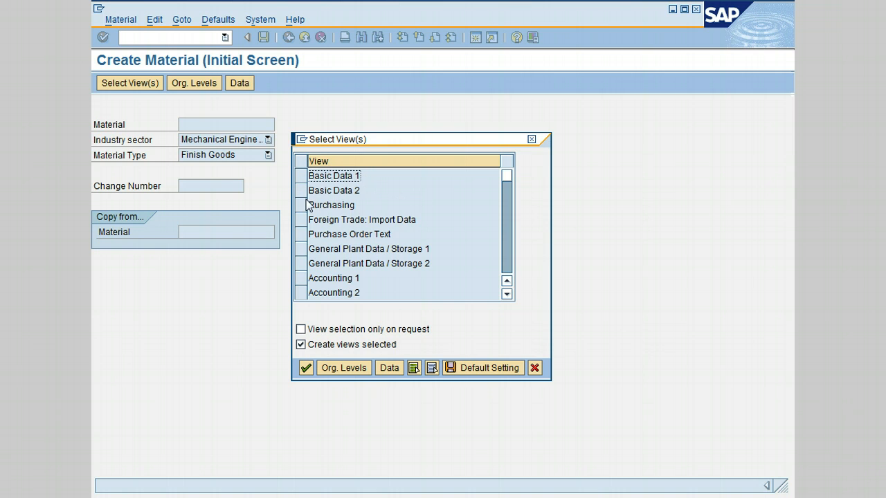
mouse_move(386, 205)
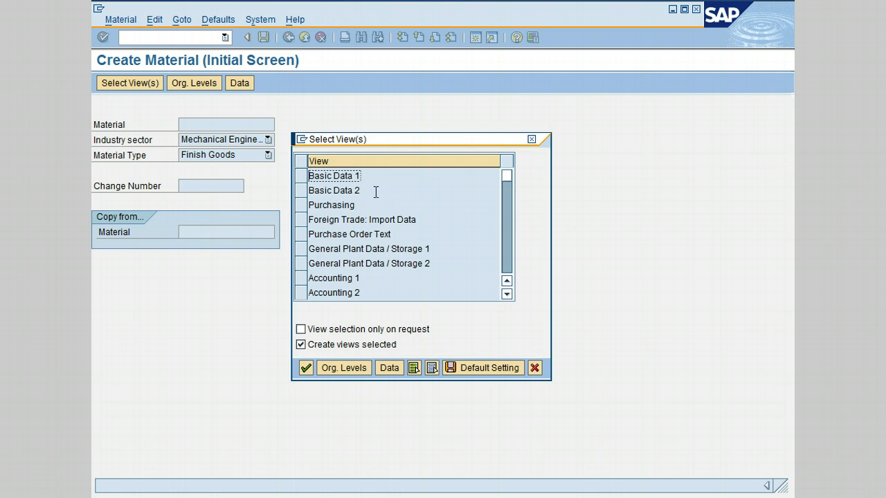
mouse_move(377, 188)
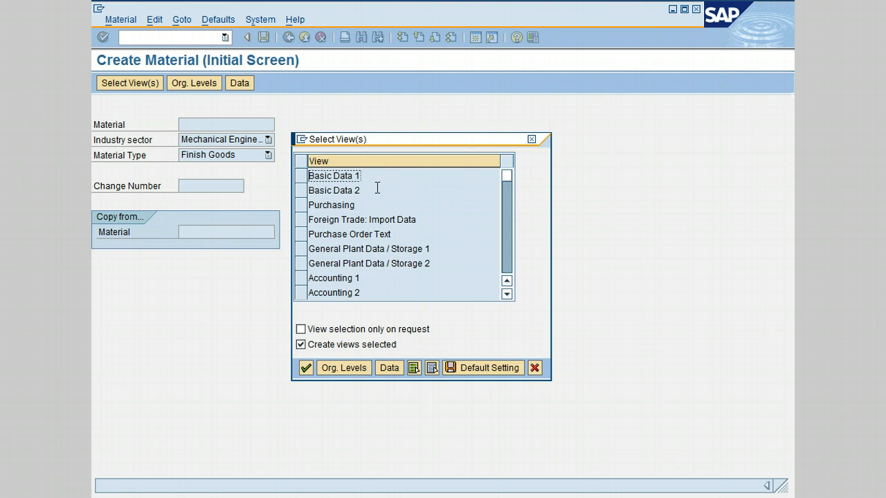
mouse_move(371, 235)
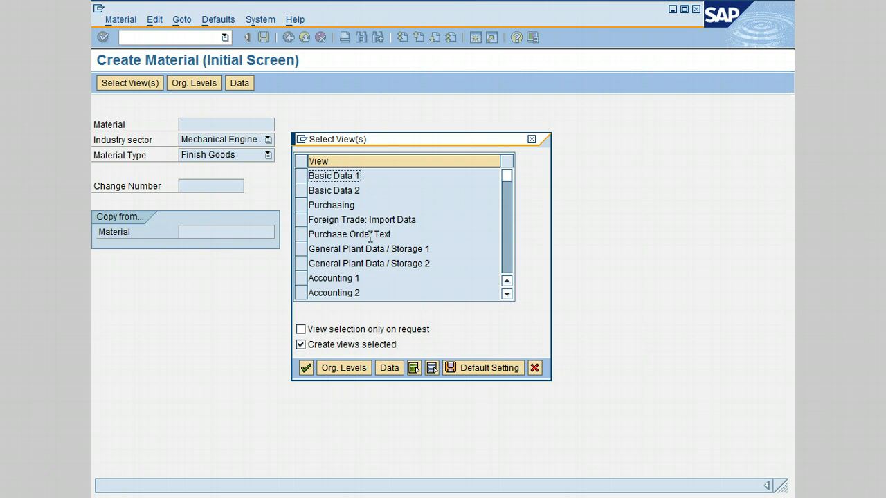
mouse_move(299, 216)
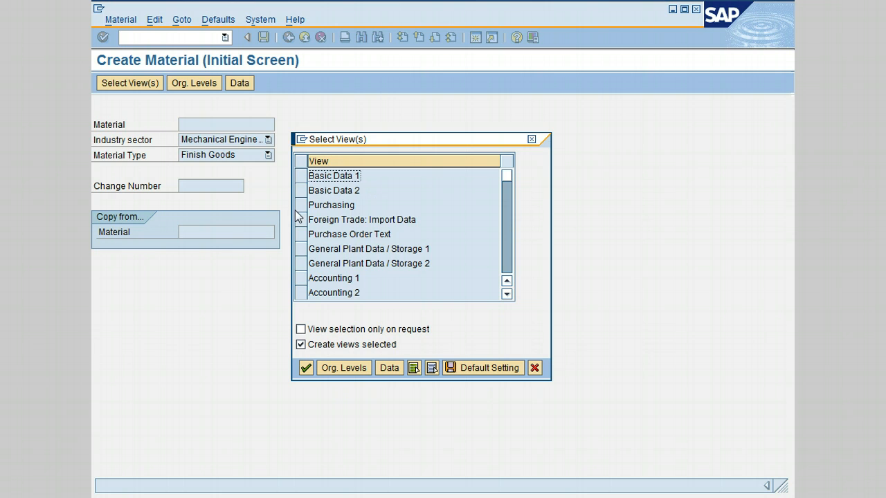
mouse_move(301, 214)
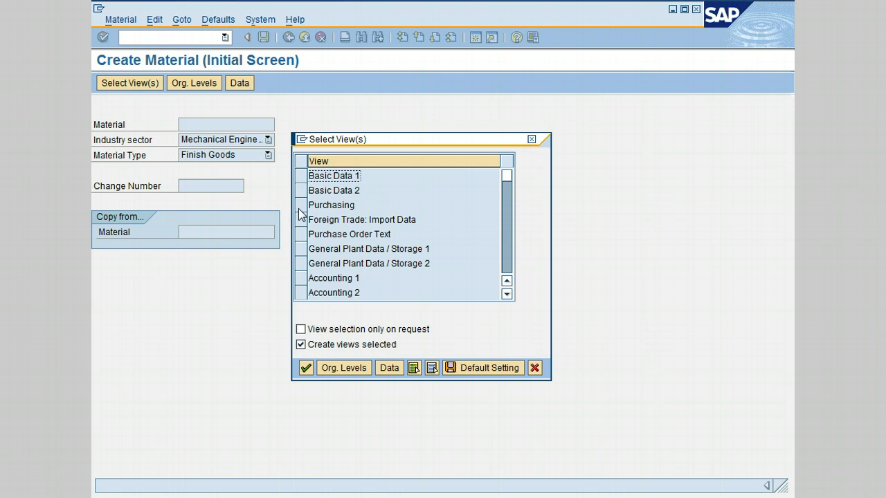
mouse_move(302, 212)
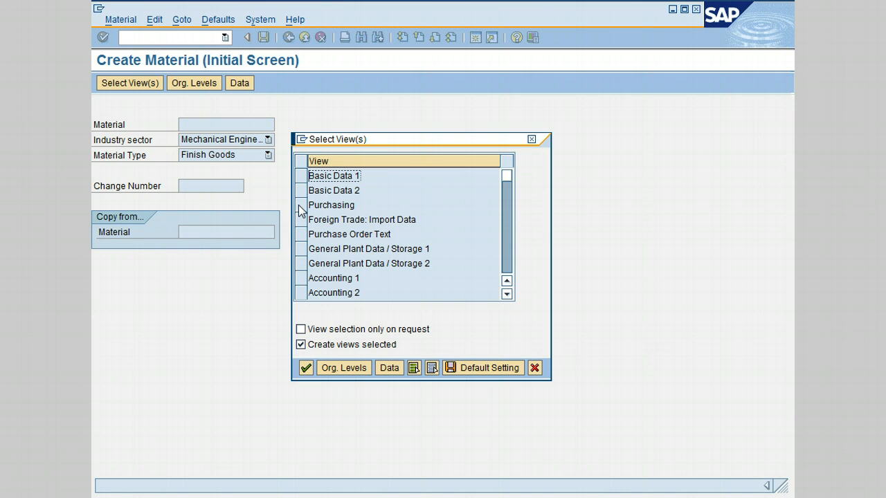
mouse_move(327, 218)
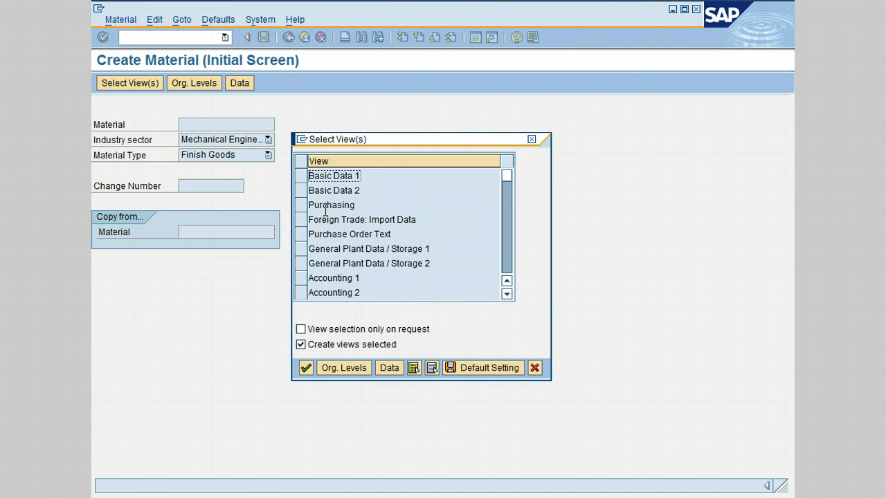
mouse_move(363, 216)
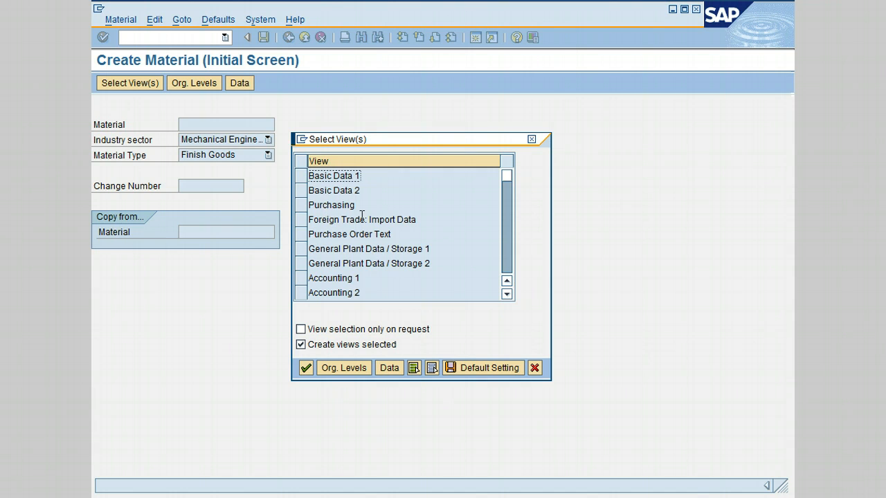
mouse_move(321, 225)
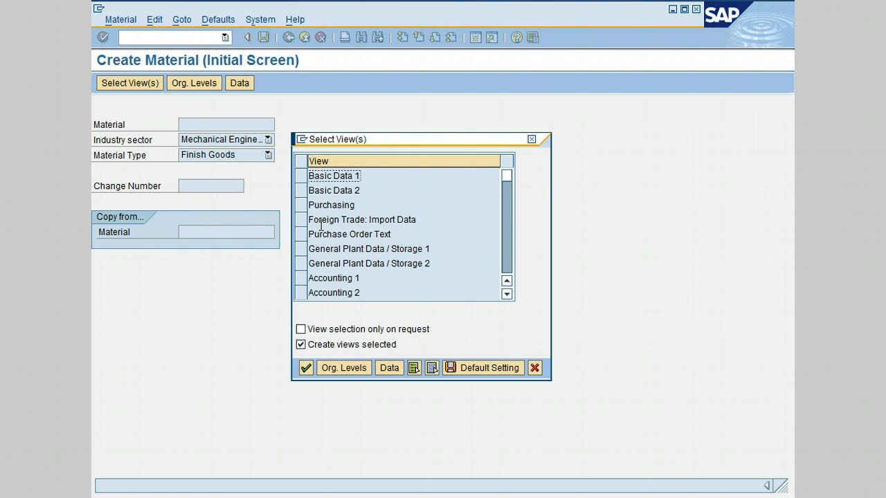
mouse_move(404, 234)
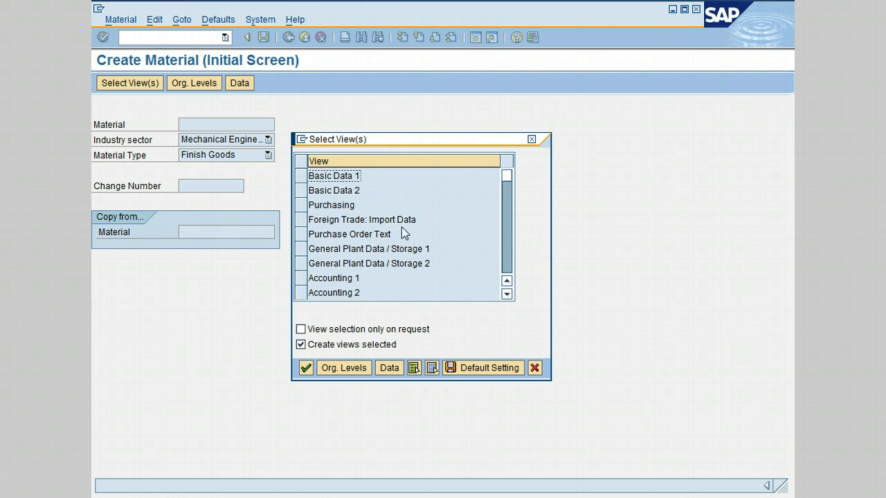
mouse_move(429, 220)
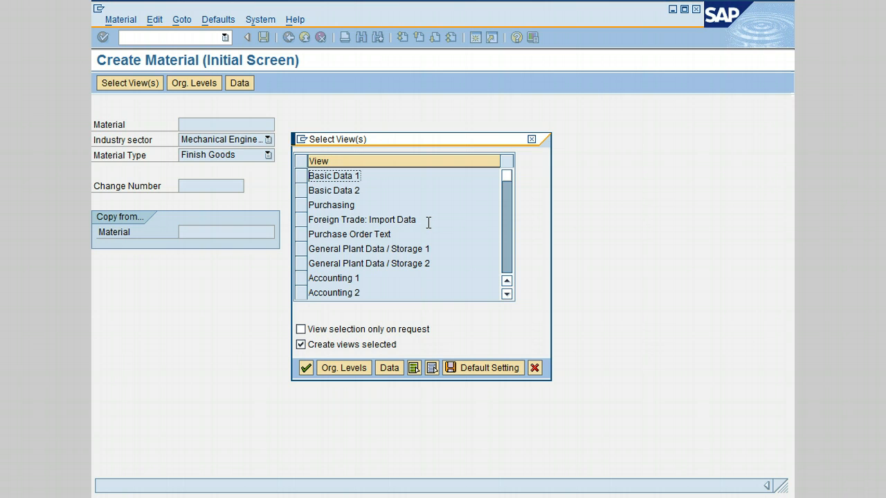
mouse_move(423, 227)
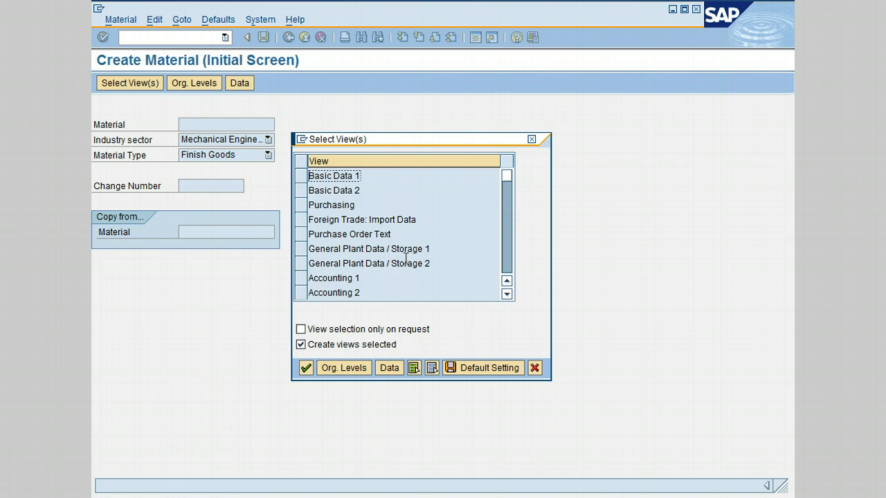
mouse_move(414, 256)
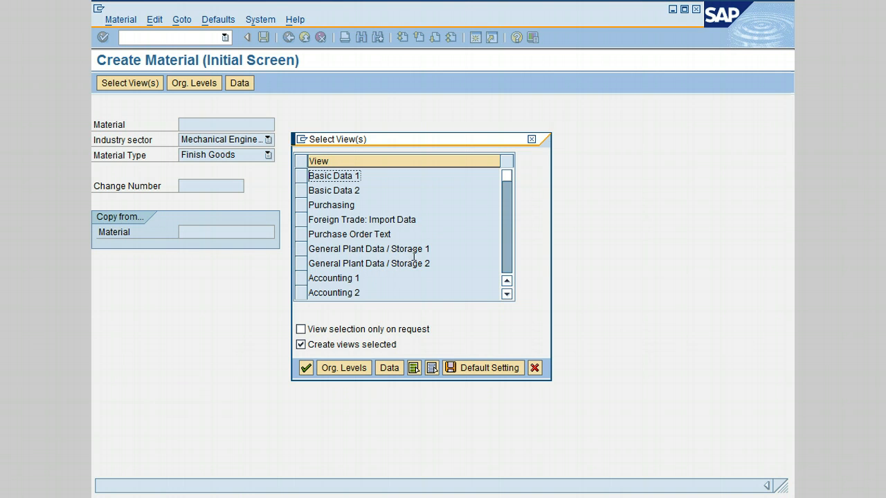
mouse_move(422, 258)
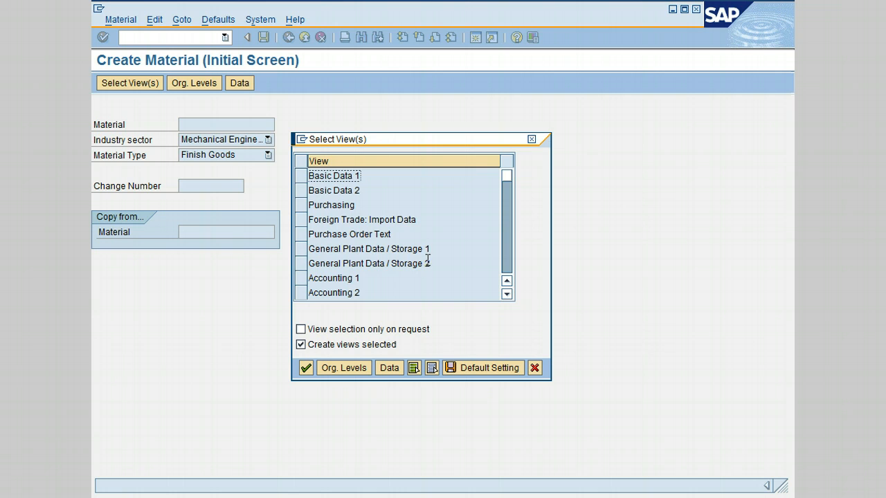
mouse_move(448, 266)
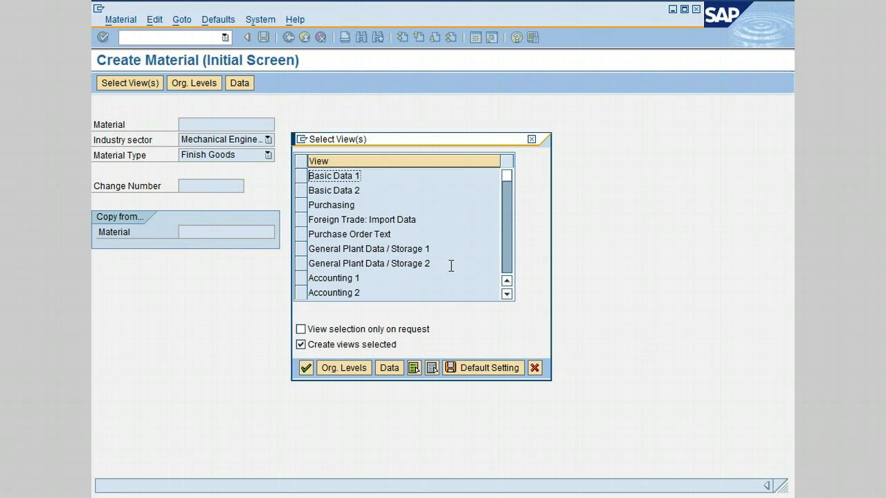
mouse_move(365, 290)
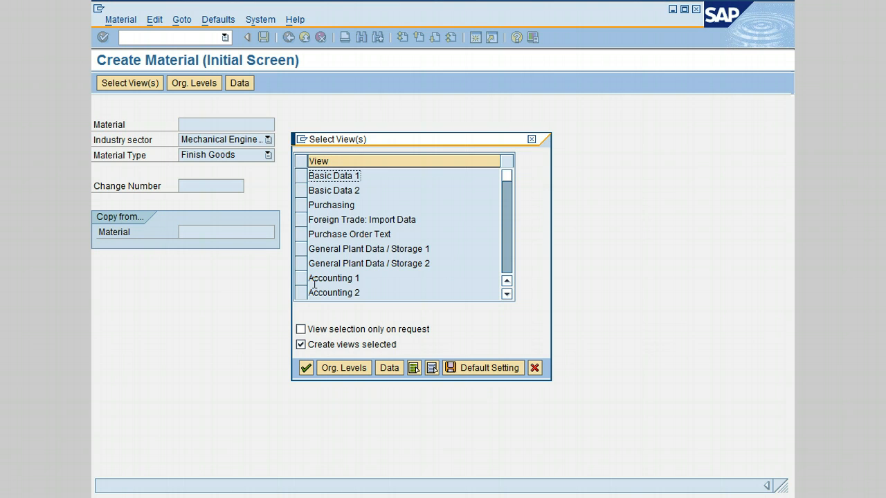
mouse_move(321, 279)
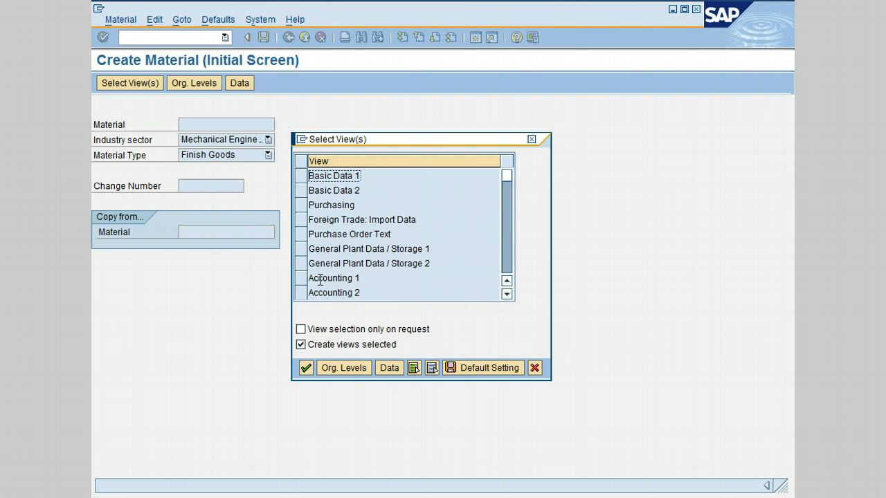
mouse_move(322, 278)
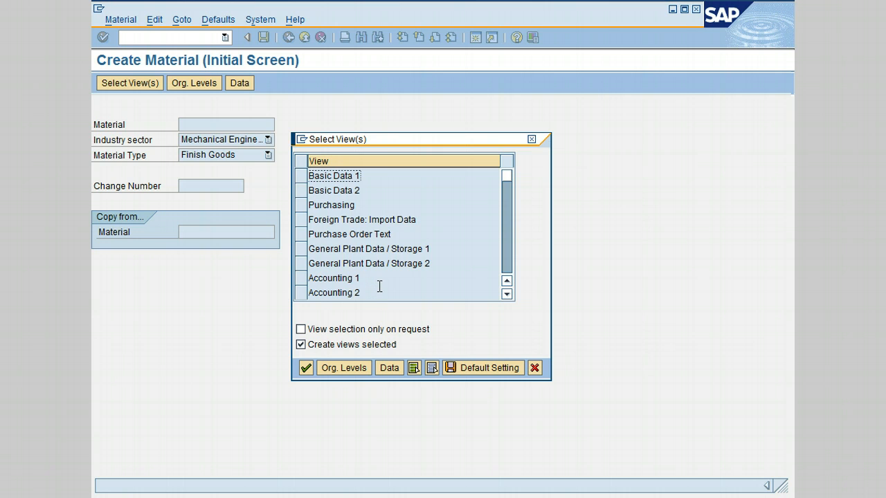
mouse_move(390, 291)
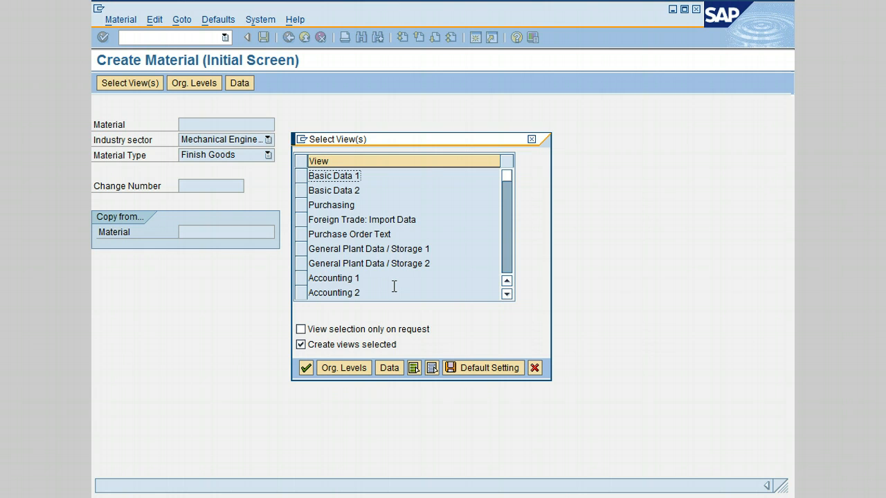
mouse_move(249, 385)
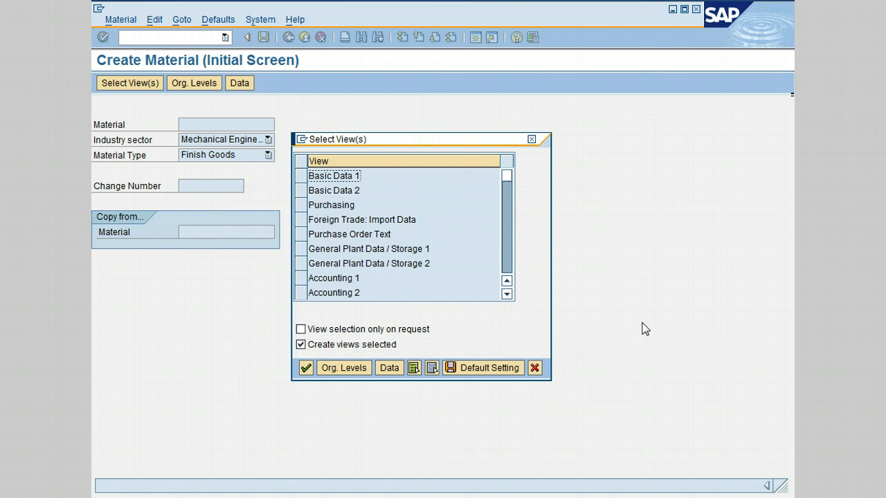
mouse_move(634, 307)
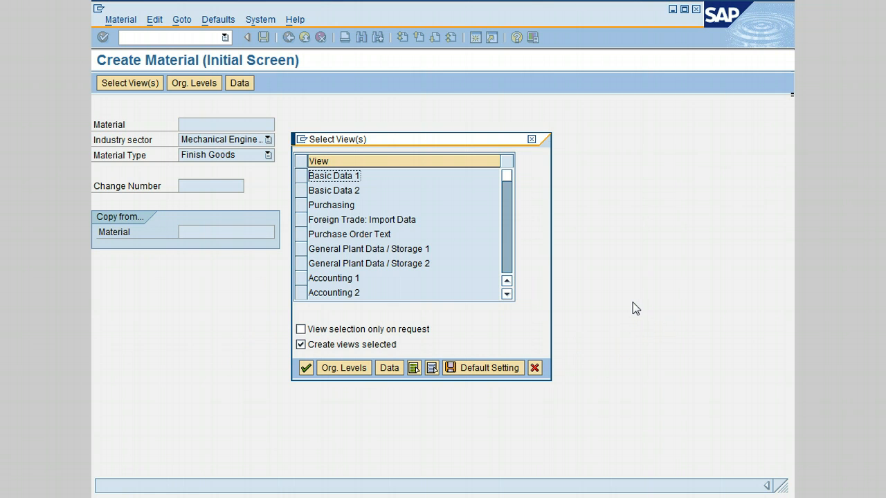
mouse_move(592, 292)
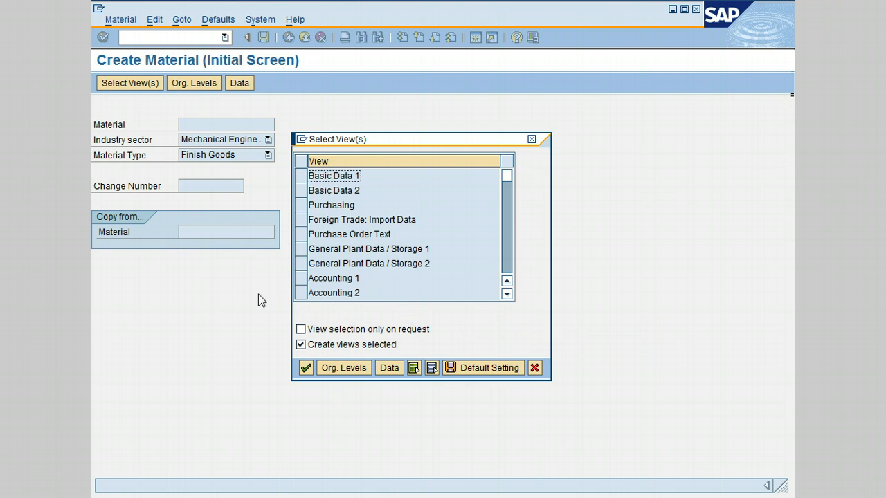
mouse_move(231, 299)
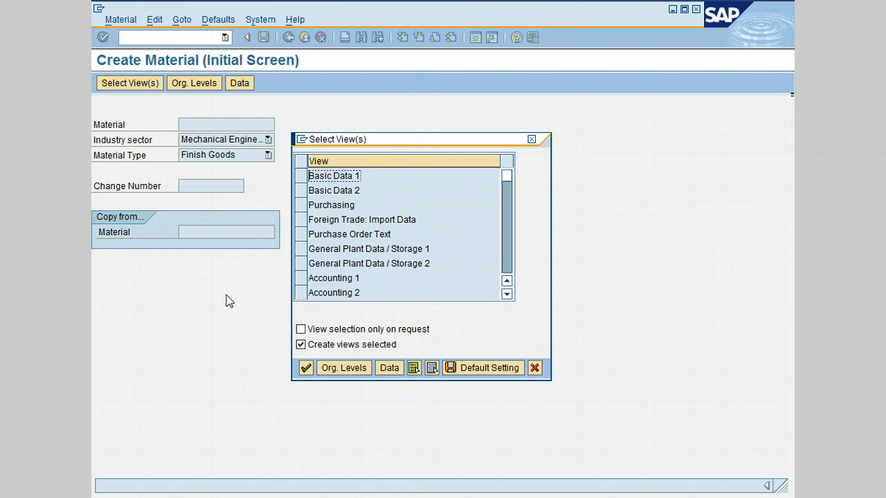
mouse_move(234, 320)
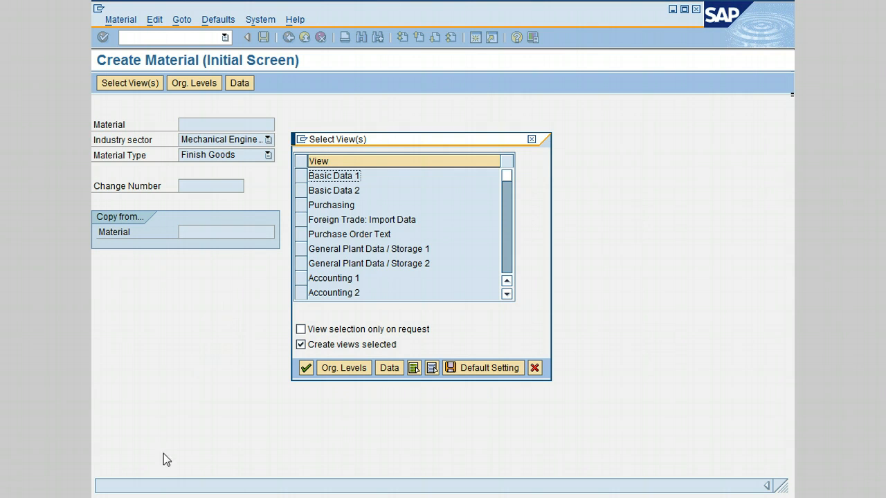
mouse_move(285, 180)
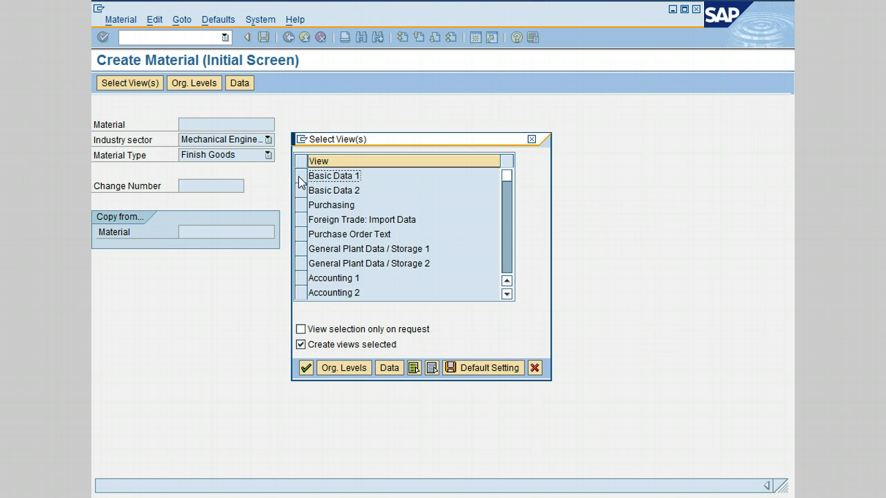
click(332, 175)
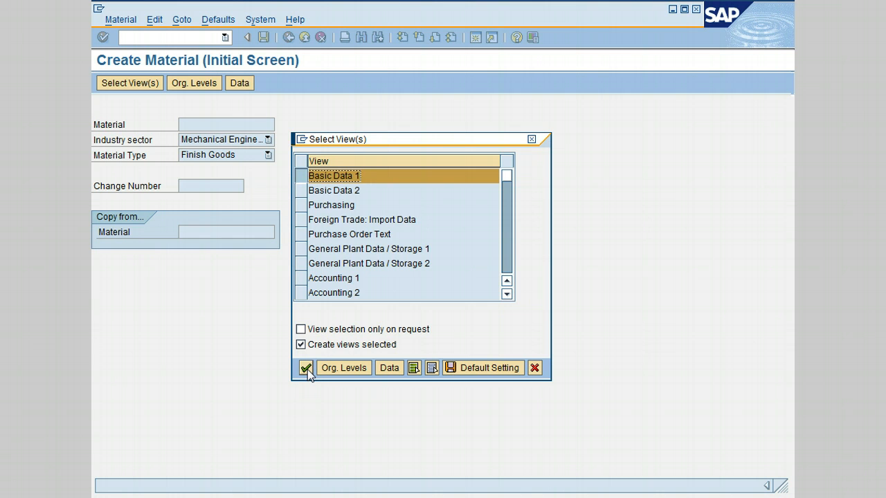
click(306, 368)
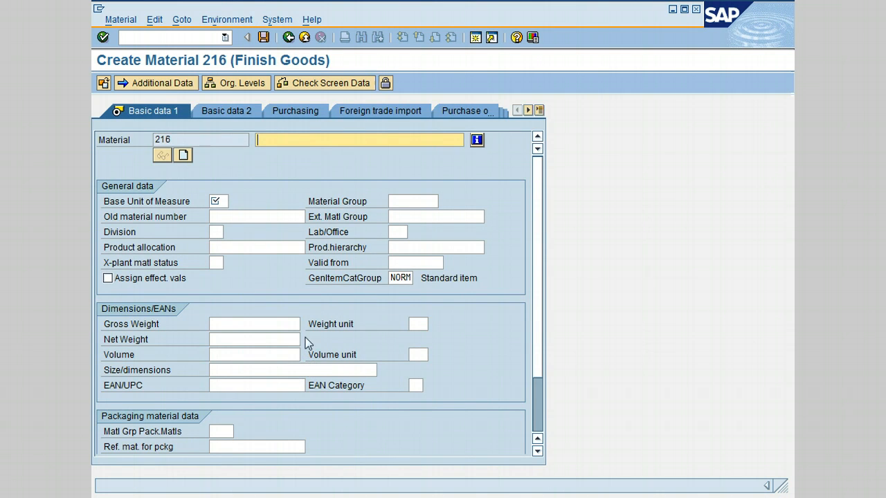
mouse_move(130, 103)
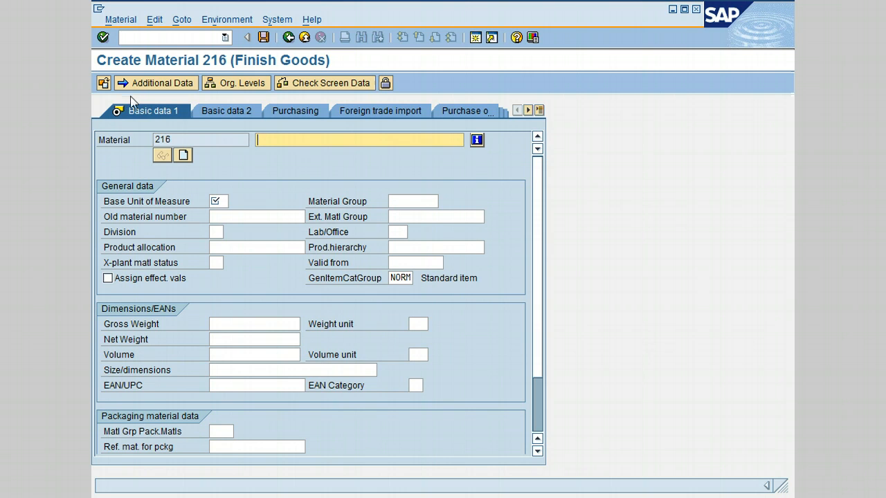
mouse_move(222, 69)
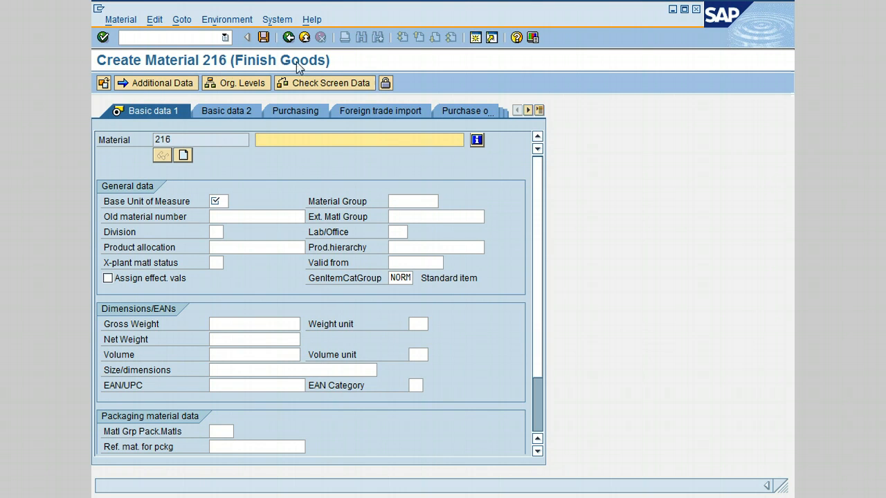
mouse_move(342, 88)
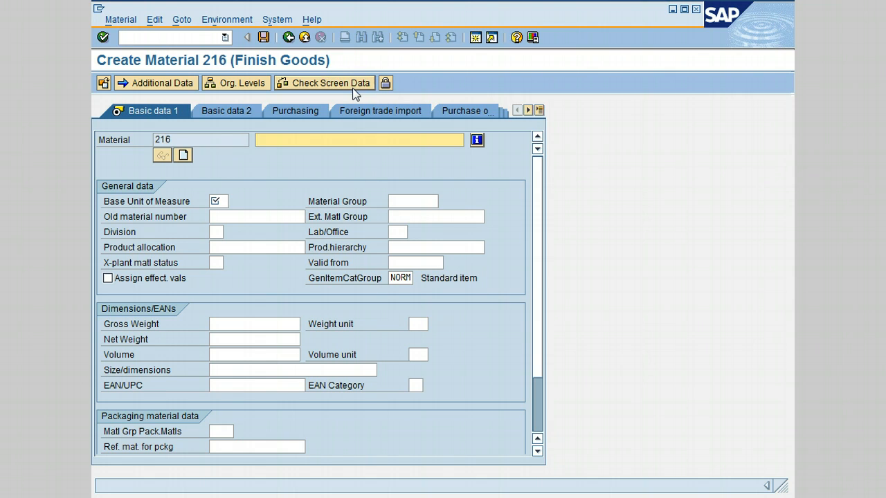
mouse_move(153, 127)
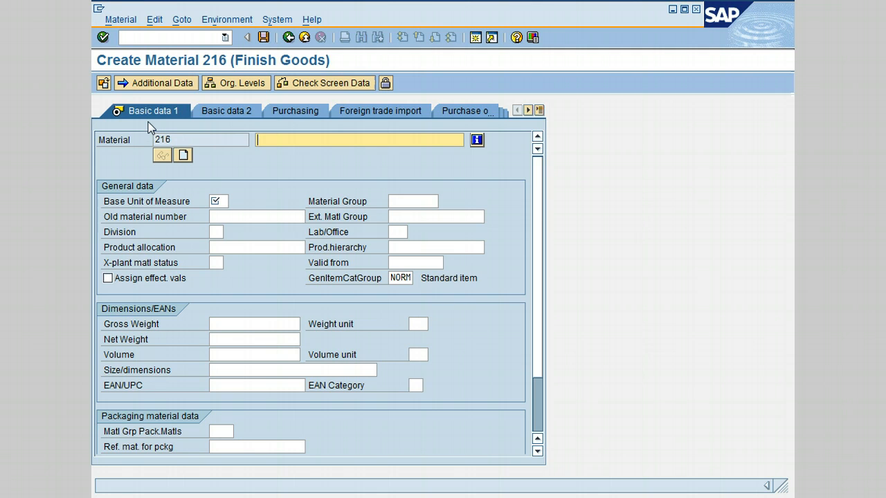
mouse_move(164, 130)
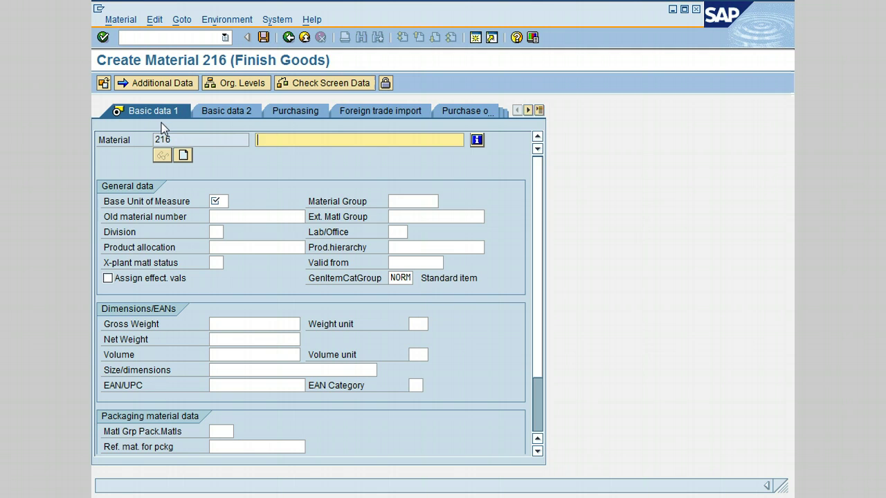
mouse_move(187, 139)
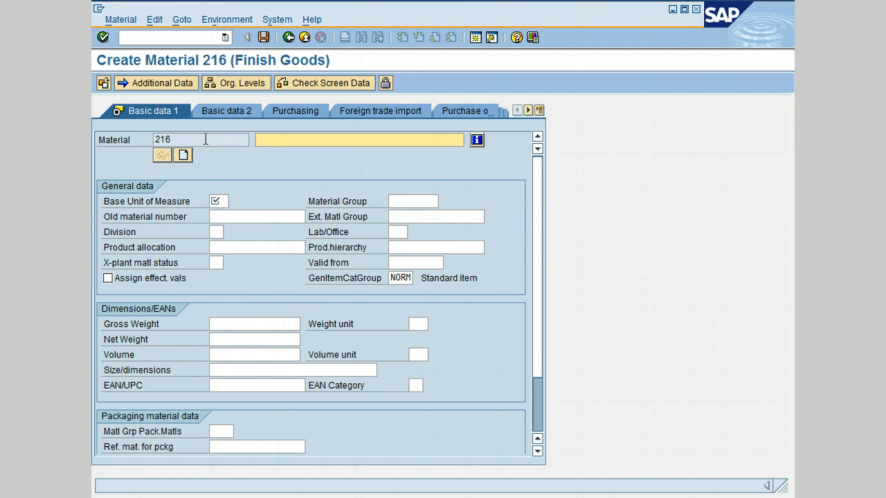
mouse_move(208, 142)
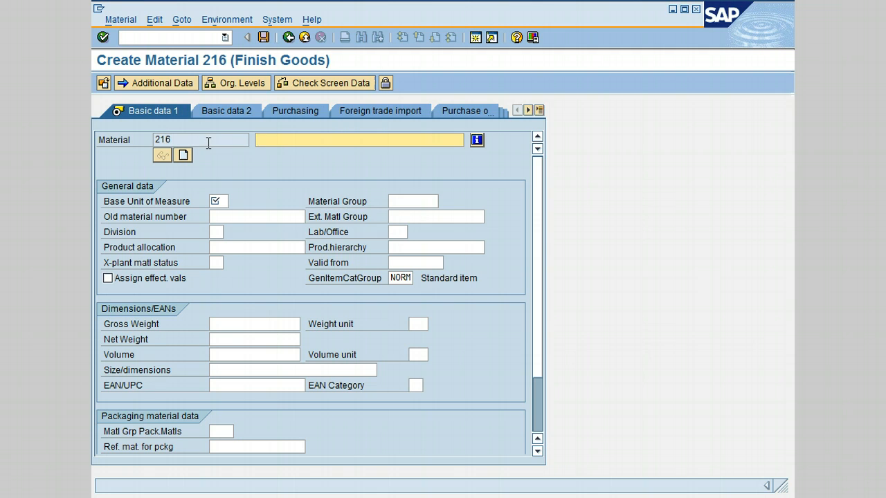
Step: Enter 'Filter' as material 216's description and move to Base Unit of Measure
click(282, 141)
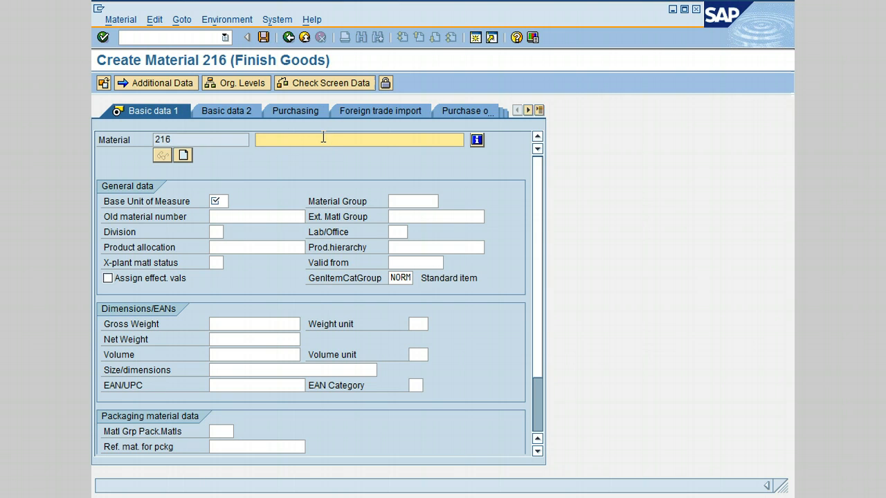
mouse_move(324, 138)
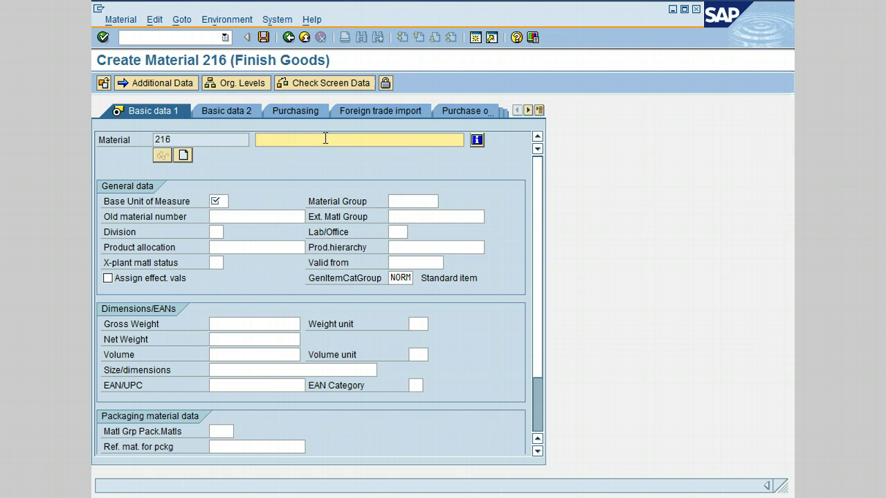
text(Filter)
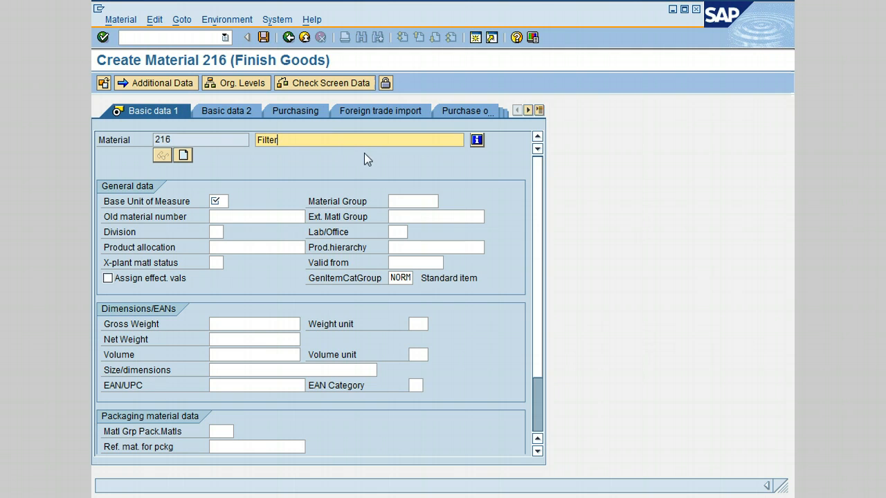
mouse_move(366, 170)
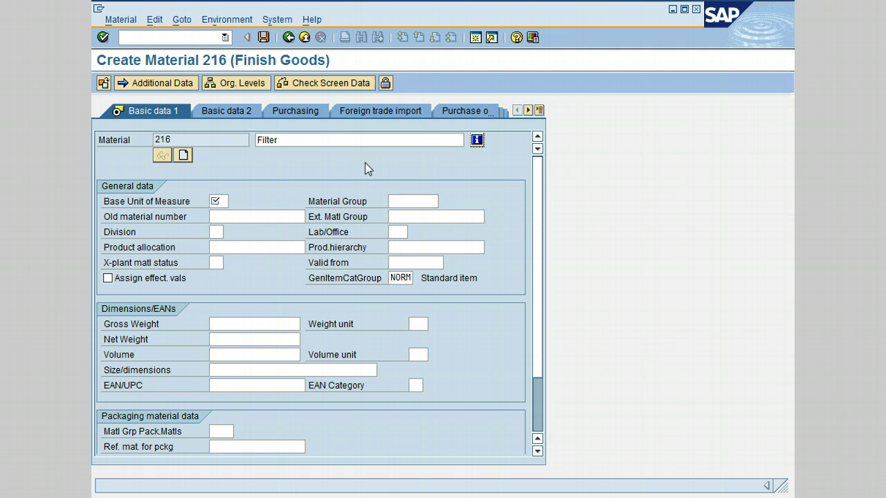
mouse_move(223, 228)
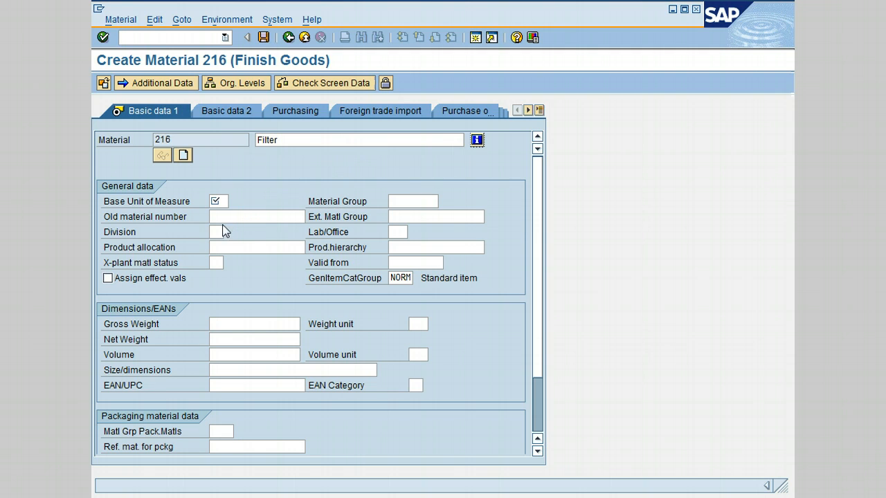
click(219, 201)
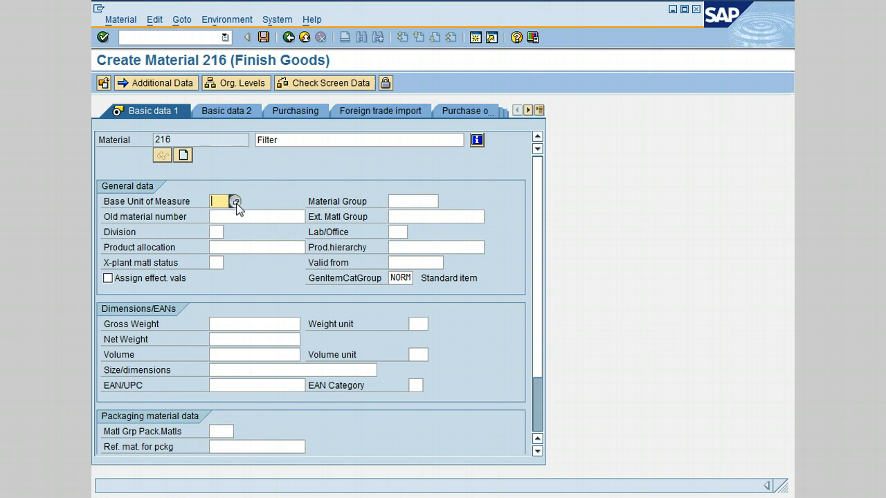
Step: Pick PC (pieces) as the base unit of measure from the search help
click(236, 200)
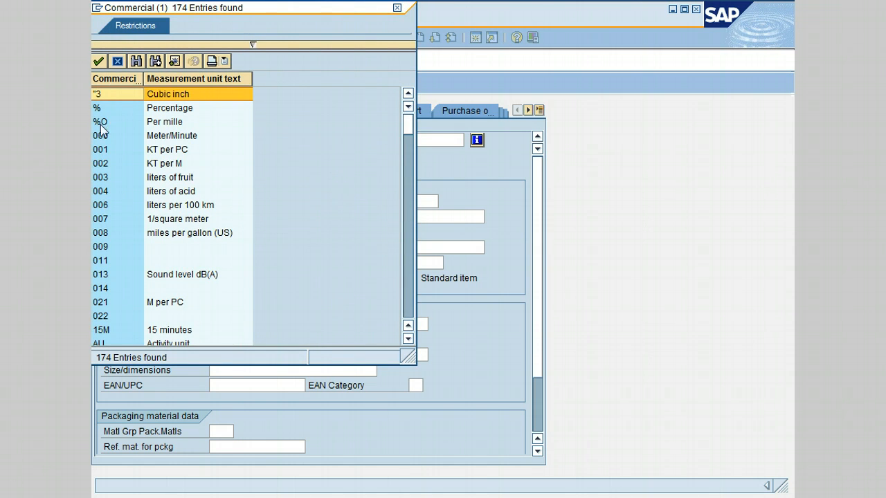
mouse_move(410, 282)
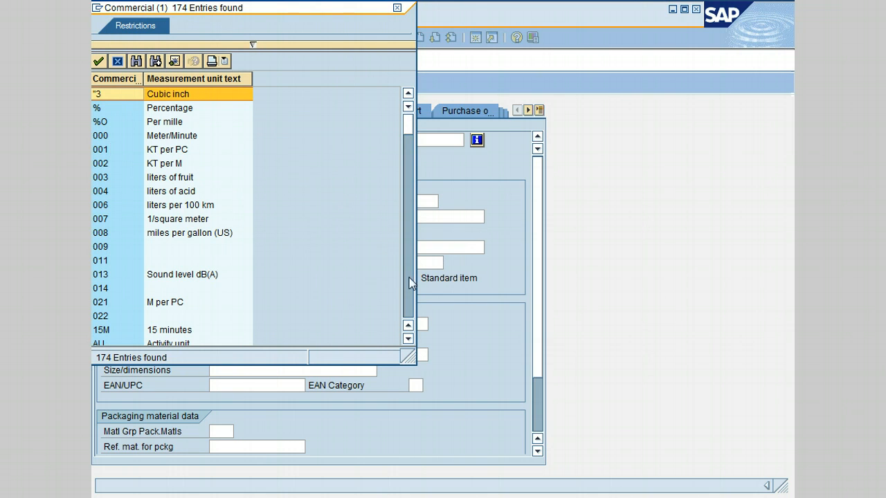
mouse_move(413, 302)
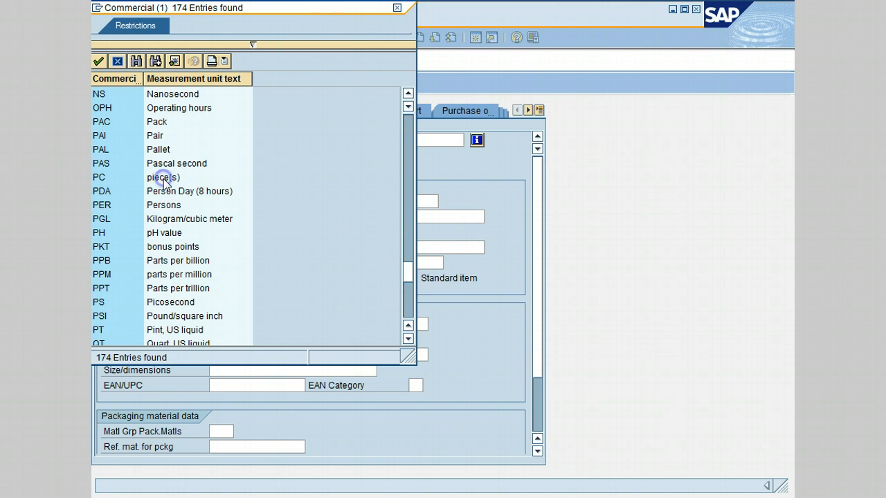
click(163, 177)
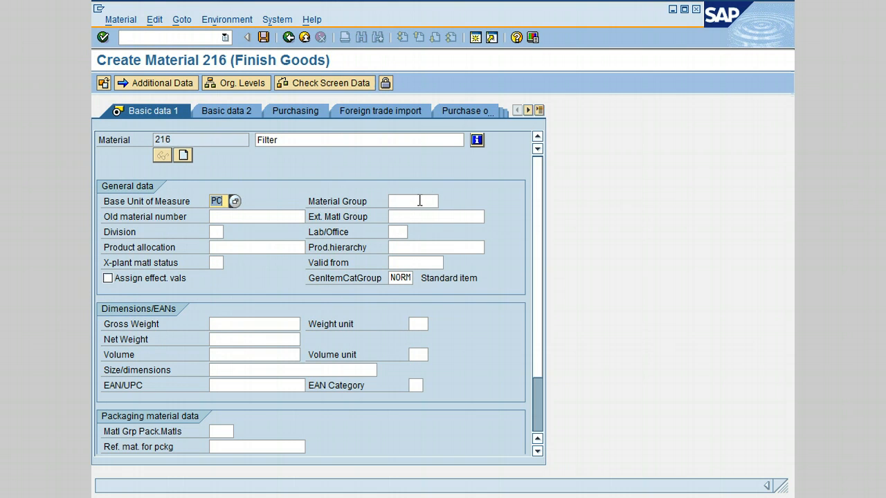
Step: Browse the Material Group search help list of 321 entries for material 216
click(413, 201)
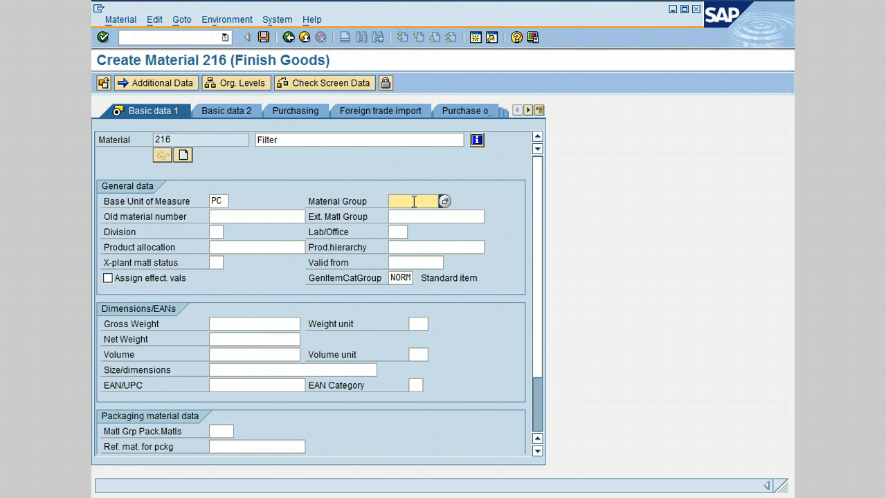
mouse_move(458, 224)
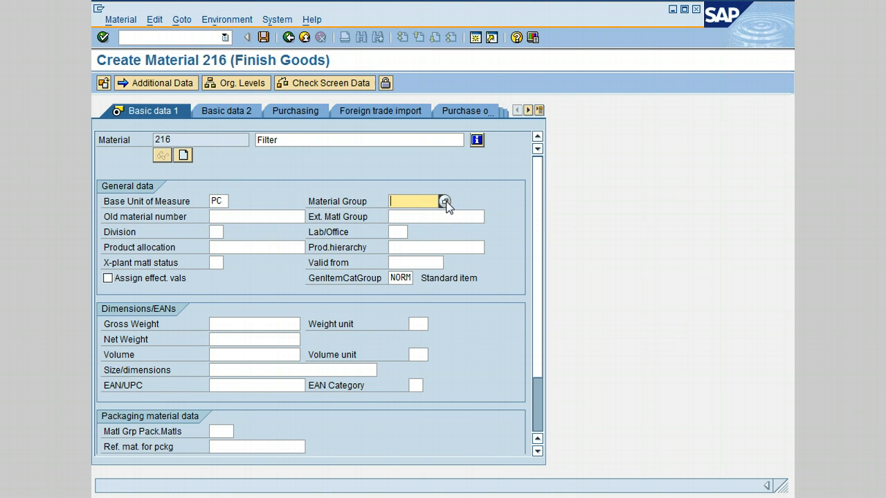
click(446, 201)
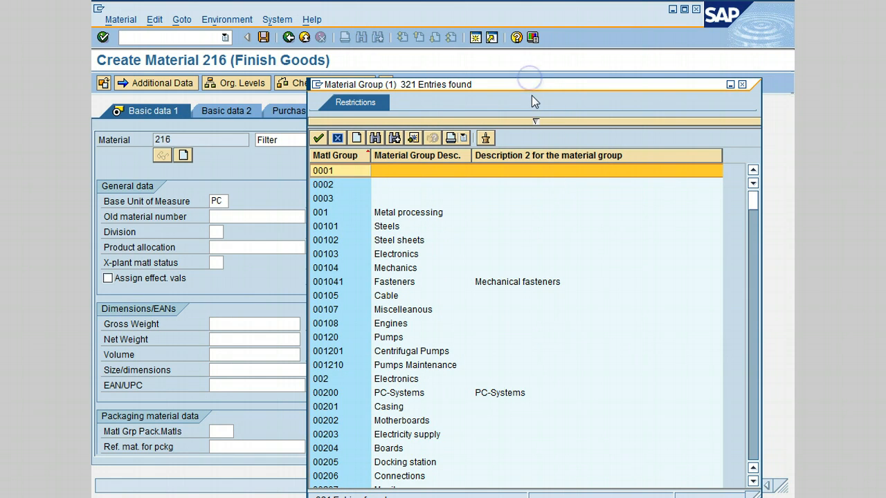
mouse_move(535, 180)
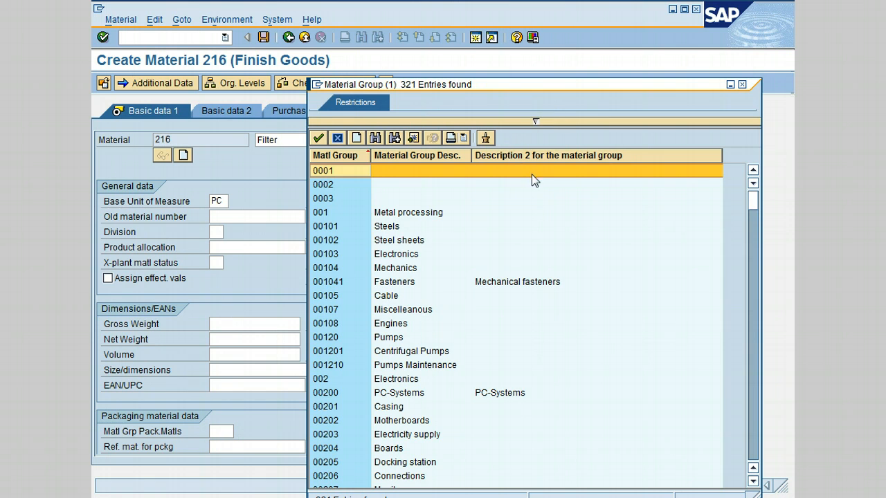
mouse_move(546, 203)
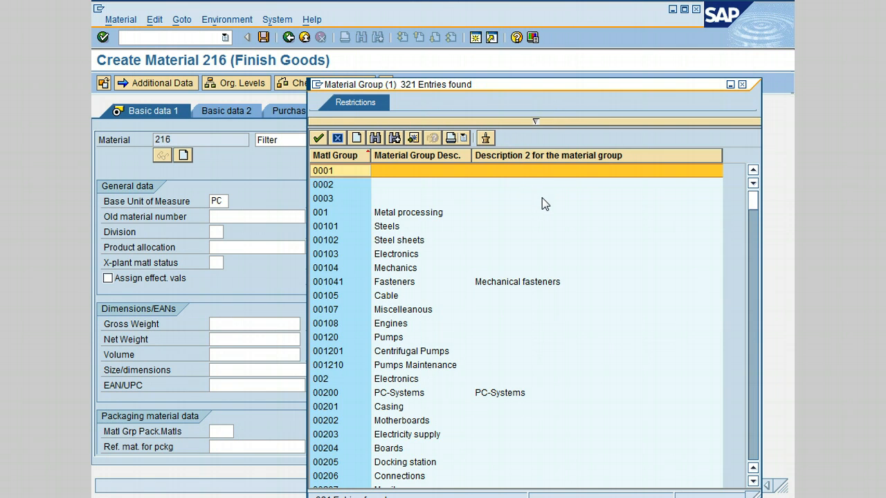
mouse_move(453, 119)
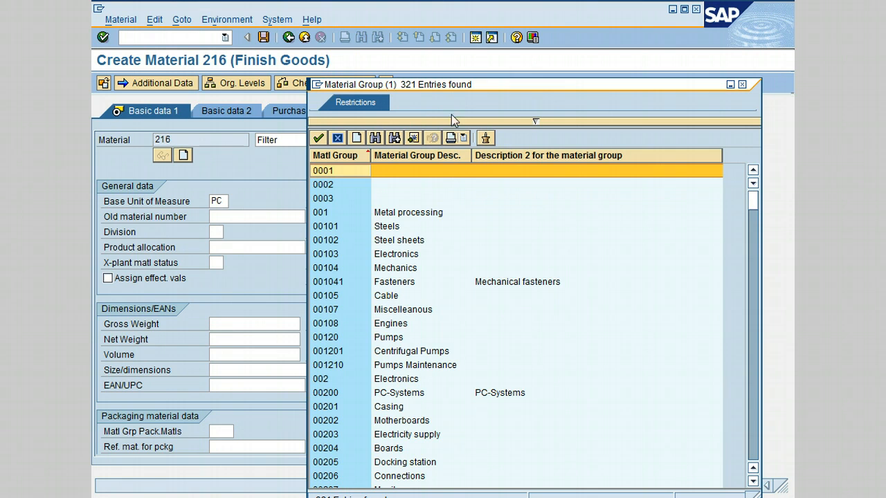
mouse_move(438, 116)
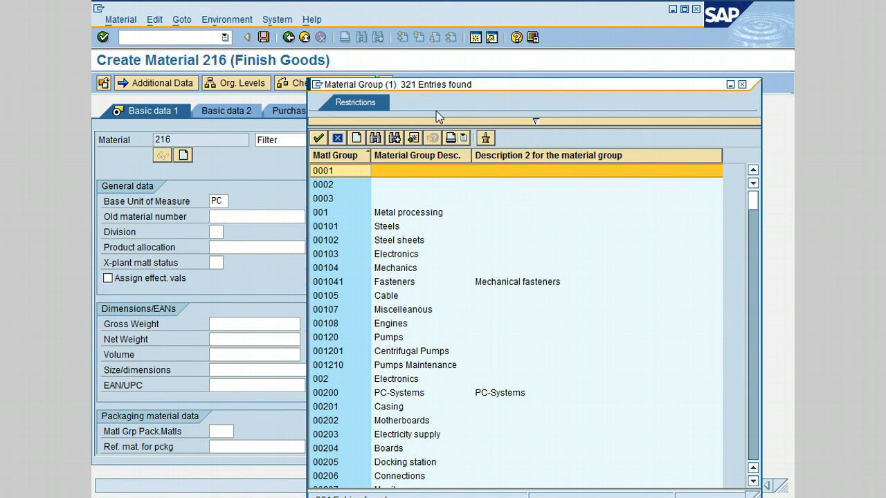
mouse_move(479, 171)
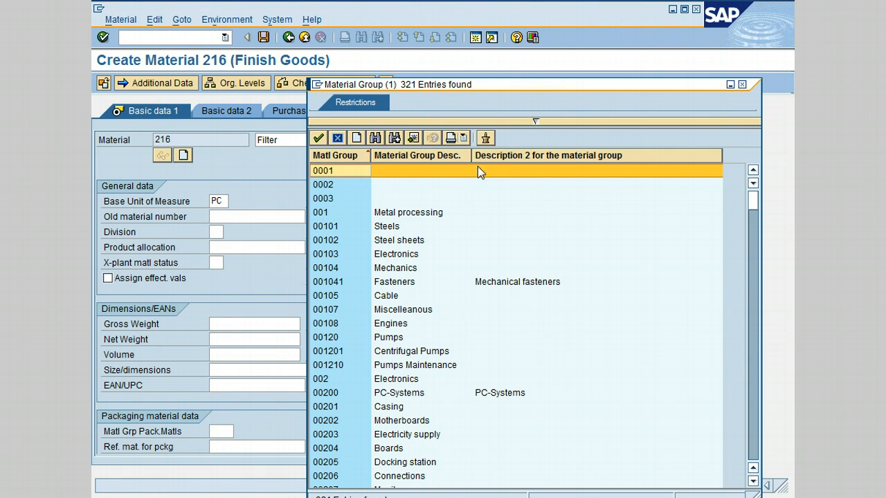
mouse_move(455, 178)
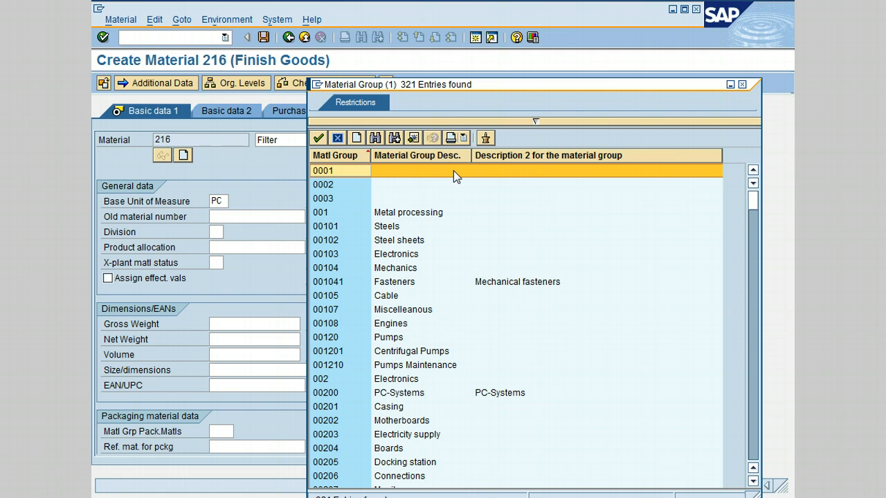
mouse_move(446, 177)
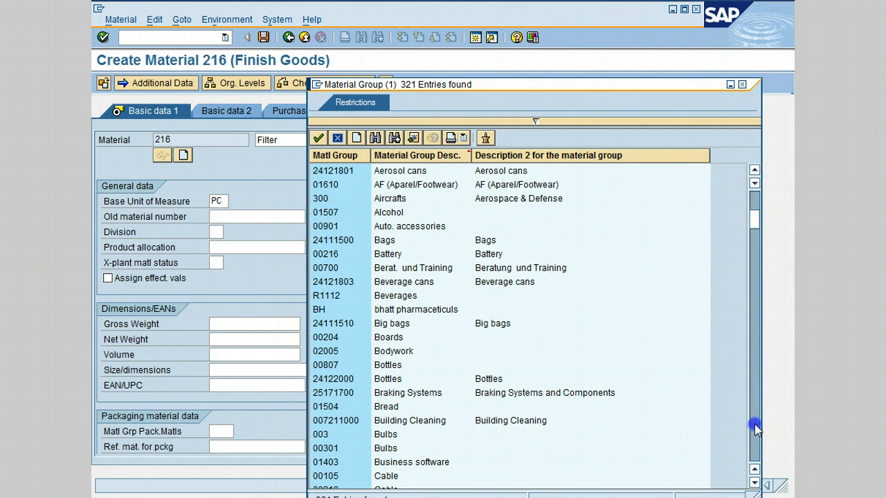
scroll(down, 3)
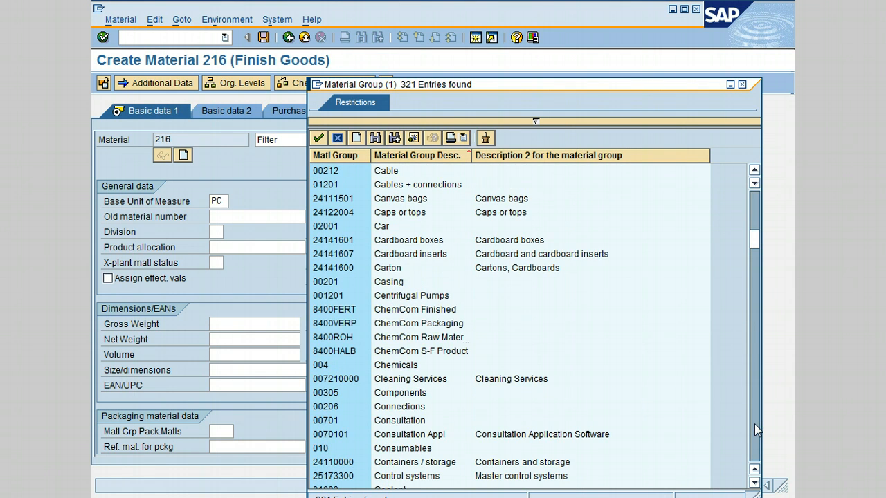
mouse_move(433, 301)
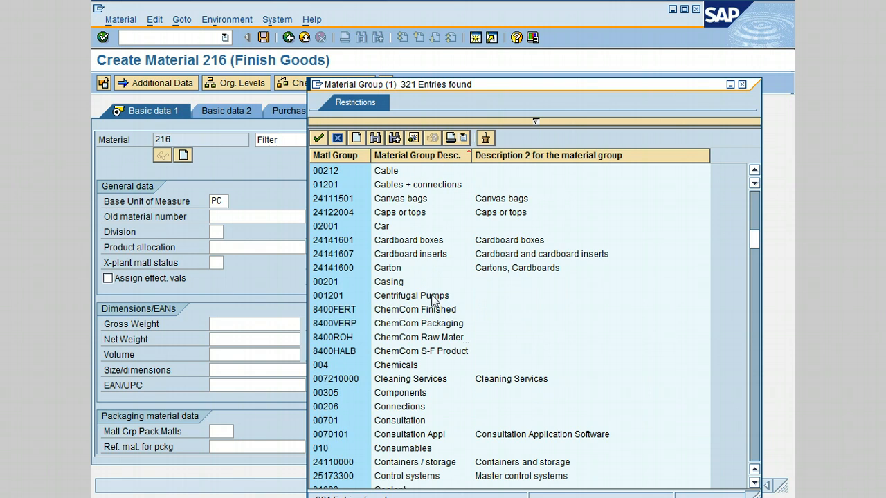
click(429, 296)
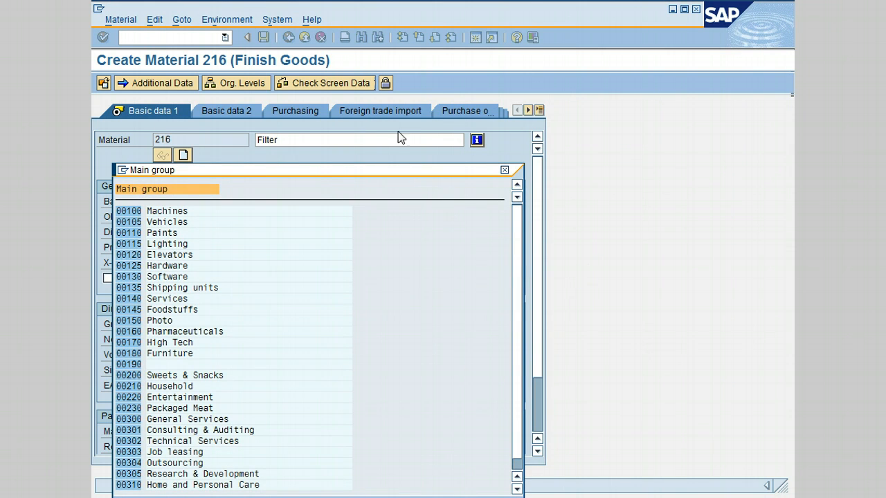
mouse_move(401, 130)
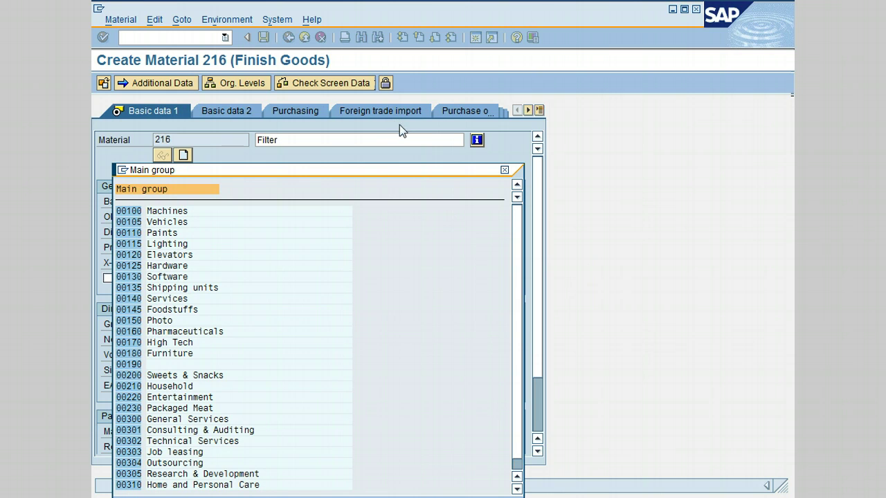
mouse_move(191, 238)
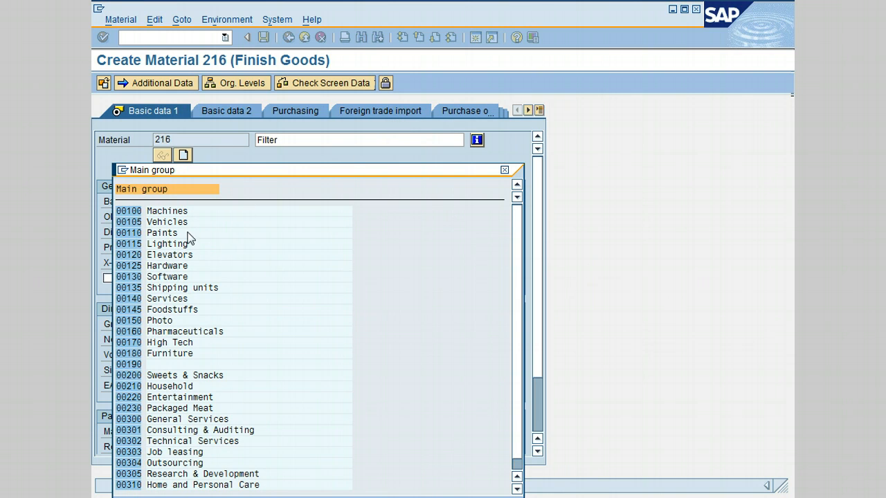
mouse_move(163, 216)
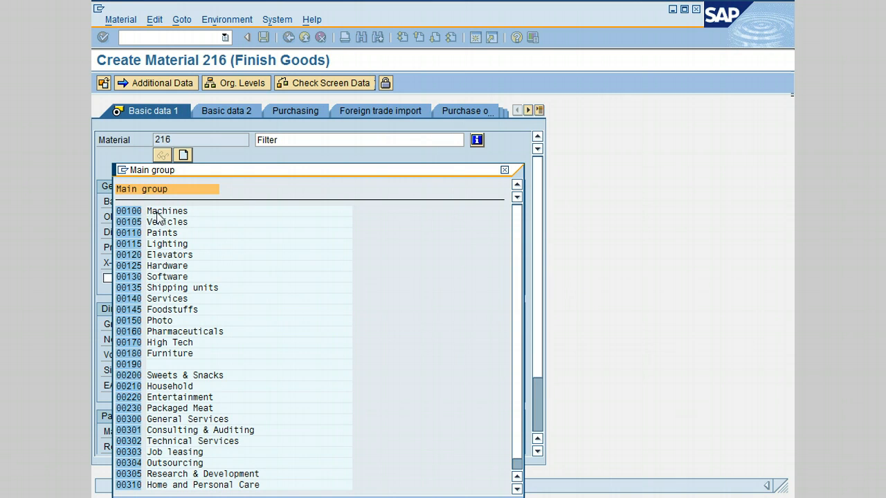
mouse_move(155, 216)
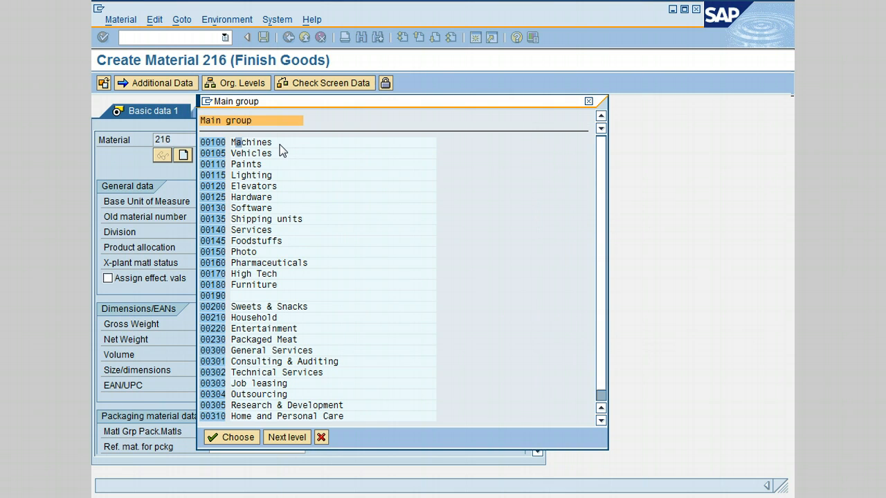
mouse_move(221, 151)
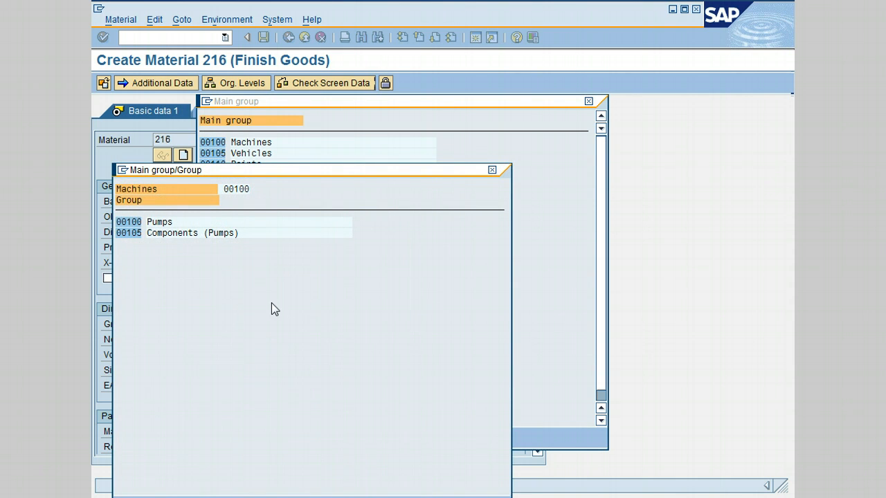
mouse_move(183, 272)
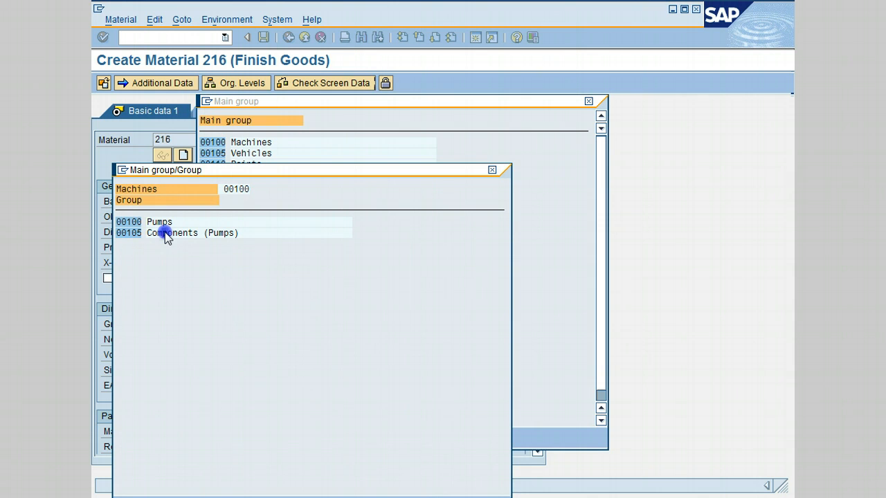
mouse_move(177, 242)
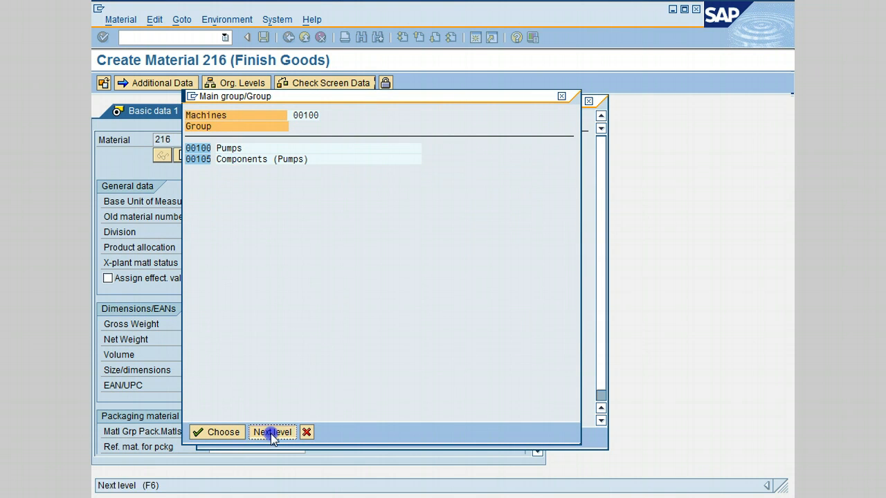
Step: Drill into Components (Pumps), pick Bearing and apply the product hierarchy
click(272, 431)
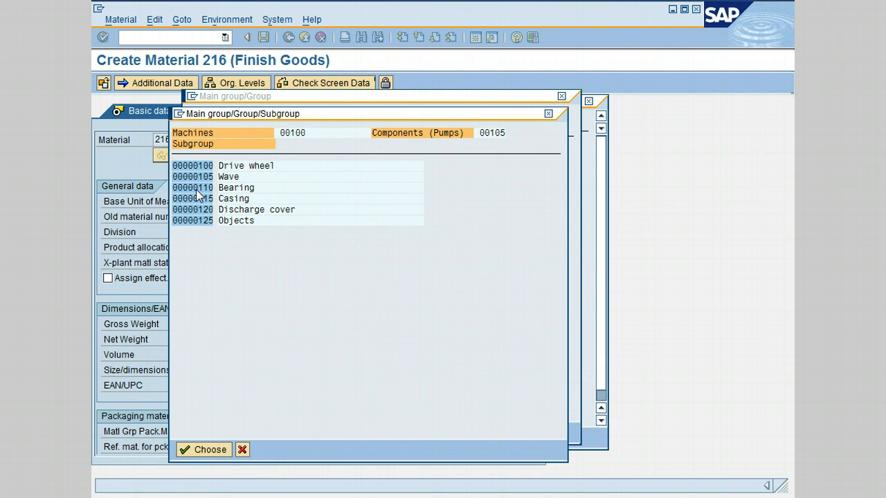
mouse_move(213, 202)
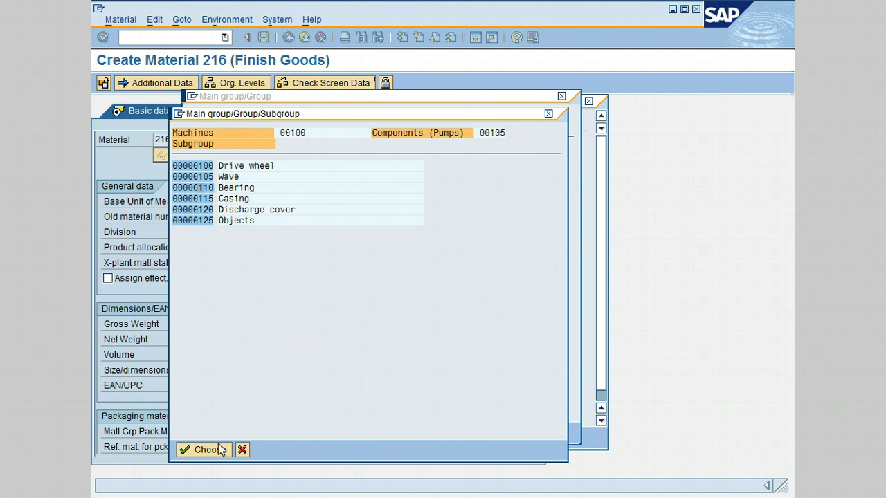
click(208, 450)
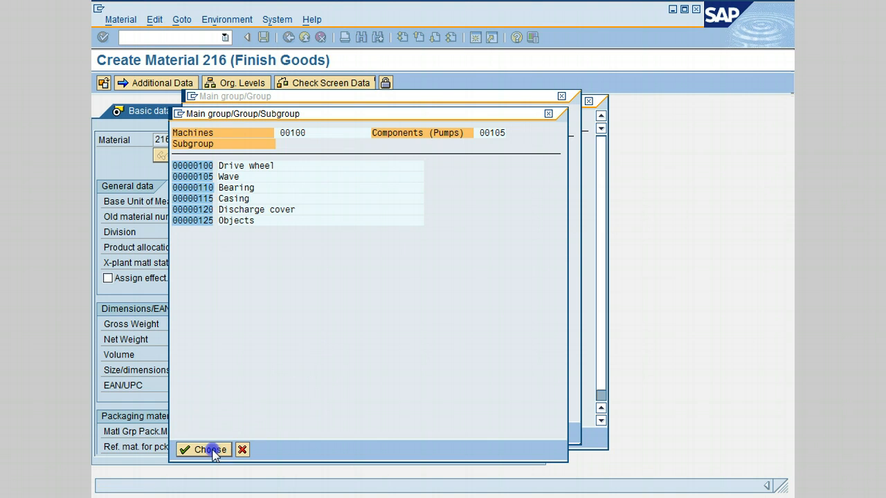
click(207, 450)
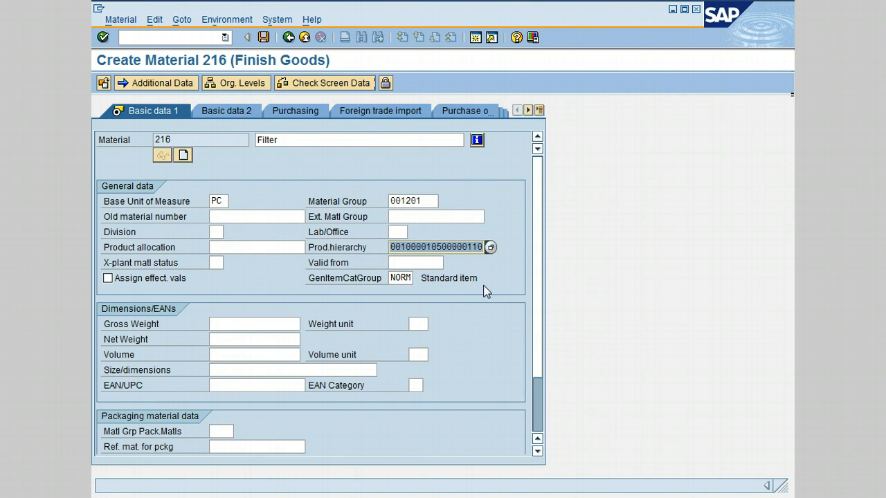
mouse_move(501, 270)
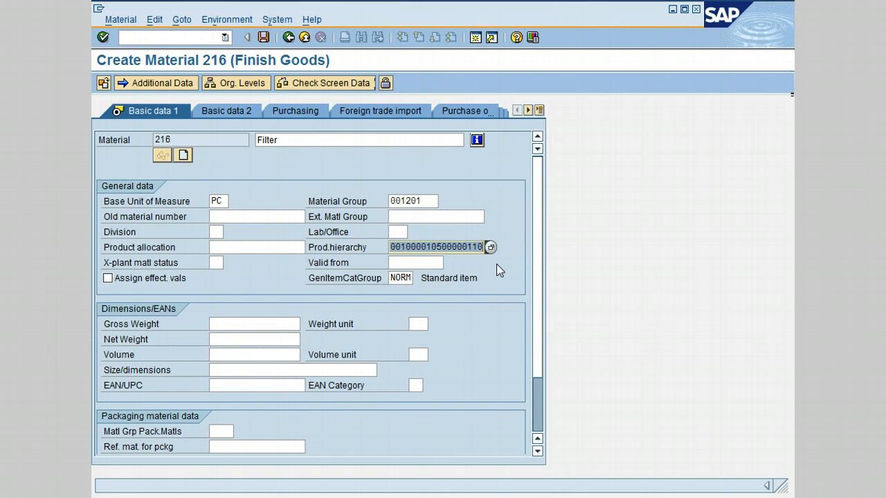
Step: Enter gross weight 6 with unit LB and net weight 5
scroll(down, 3)
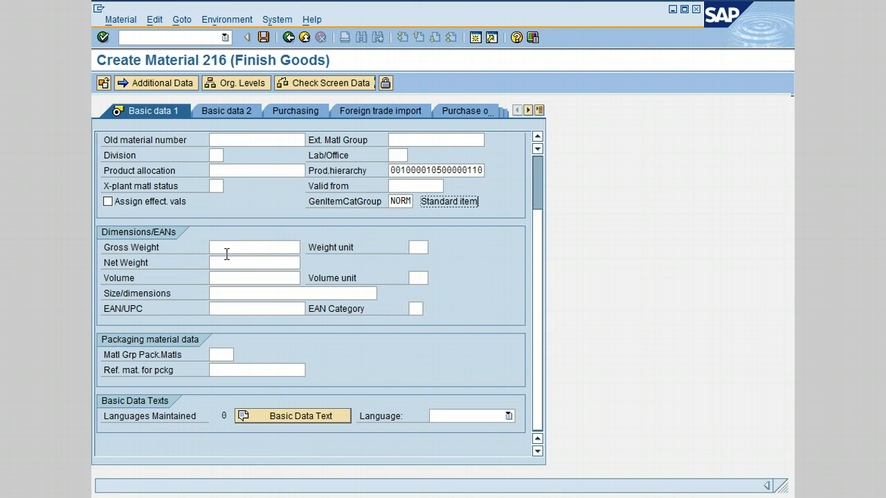
click(252, 246)
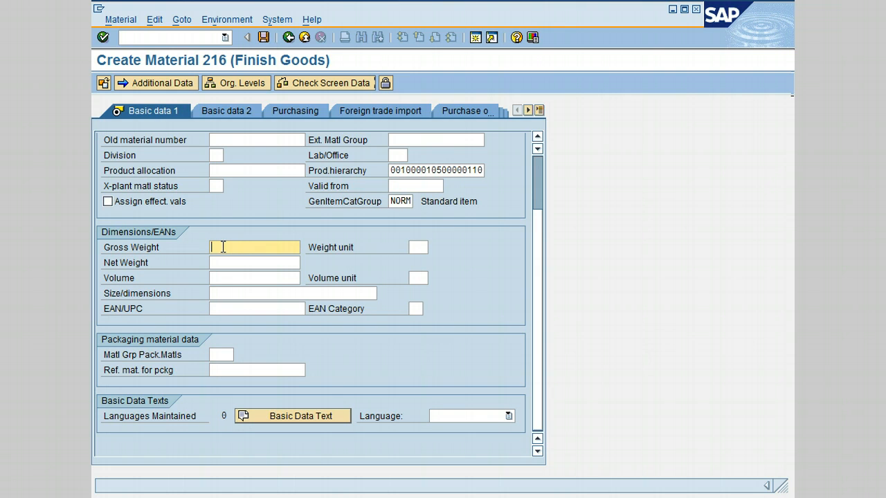
text(6)
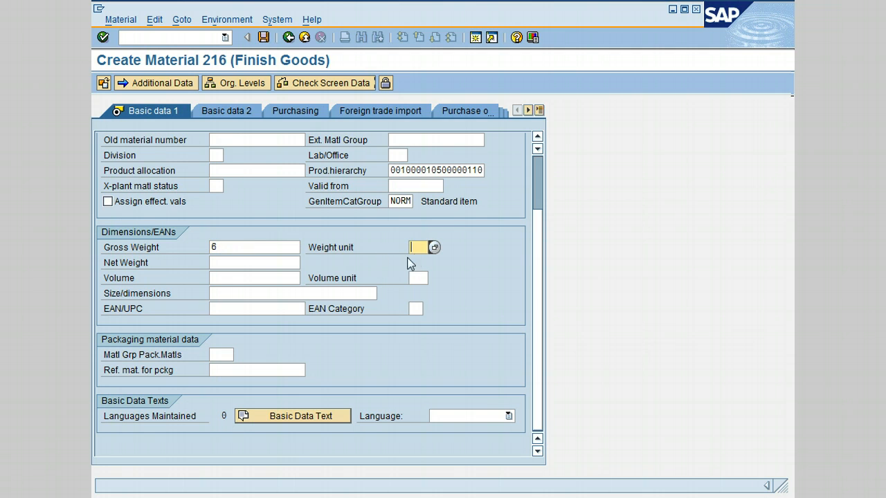
click(435, 247)
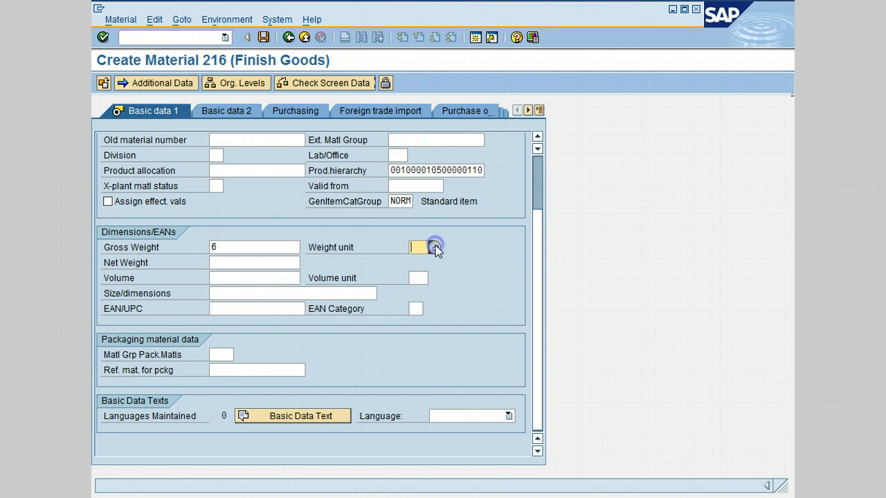
click(433, 247)
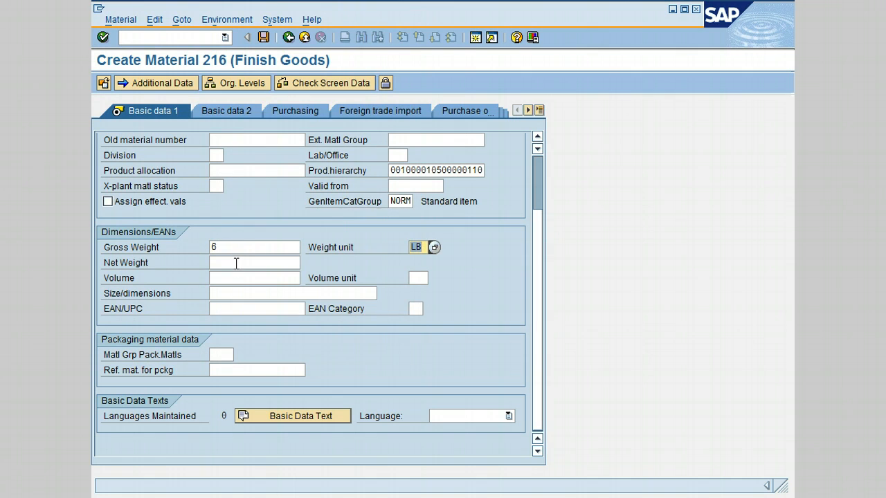
text(5)
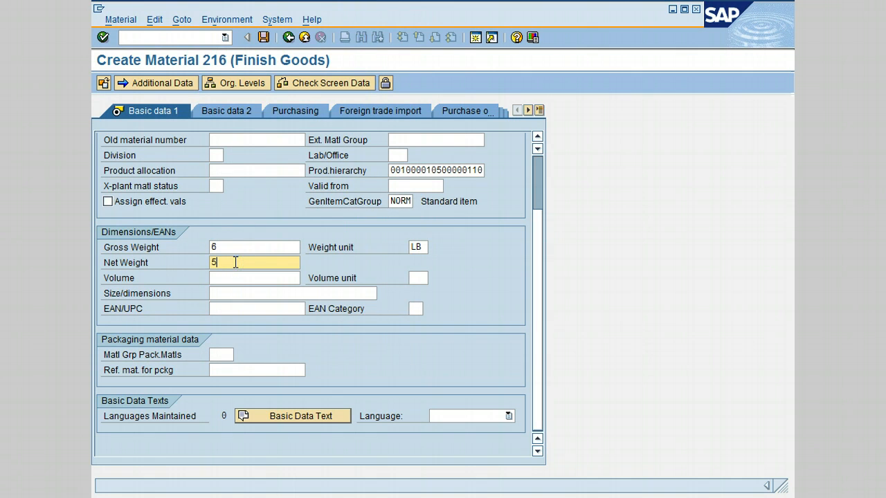
Step: Enter size/dimensions 10 X 20 X 8
click(235, 294)
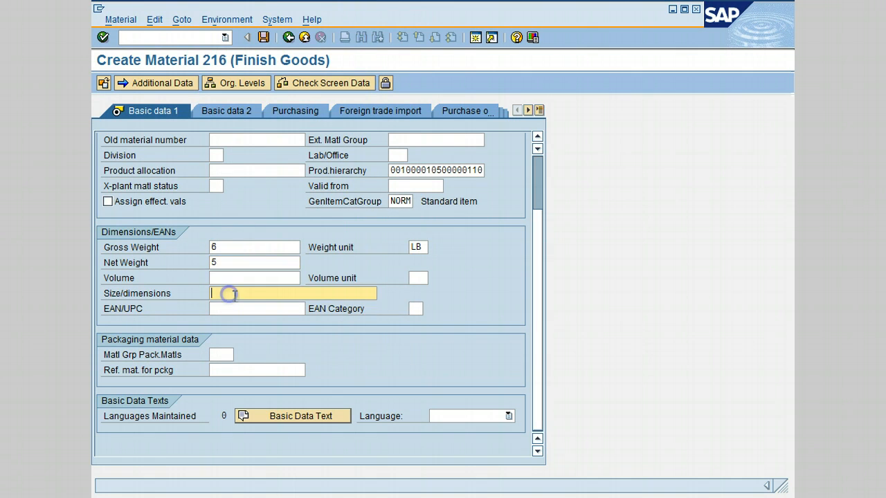
mouse_move(307, 320)
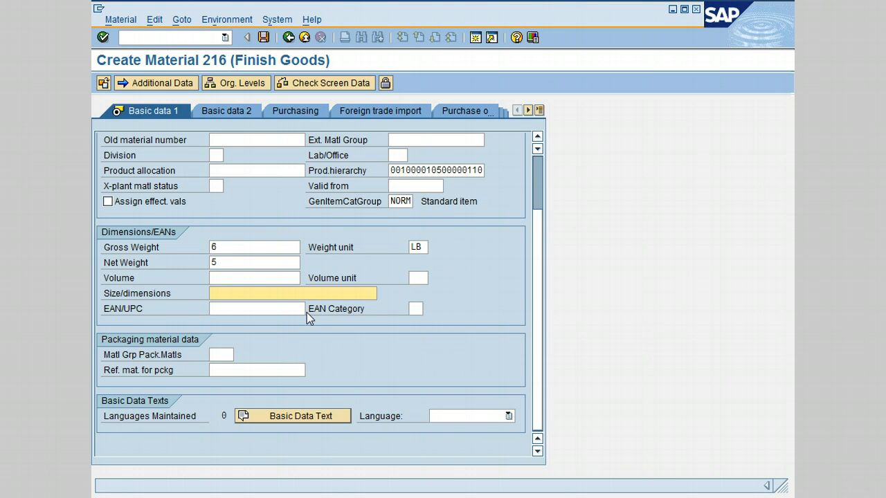
text(10 X)
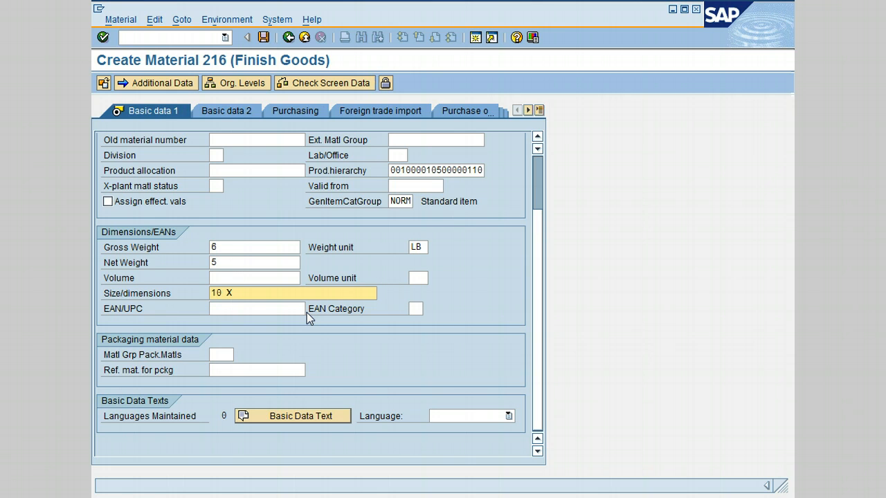
text(20)
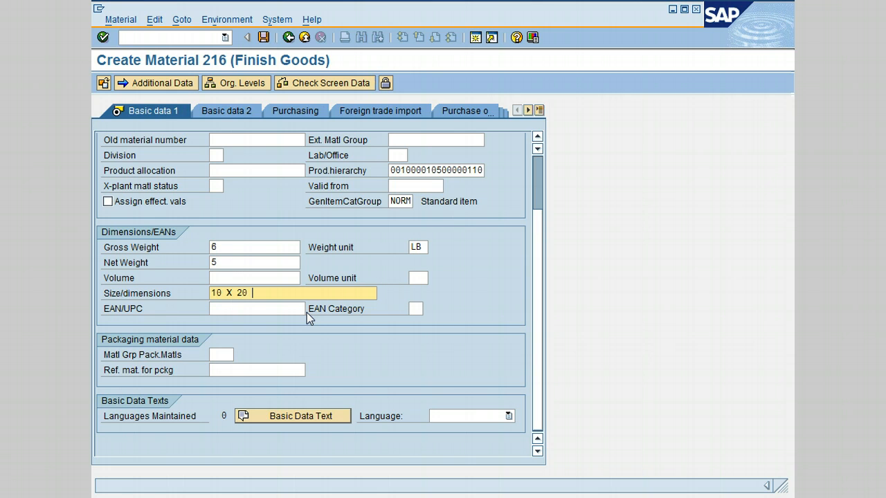
text(X)
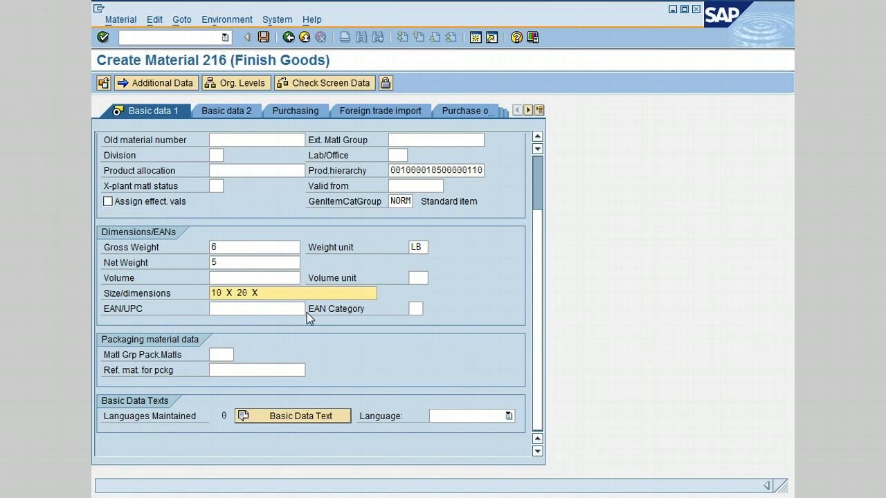
text(8)
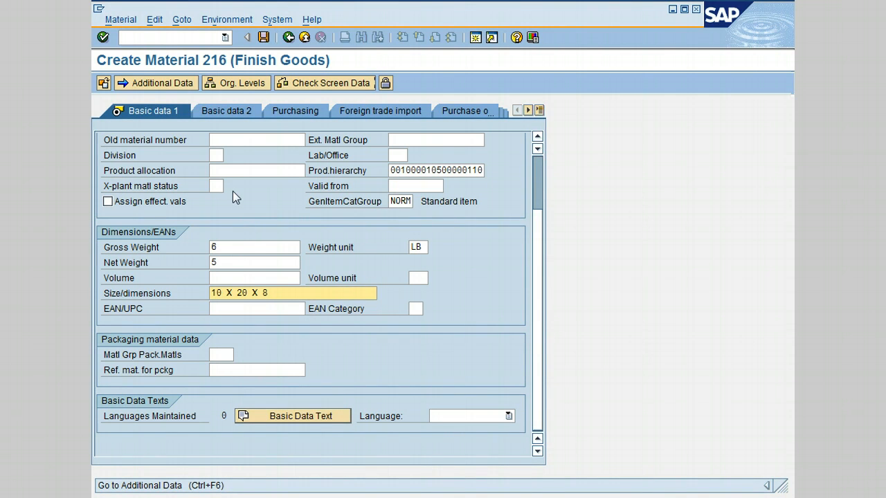
mouse_move(161, 88)
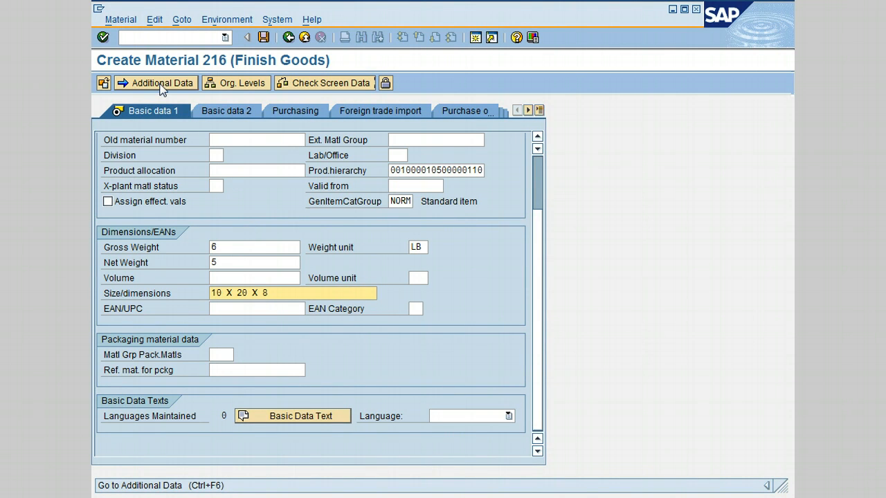
Step: Enter a second description line in language ES with text 'Filtro' under Additional Data
click(160, 83)
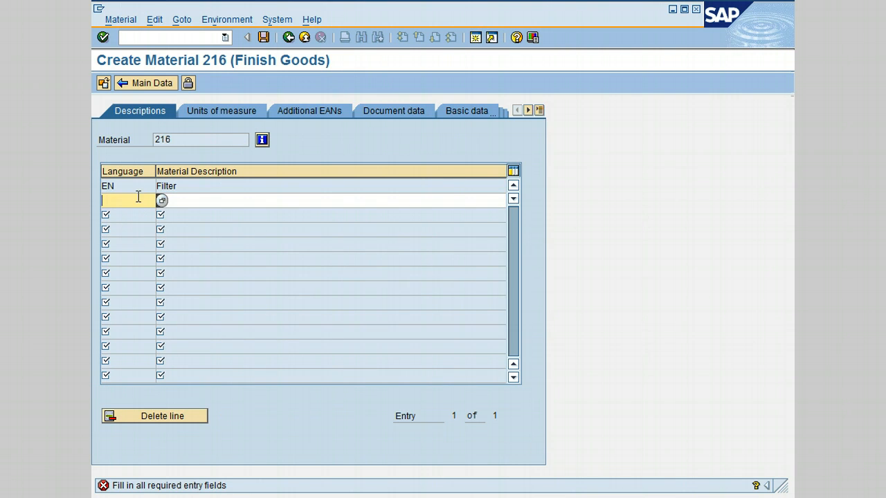
mouse_move(153, 207)
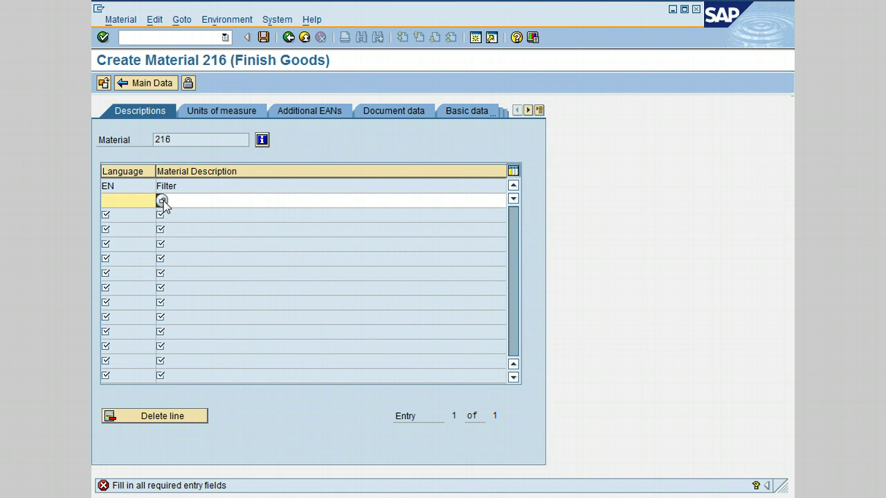
click(162, 201)
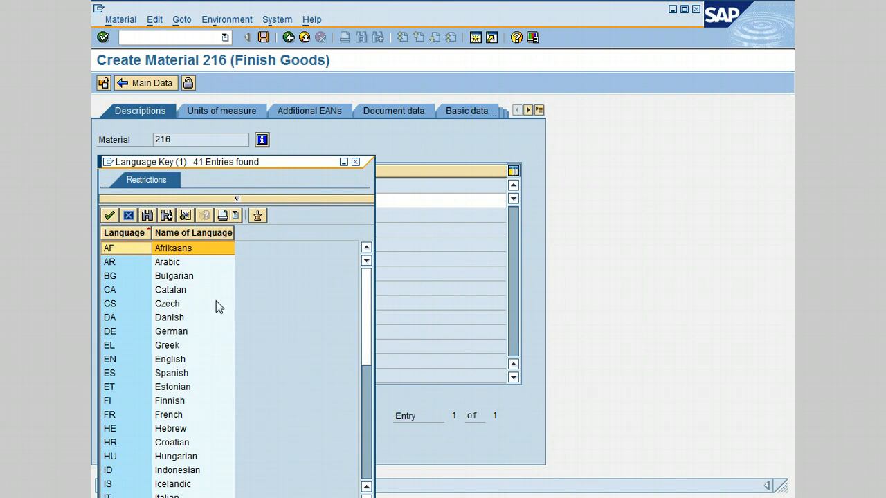
click(128, 373)
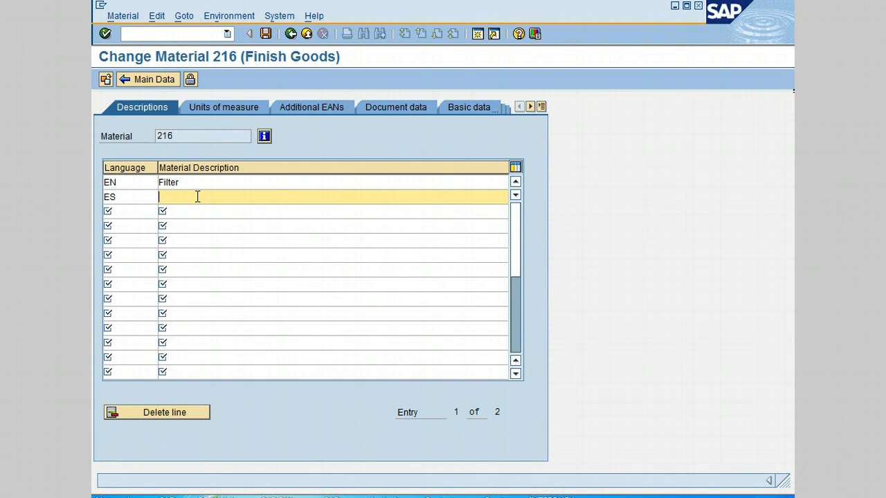
text(F)
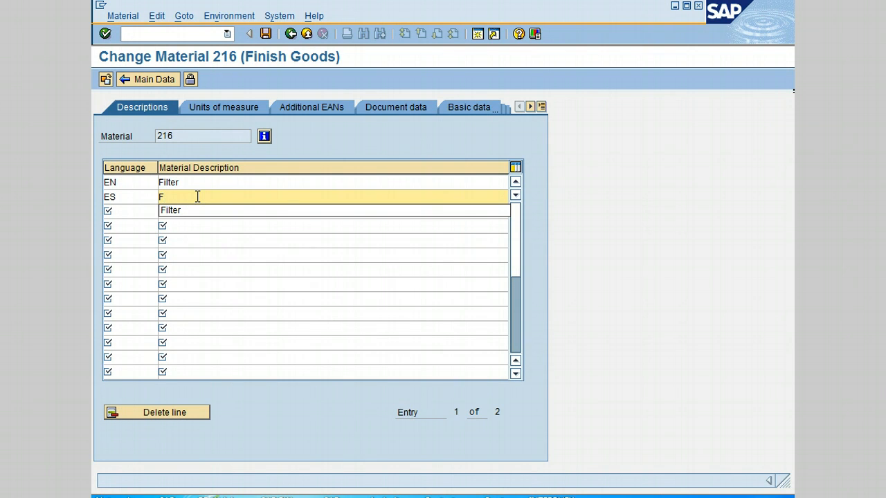
text(iltro)
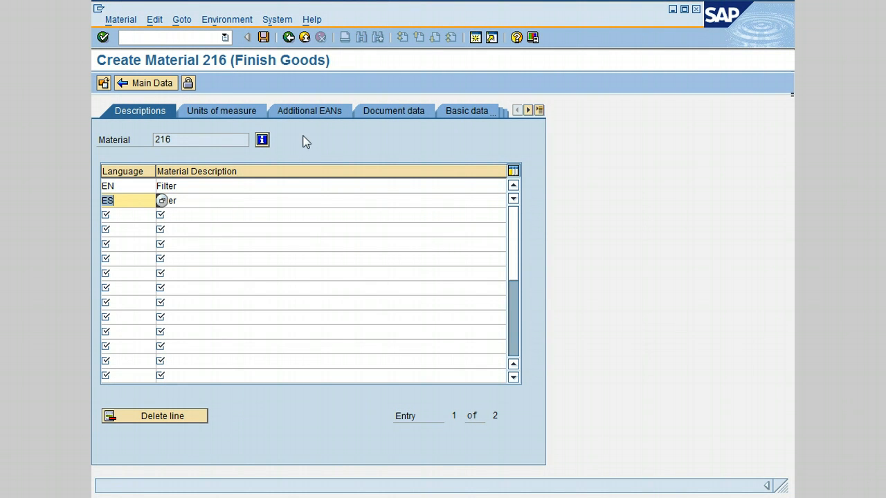
mouse_move(238, 130)
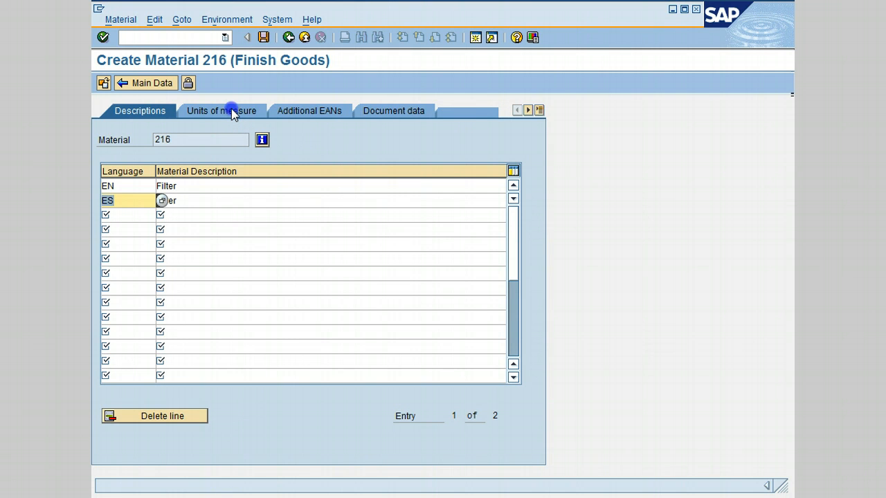
Step: On Units of measure, begin a second row with quantity 1 beneath the 1 PC entry
click(222, 111)
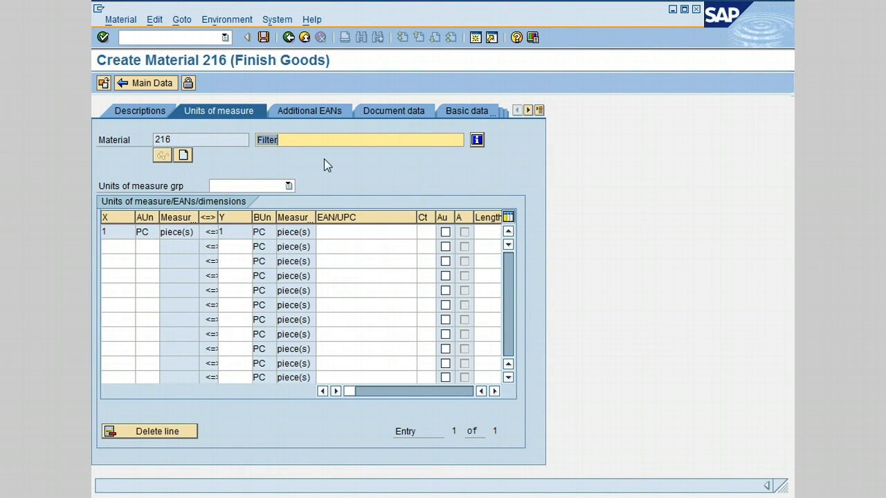
mouse_move(330, 176)
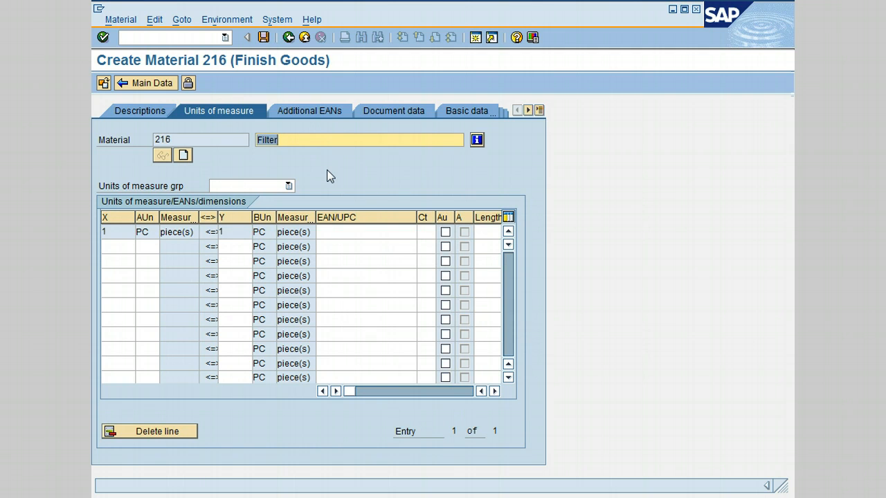
mouse_move(335, 171)
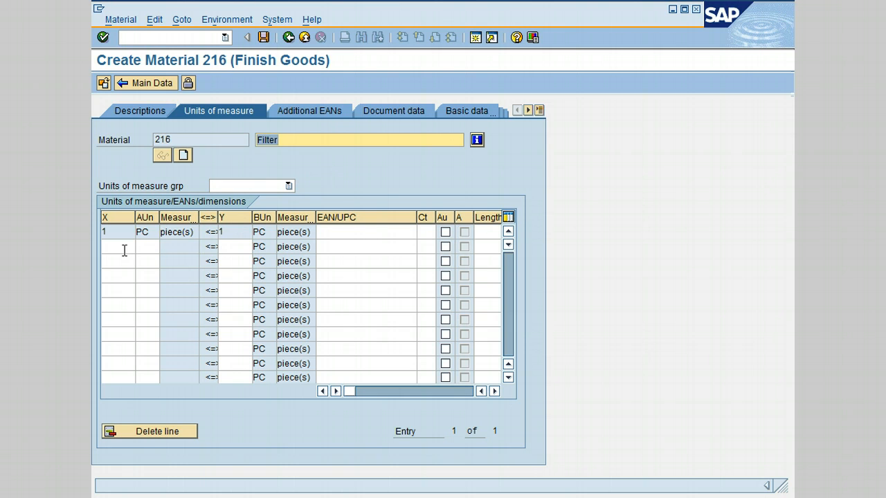
click(118, 247)
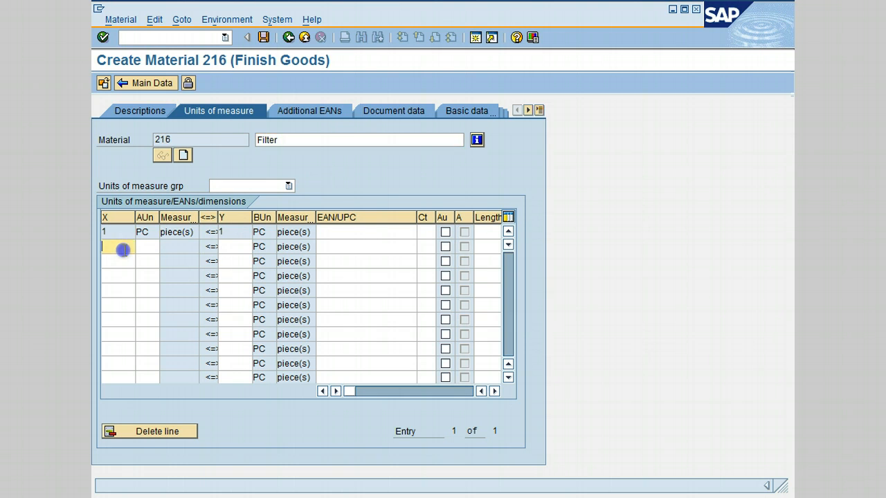
text(1)
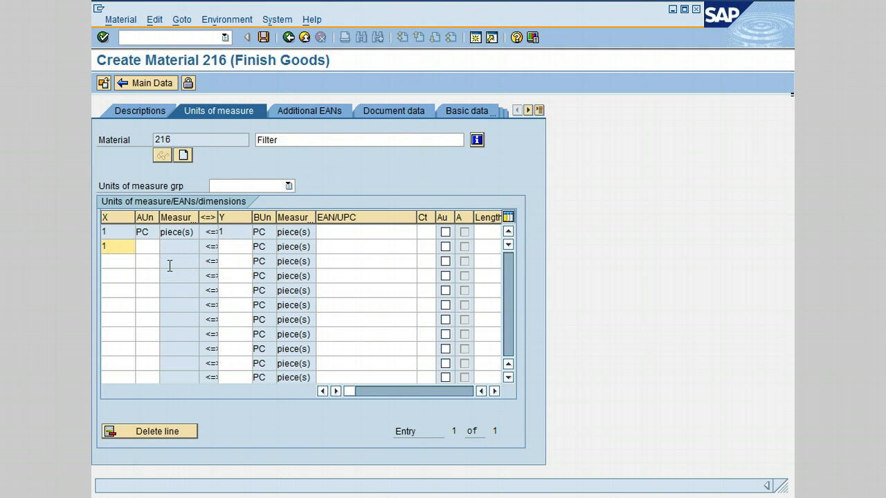
click(145, 246)
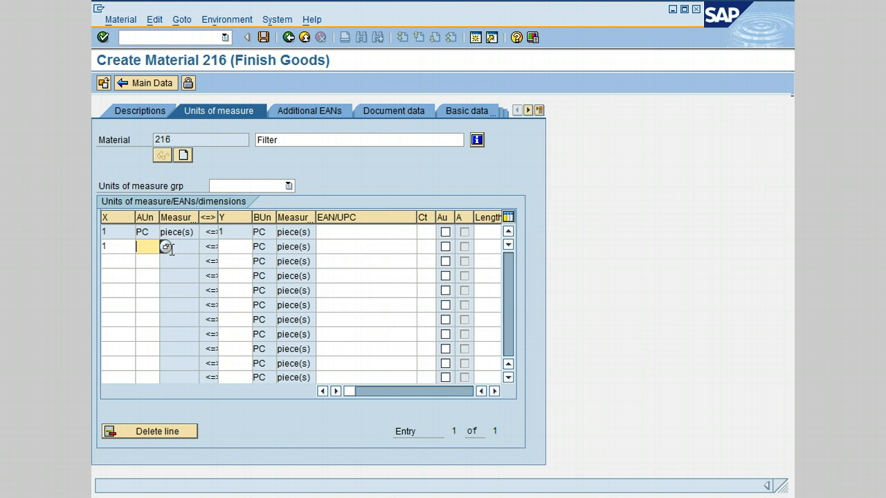
Step: Choose BOX (Cardboard box) from the F4 list as the row's alternative unit
click(165, 246)
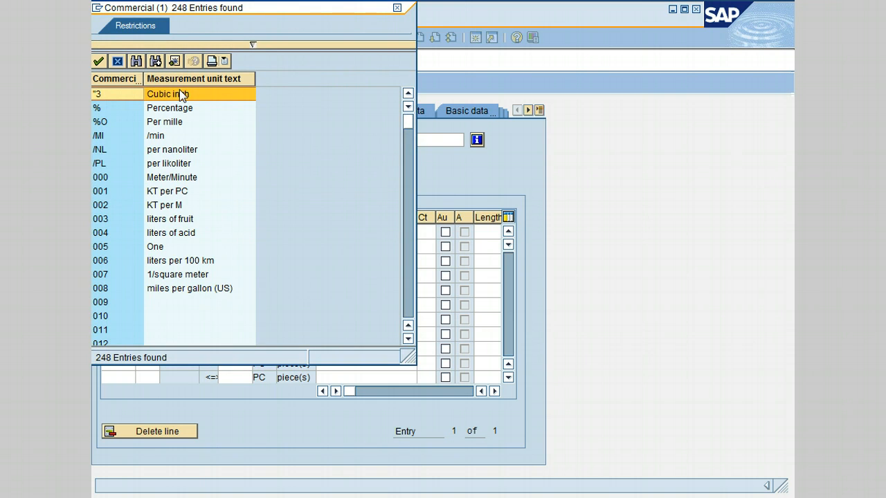
mouse_move(187, 241)
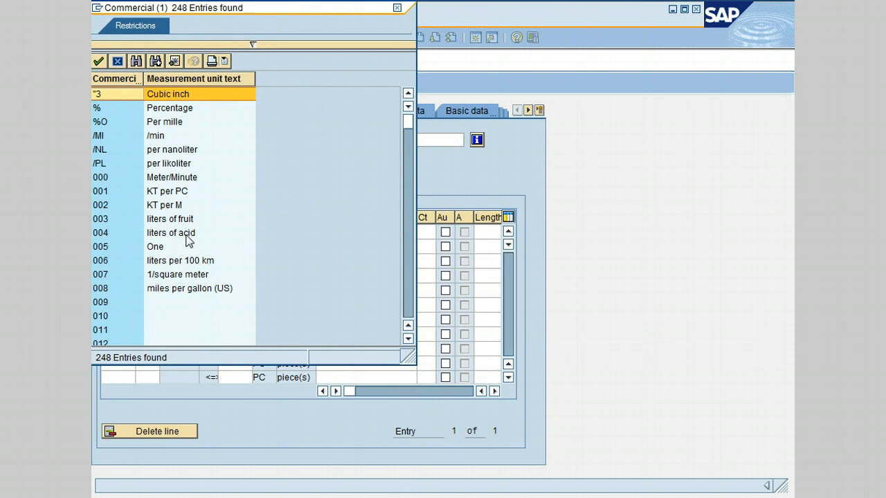
mouse_move(189, 258)
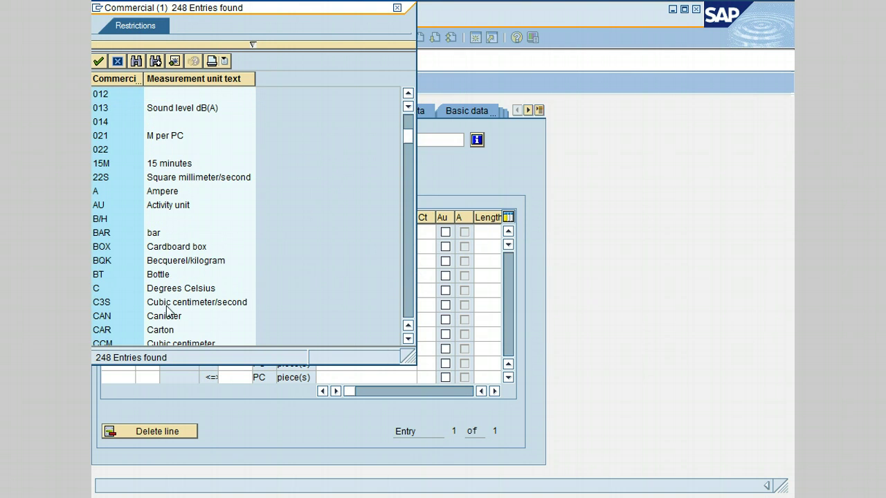
mouse_move(183, 255)
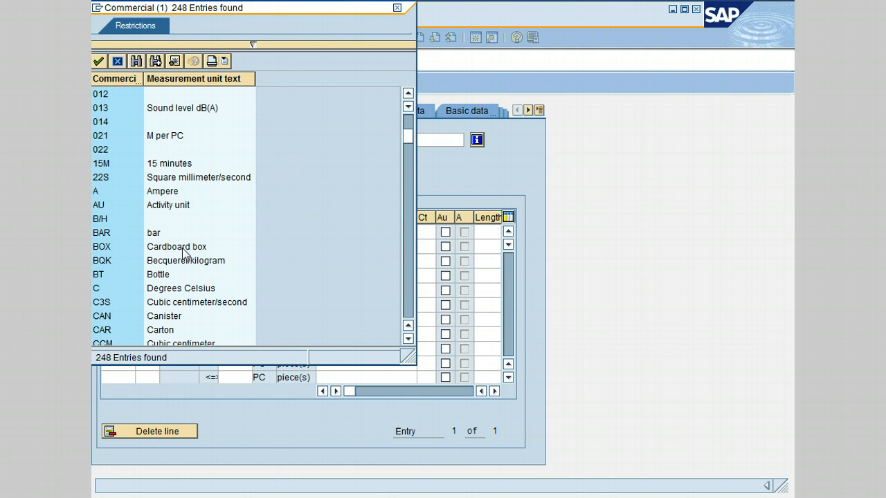
click(177, 247)
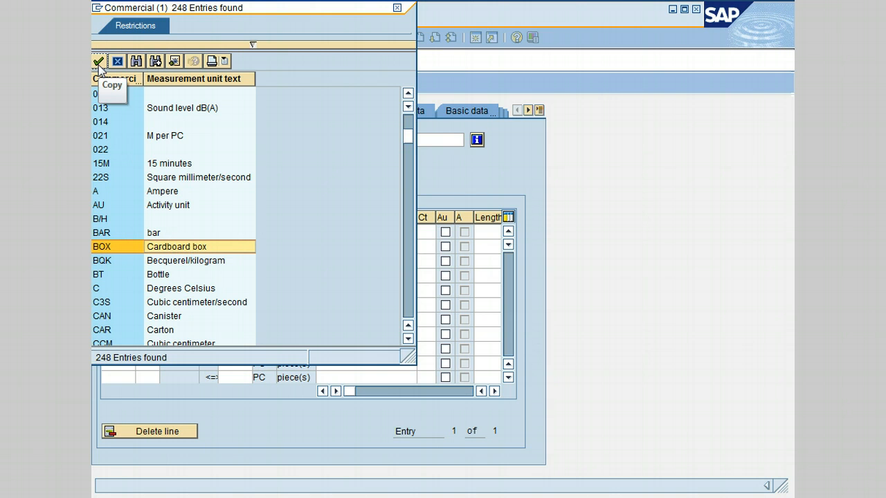
click(97, 63)
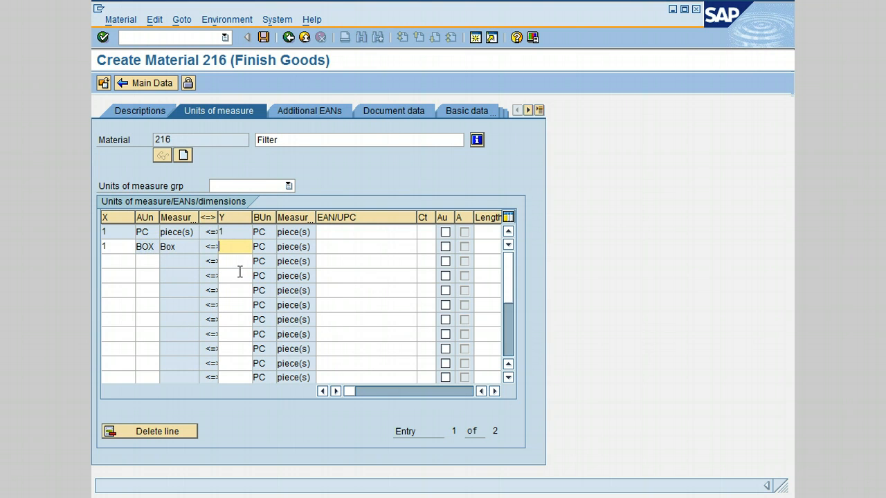
mouse_move(246, 269)
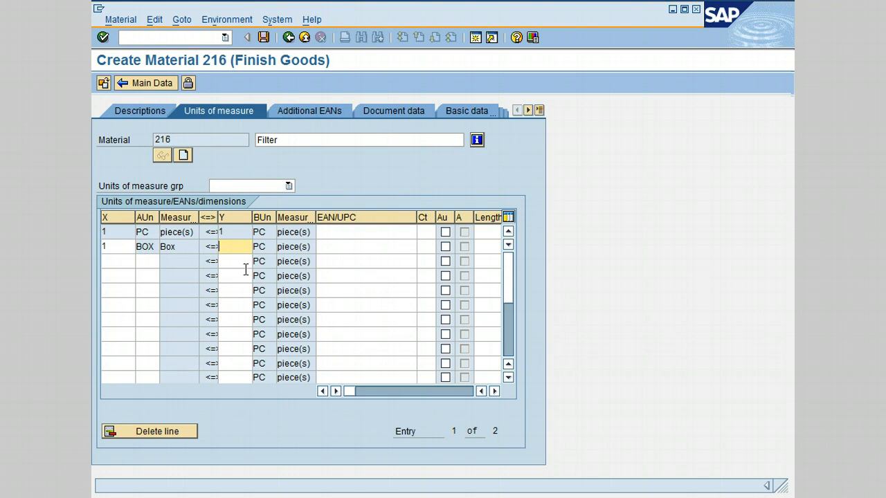
Step: Set the BOX row's conversion so 1 BOX equals 6 PC
text(6)
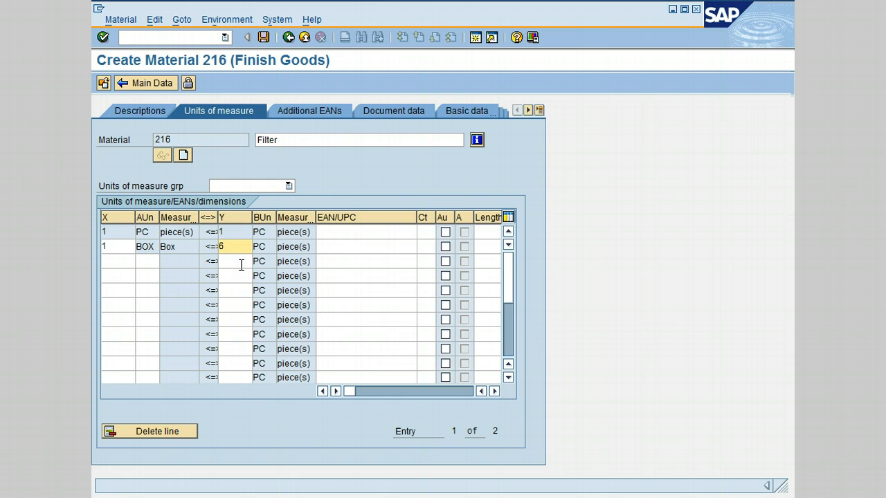
click(366, 246)
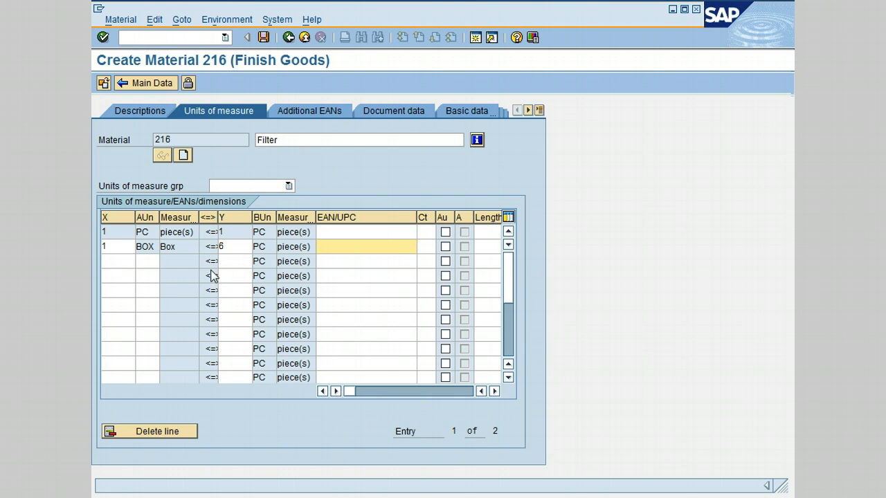
mouse_move(300, 435)
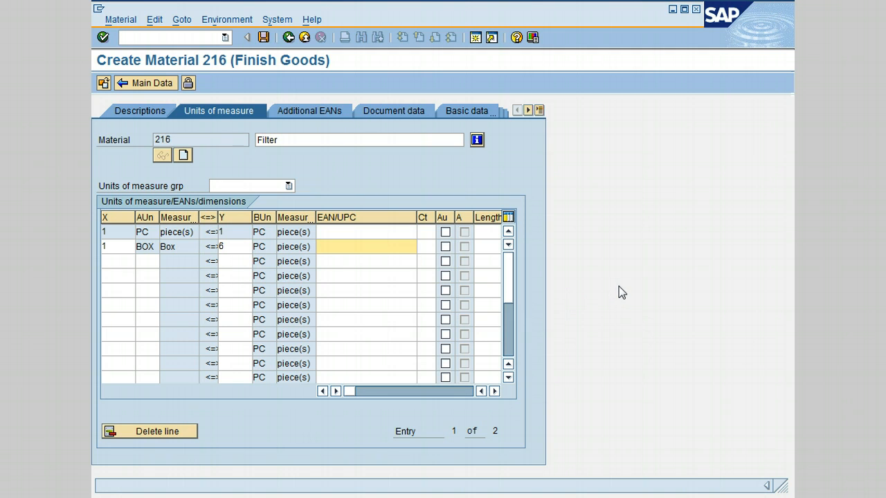
mouse_move(567, 240)
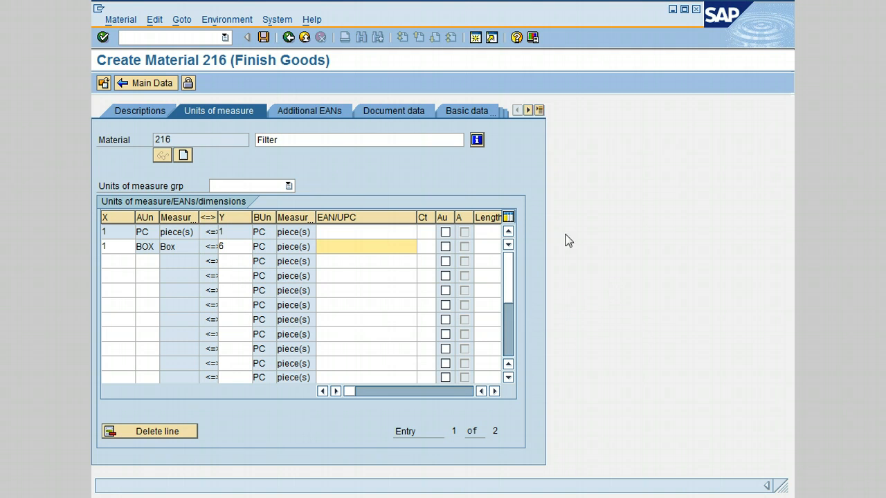
mouse_move(283, 85)
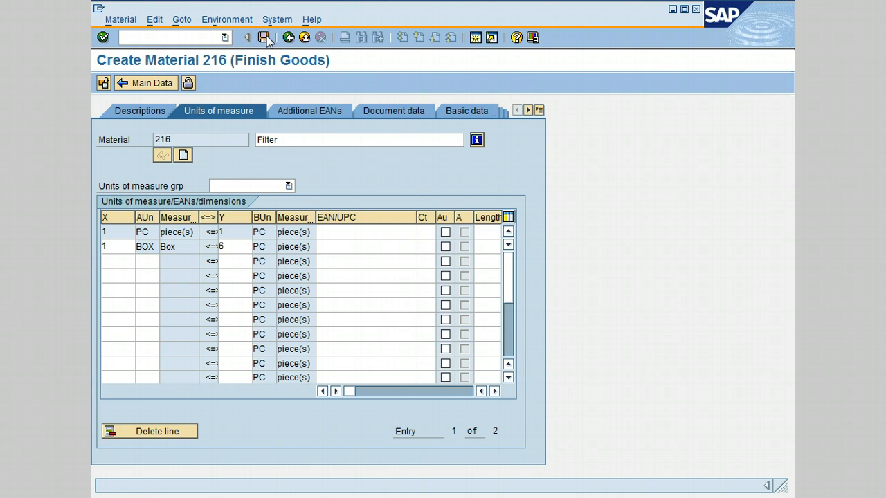
Step: Save material 216 and acknowledge the 'Material 216 created' message
click(267, 37)
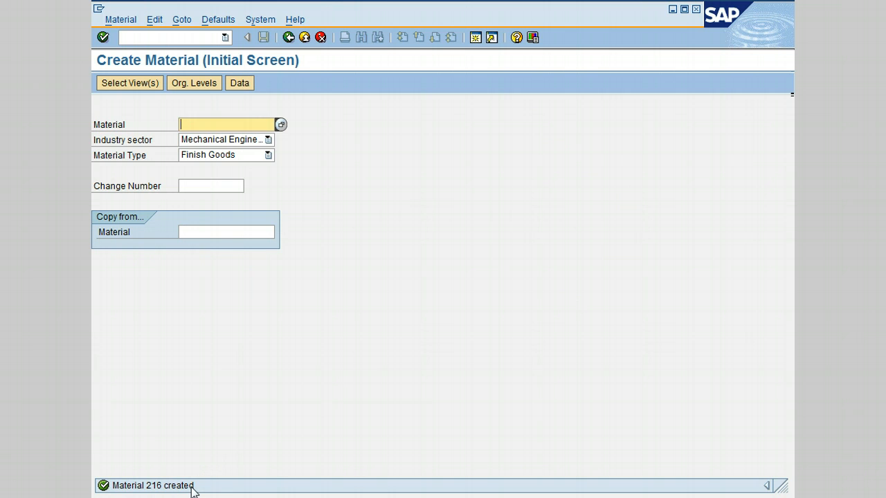
mouse_move(365, 353)
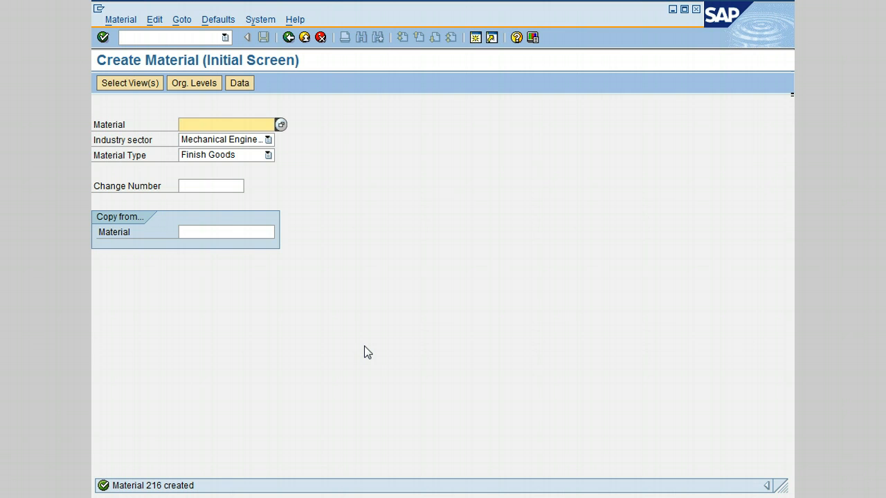
click(228, 124)
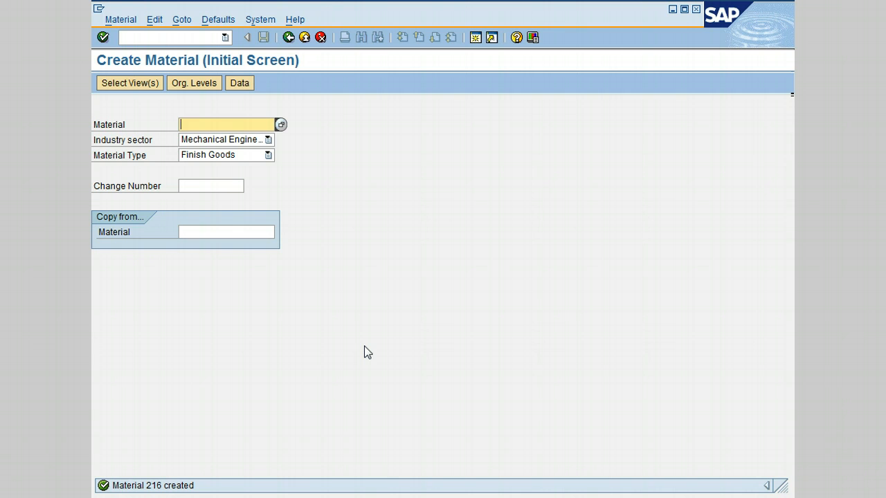